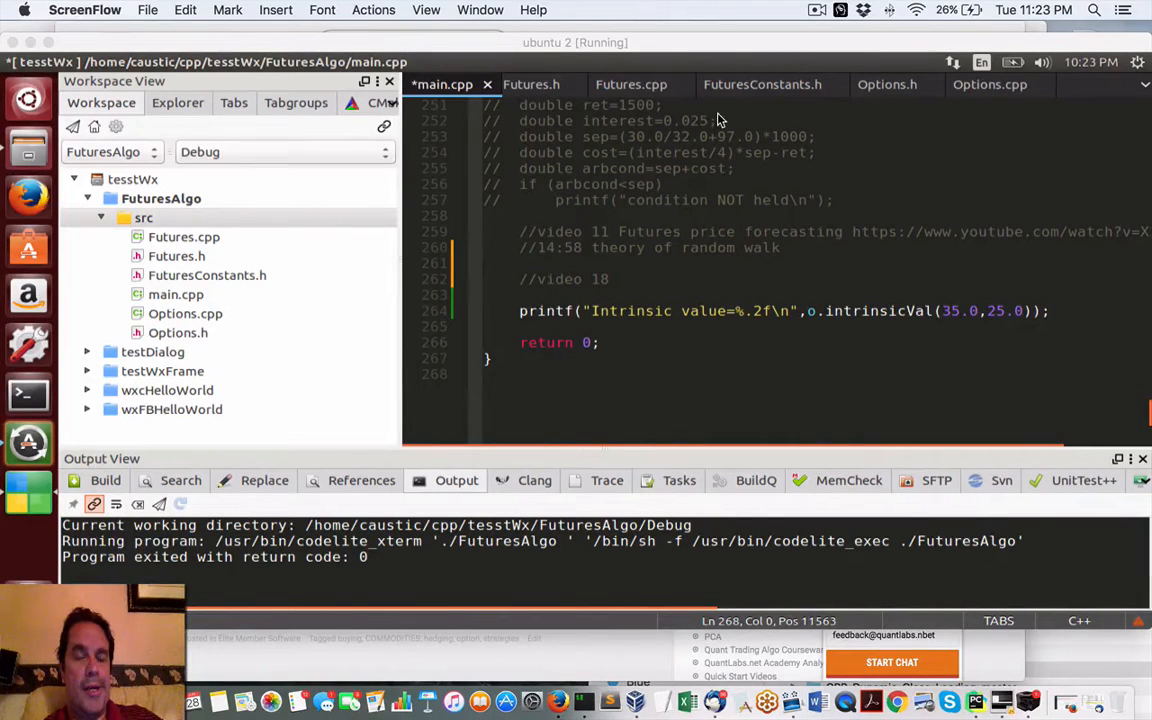
pyautogui.moveTo(667, 184)
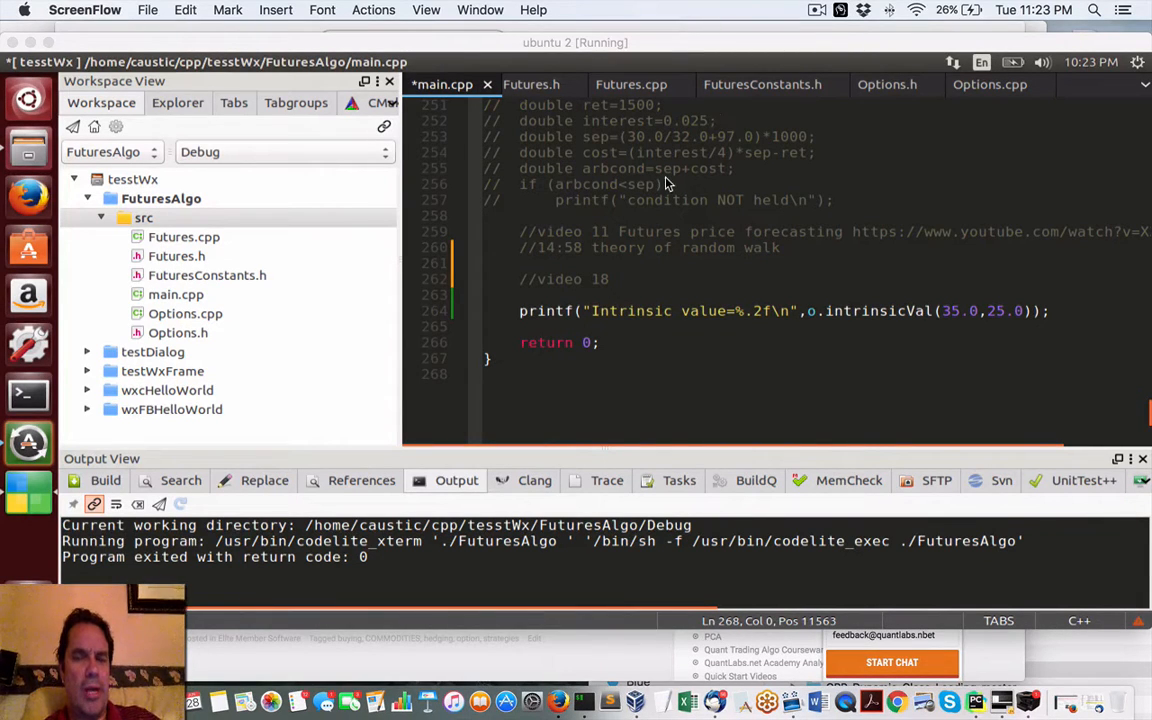
# Step: Highlight the intrinsicVal function name in Options.cpp
pyautogui.scroll(3)
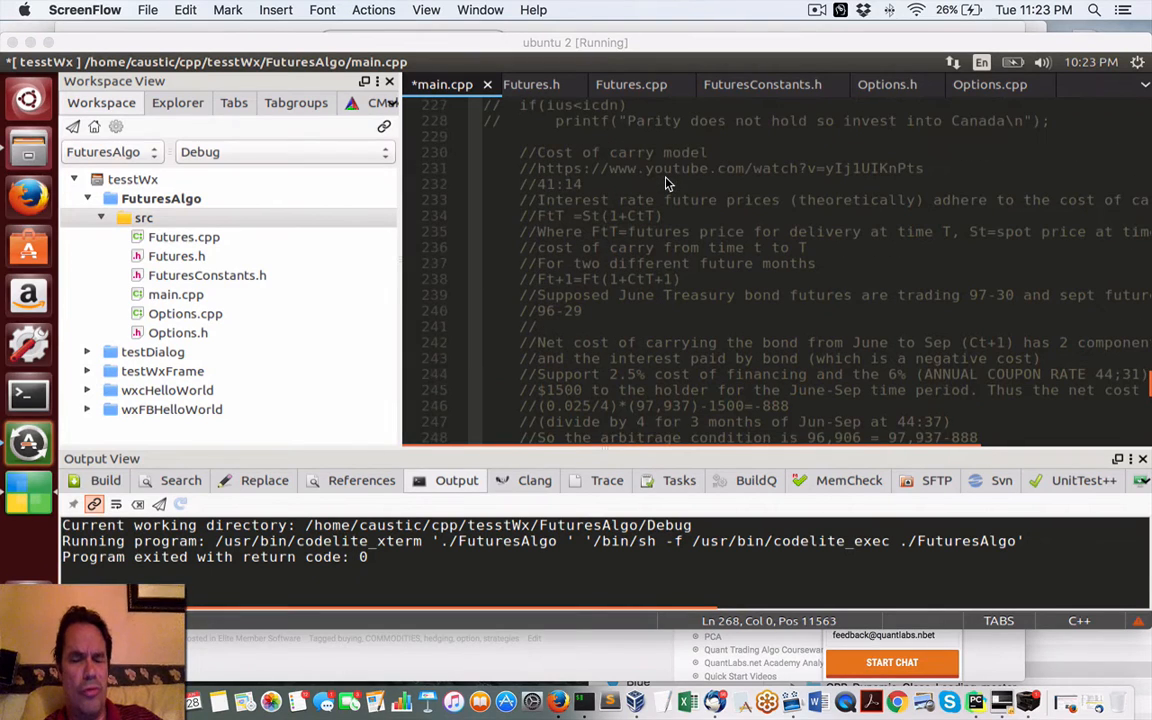
pyautogui.scroll(-3)
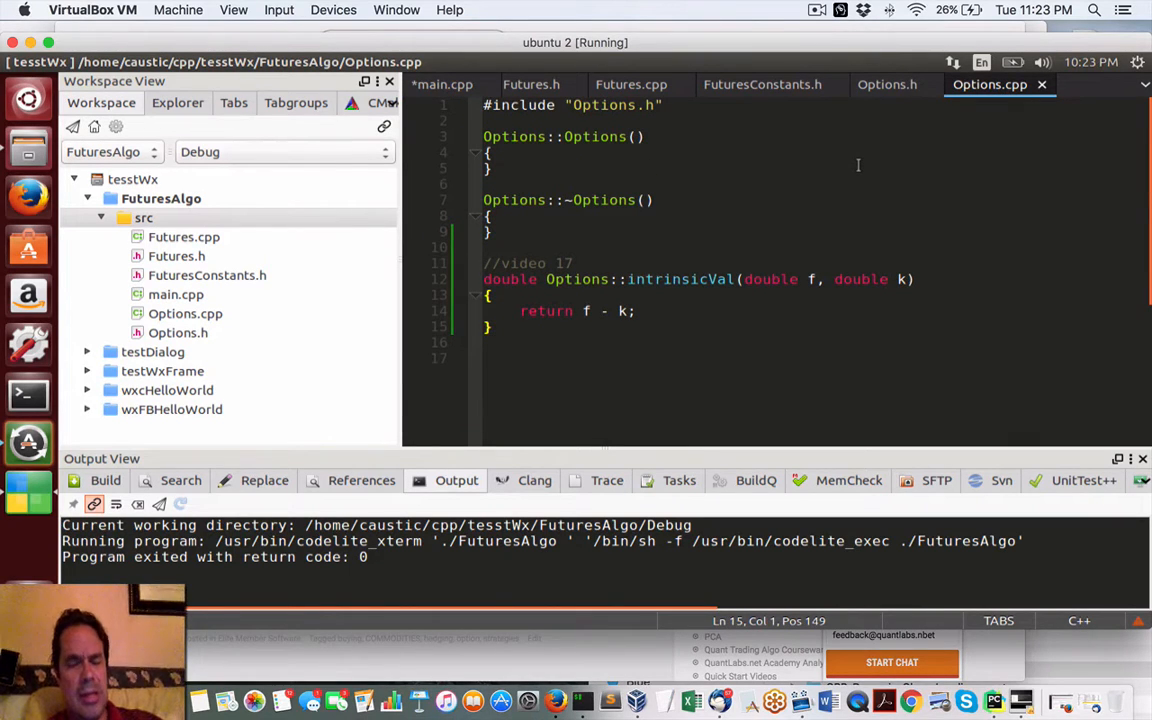
pyautogui.moveTo(725, 261)
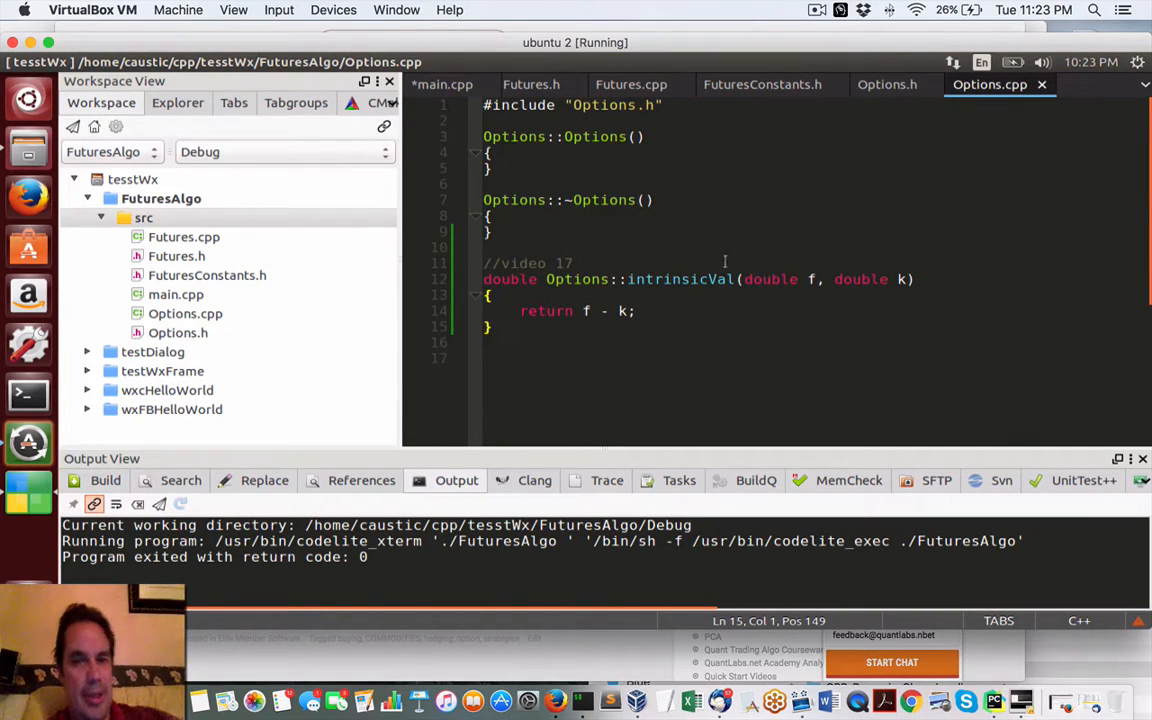
pyautogui.doubleClick(649, 279)
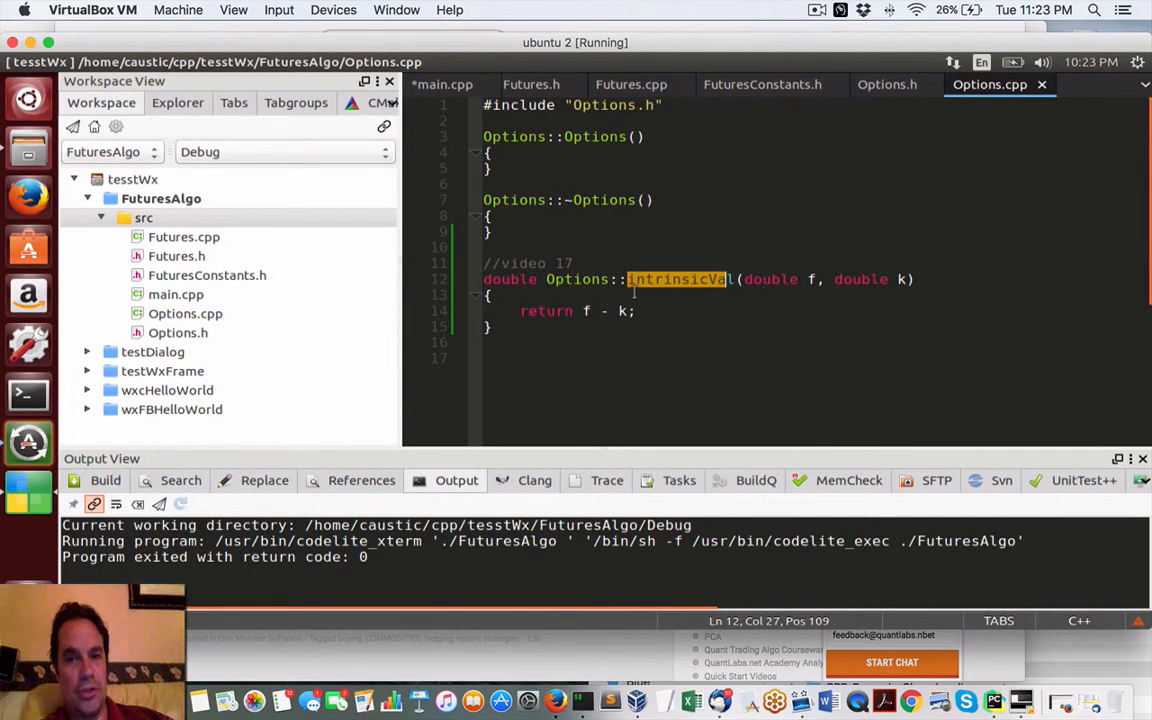
pyautogui.click(630, 279)
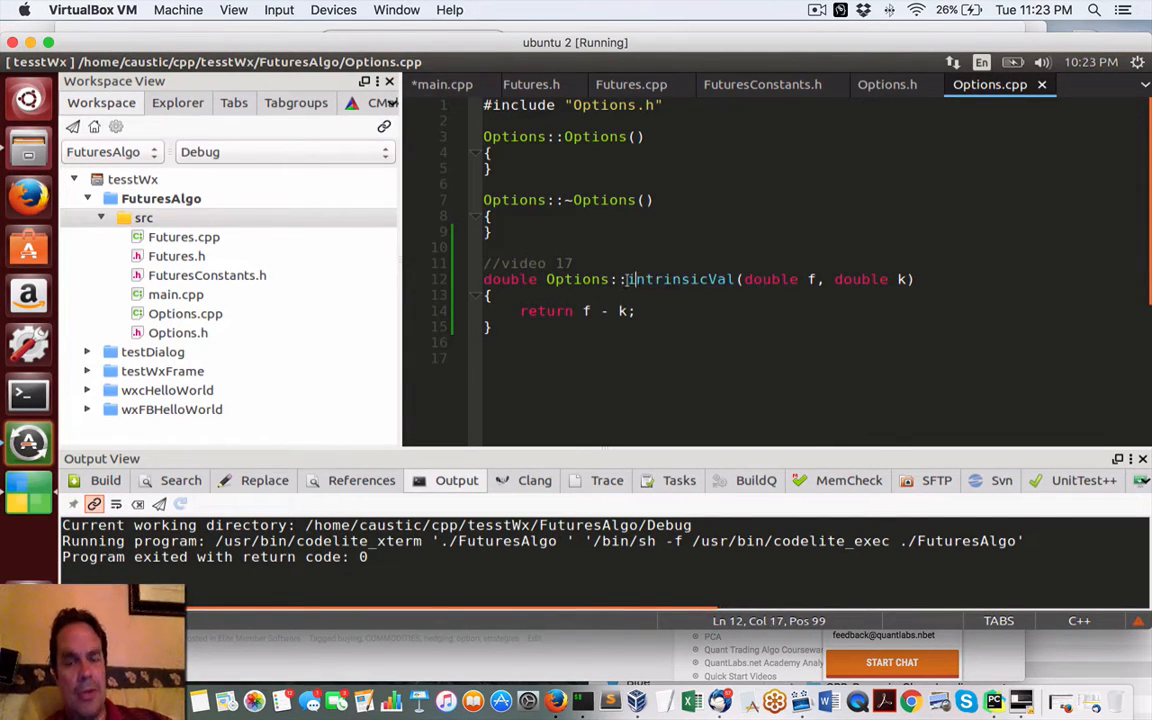
pyautogui.doubleClick(680, 279)
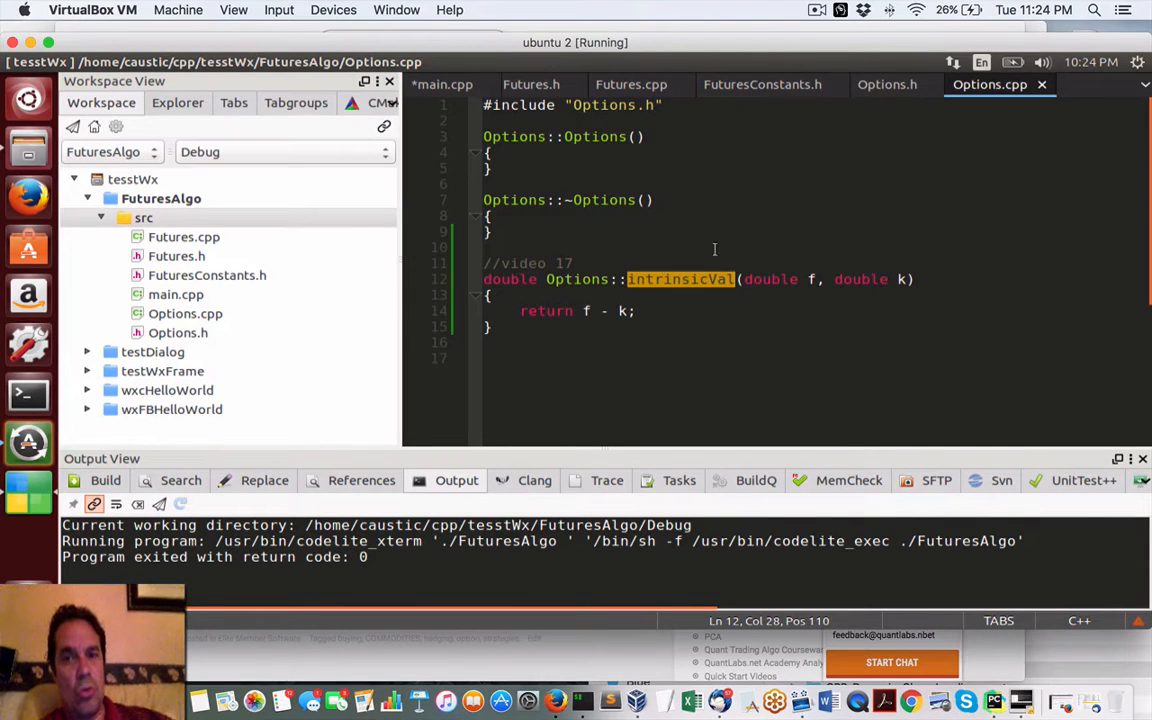
pyautogui.moveTo(672, 296)
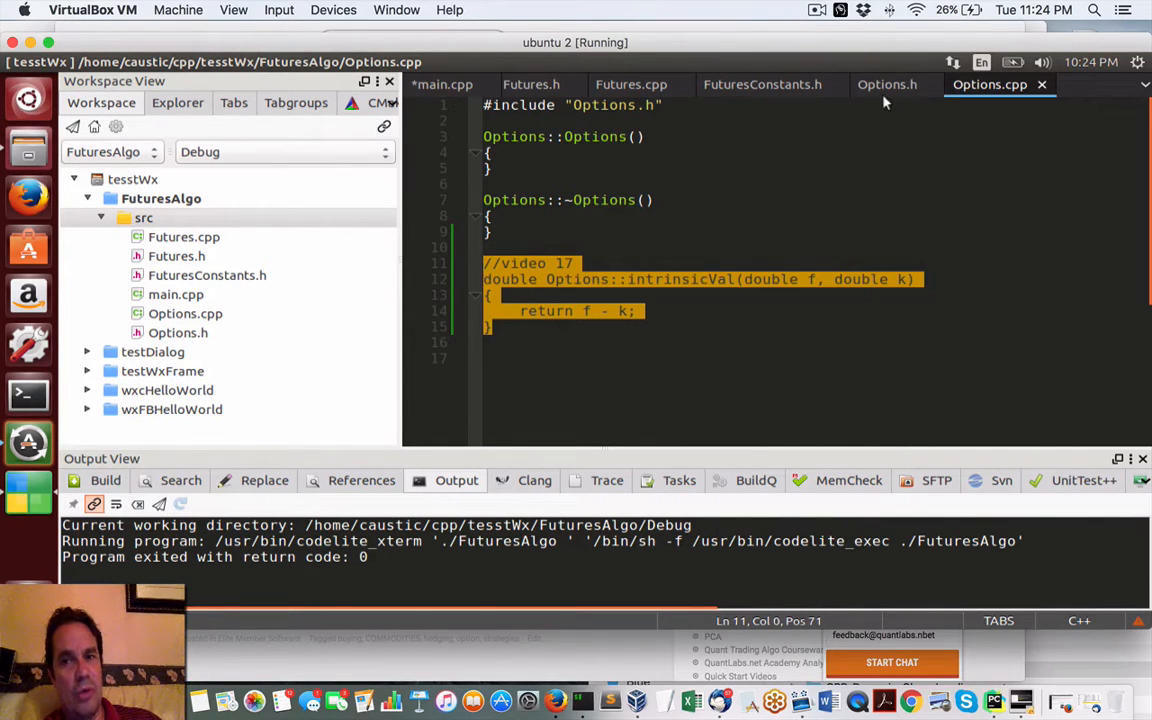
# Step: Compare Futures.cpp, Options.h and Options.cpp, ending back on Options.cpp
pyautogui.click(631, 84)
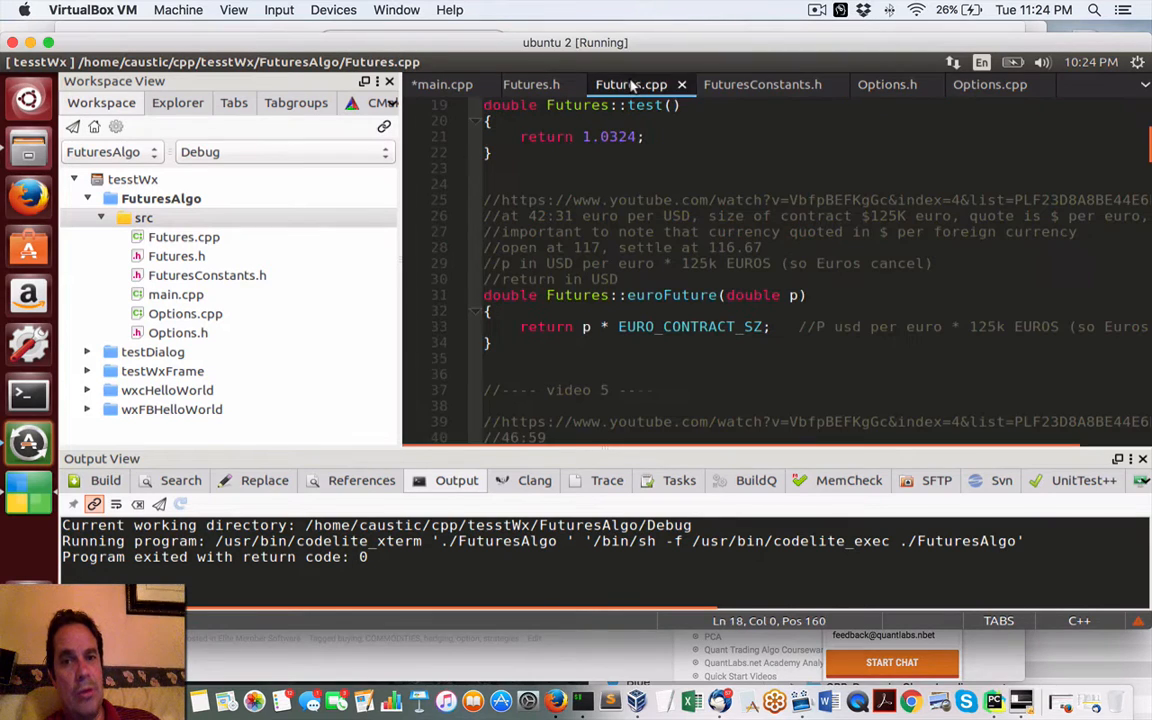
pyautogui.click(887, 84)
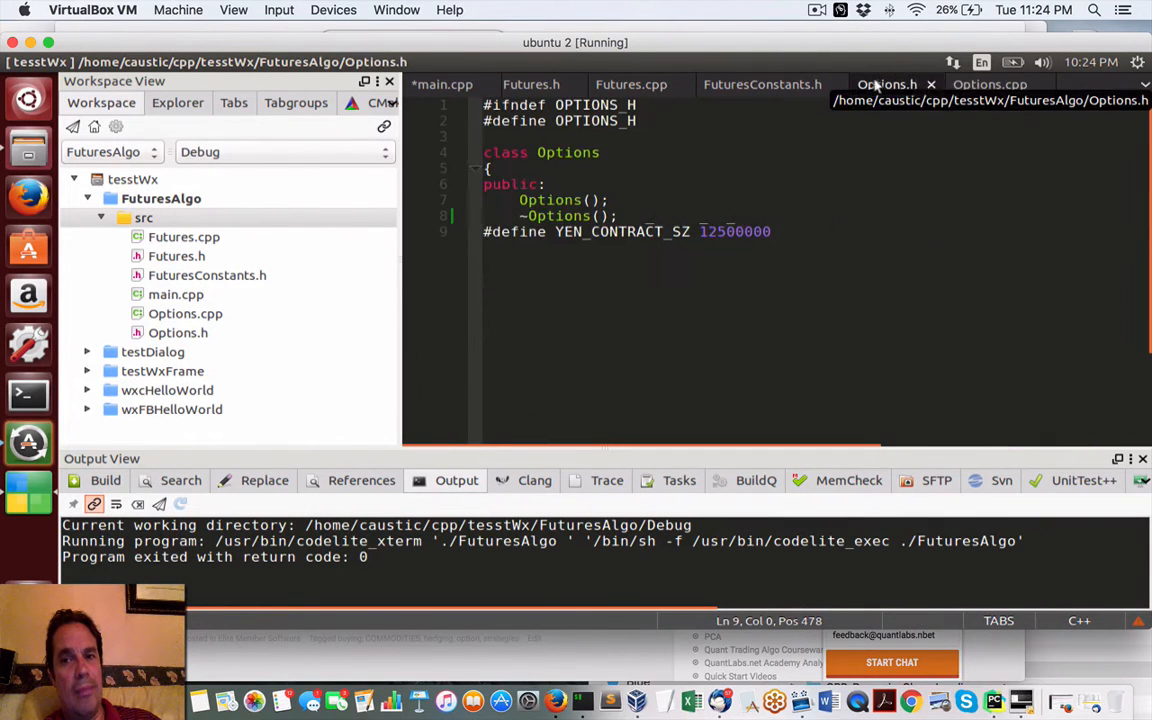
pyautogui.click(989, 84)
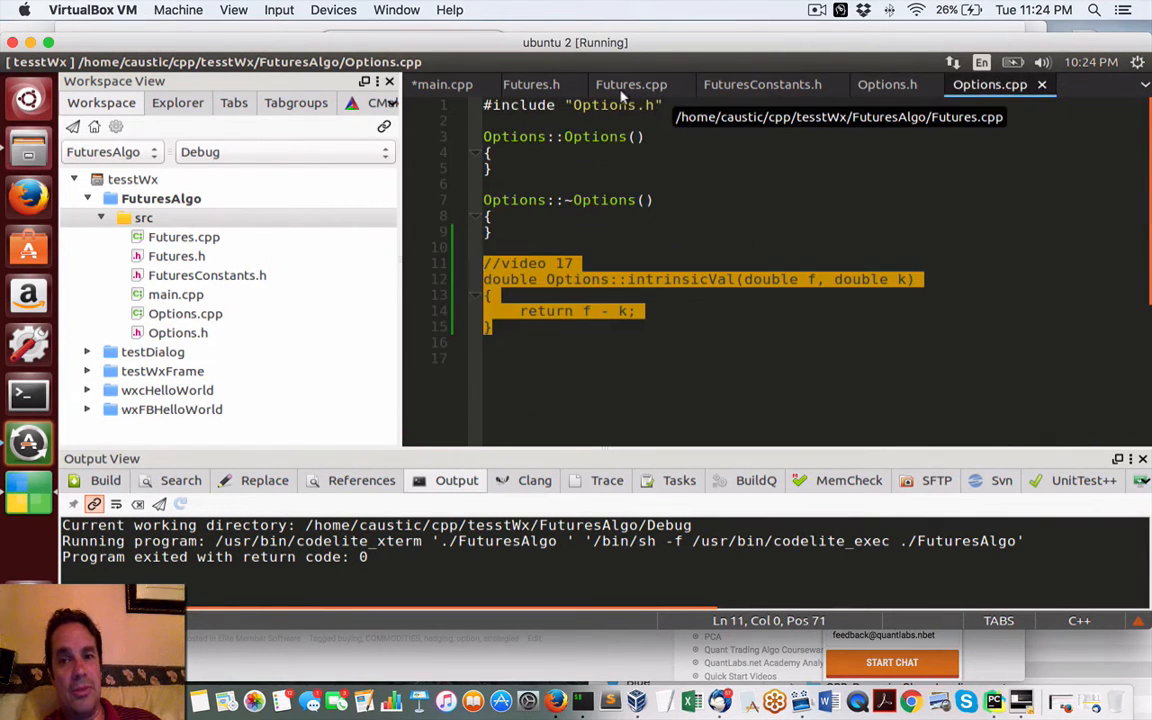
pyautogui.click(631, 84)
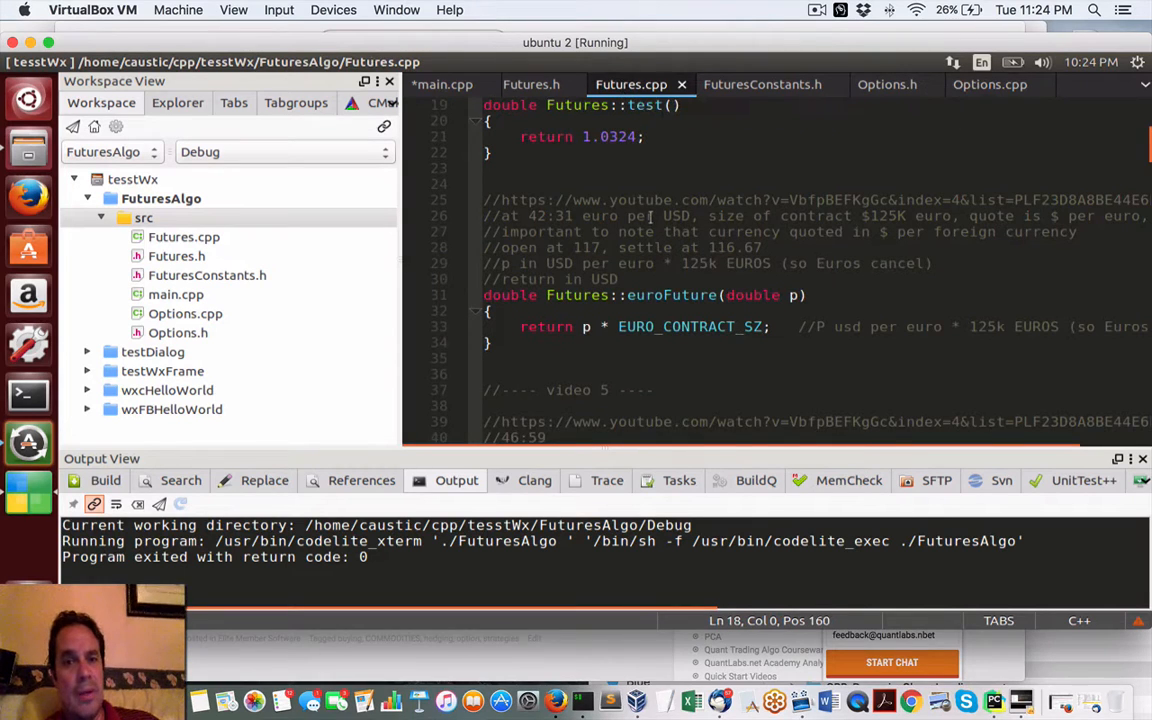
pyautogui.scroll(3)
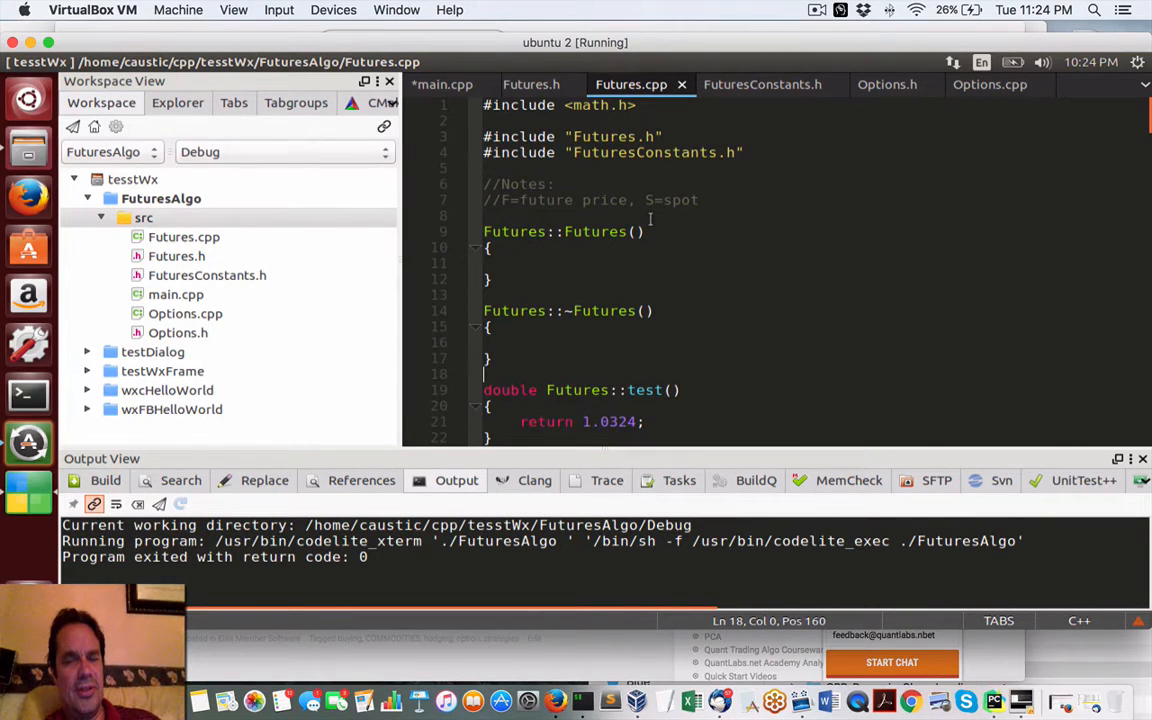
pyautogui.scroll(-3)
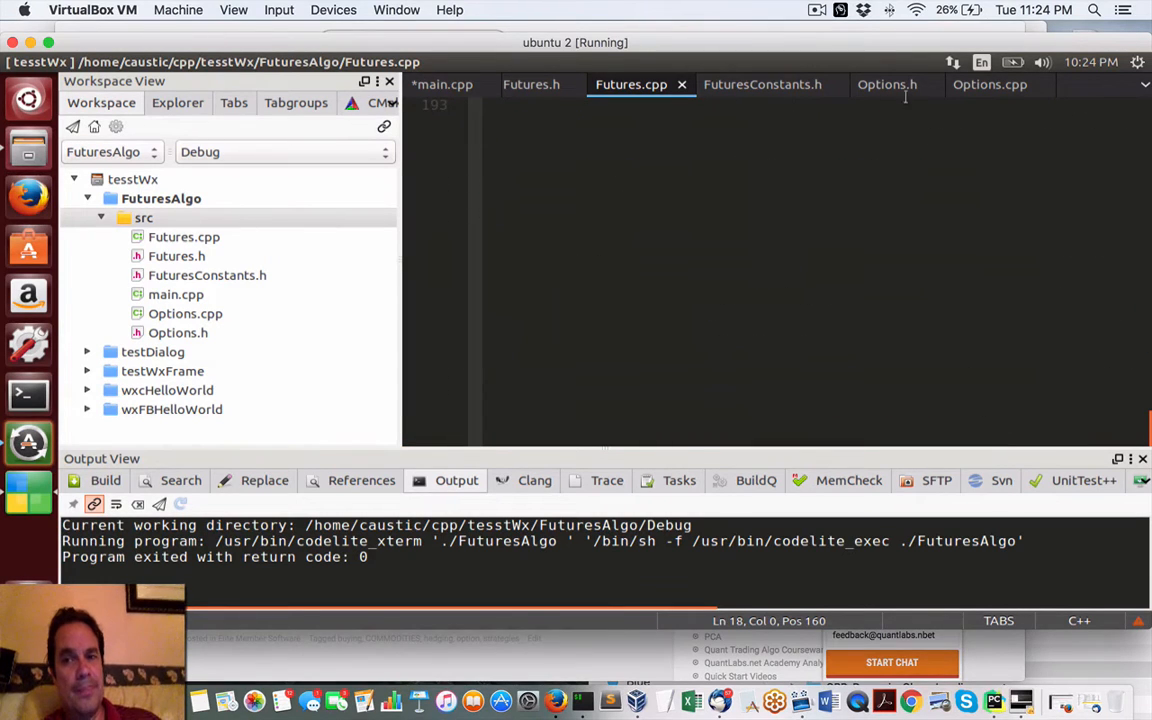
pyautogui.click(989, 84)
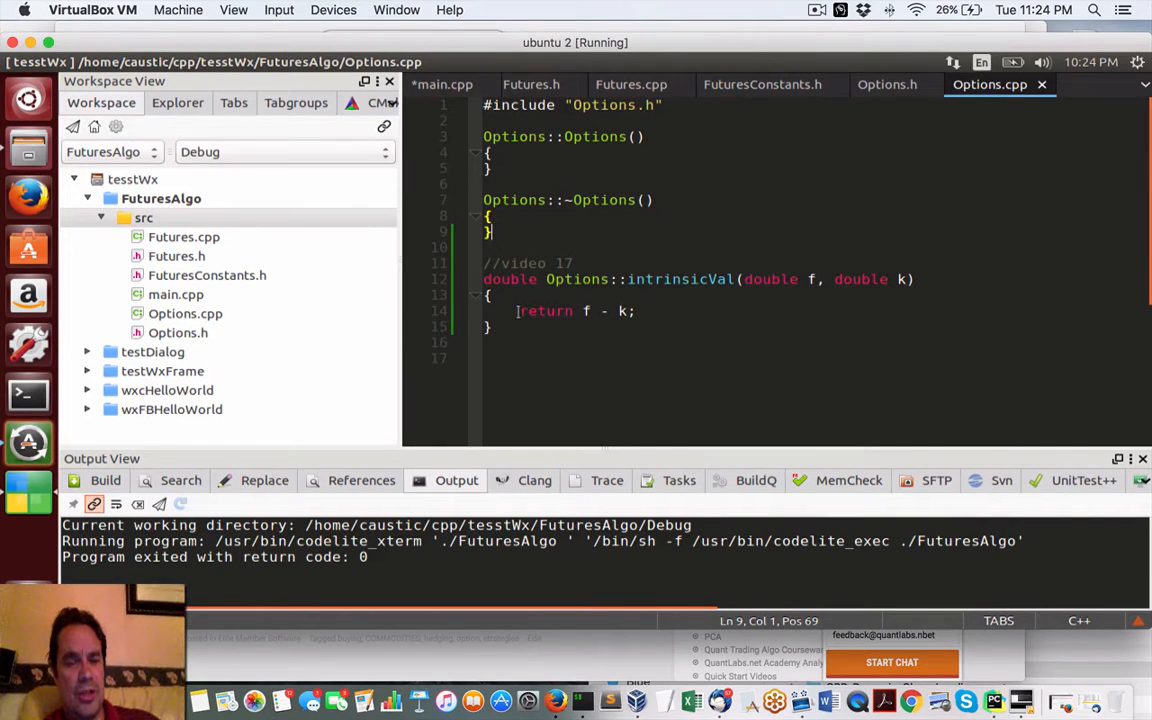
# Step: Highlight the return f - k line and the double f and k parameters, then view Options.h
pyautogui.tripleClick(576, 310)
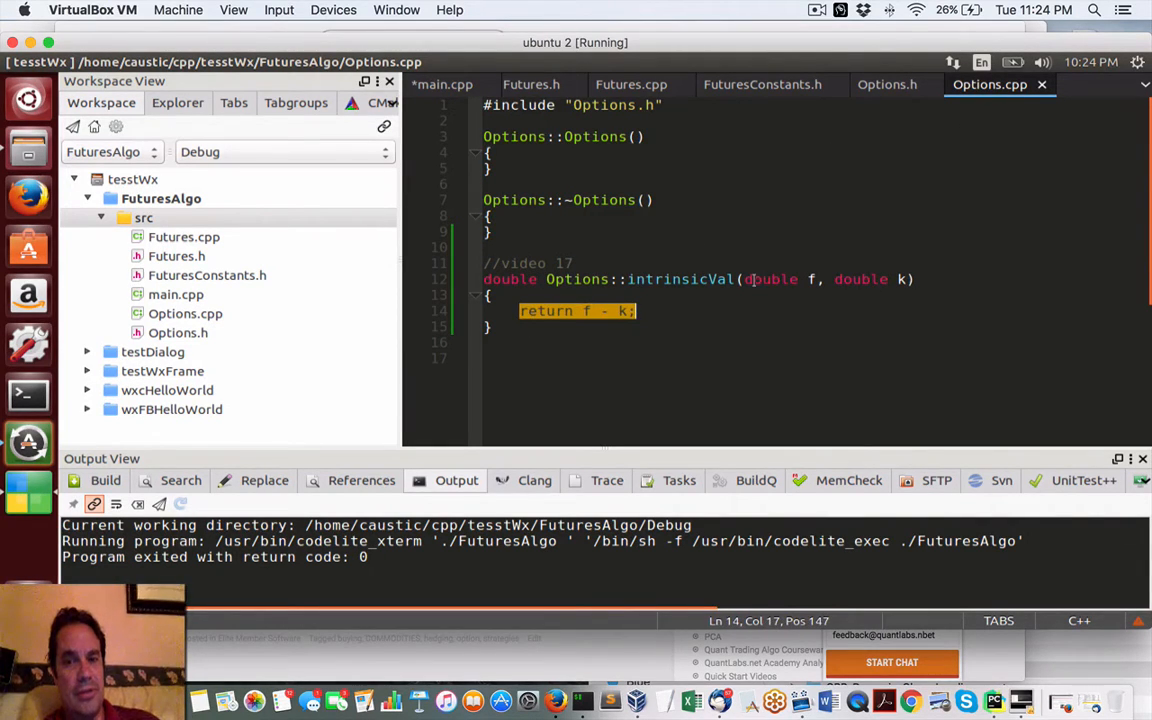
pyautogui.click(750, 279)
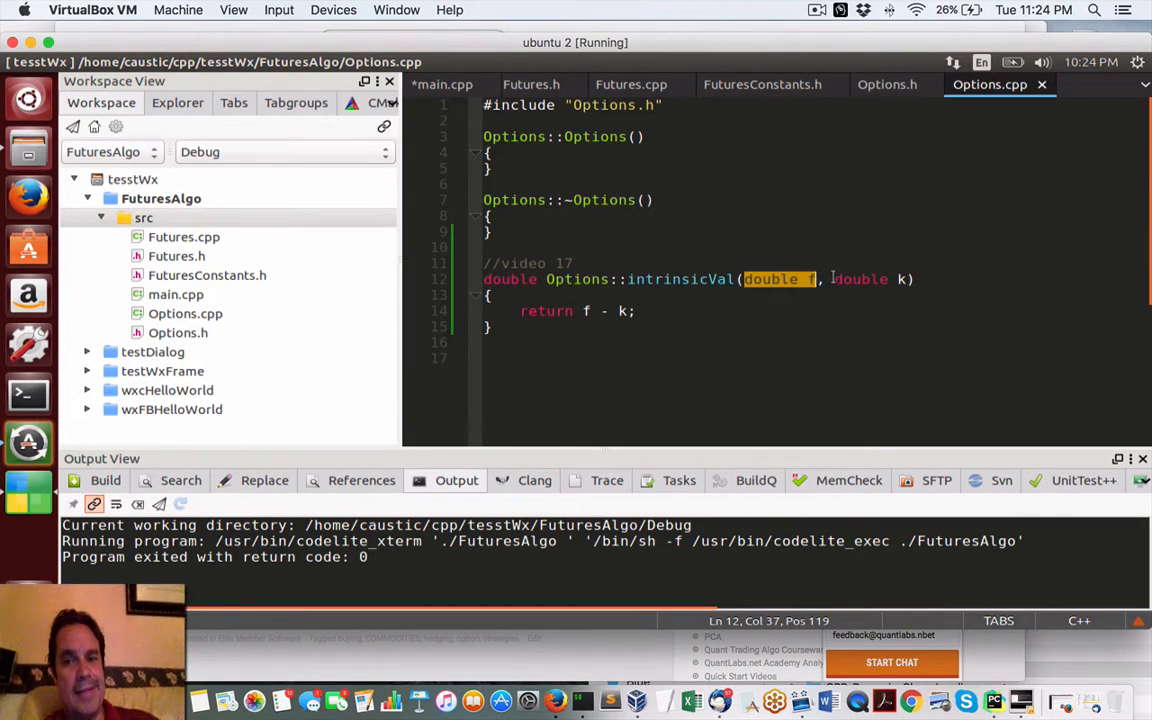
pyautogui.doubleClick(869, 279)
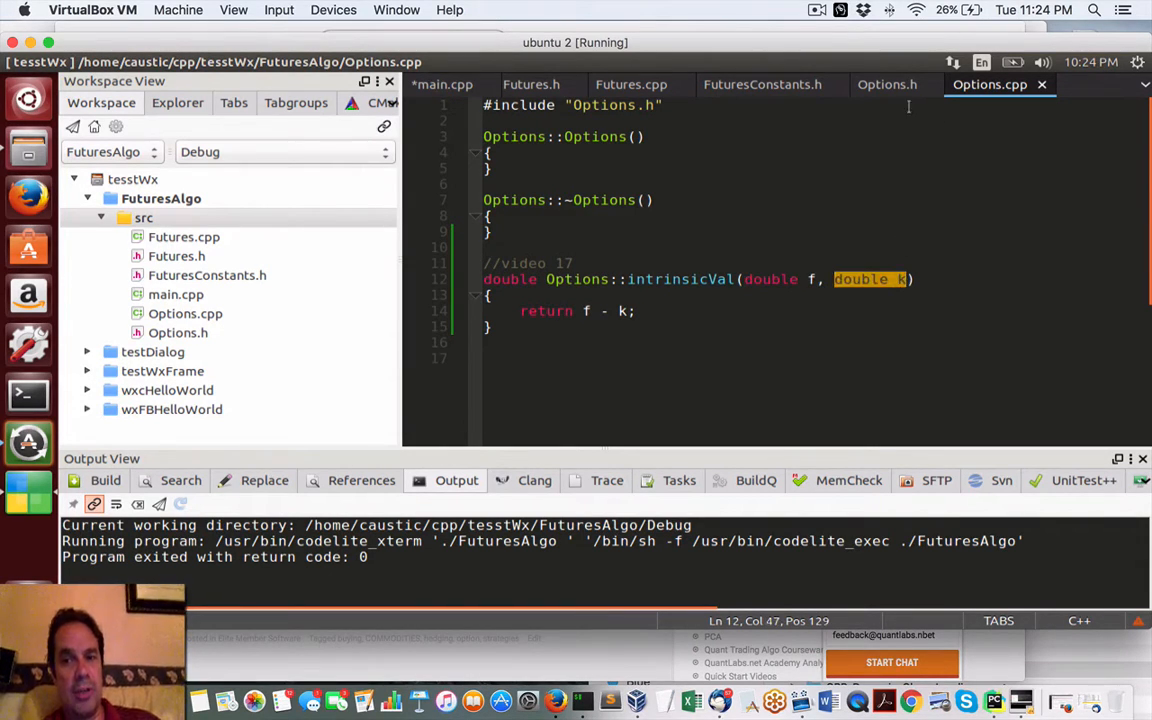
pyautogui.click(886, 84)
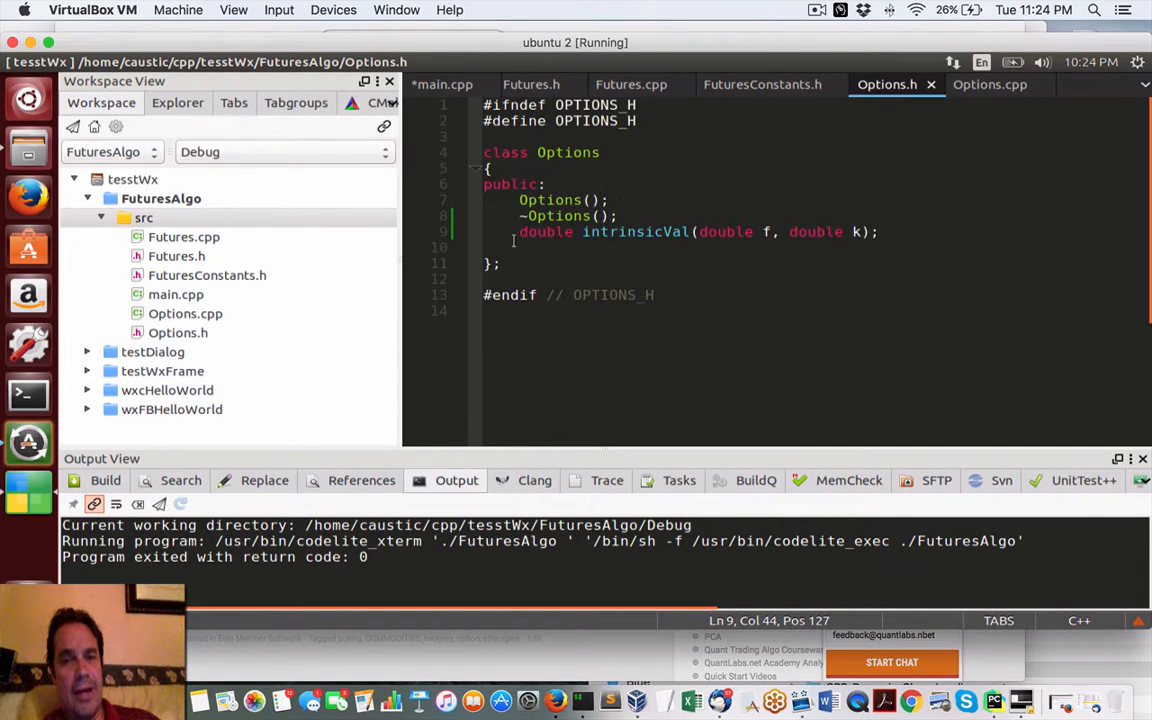
# Step: Highlight the intrinsicVal declaration in Options.h and switch to main.cpp
pyautogui.tripleClick(698, 231)
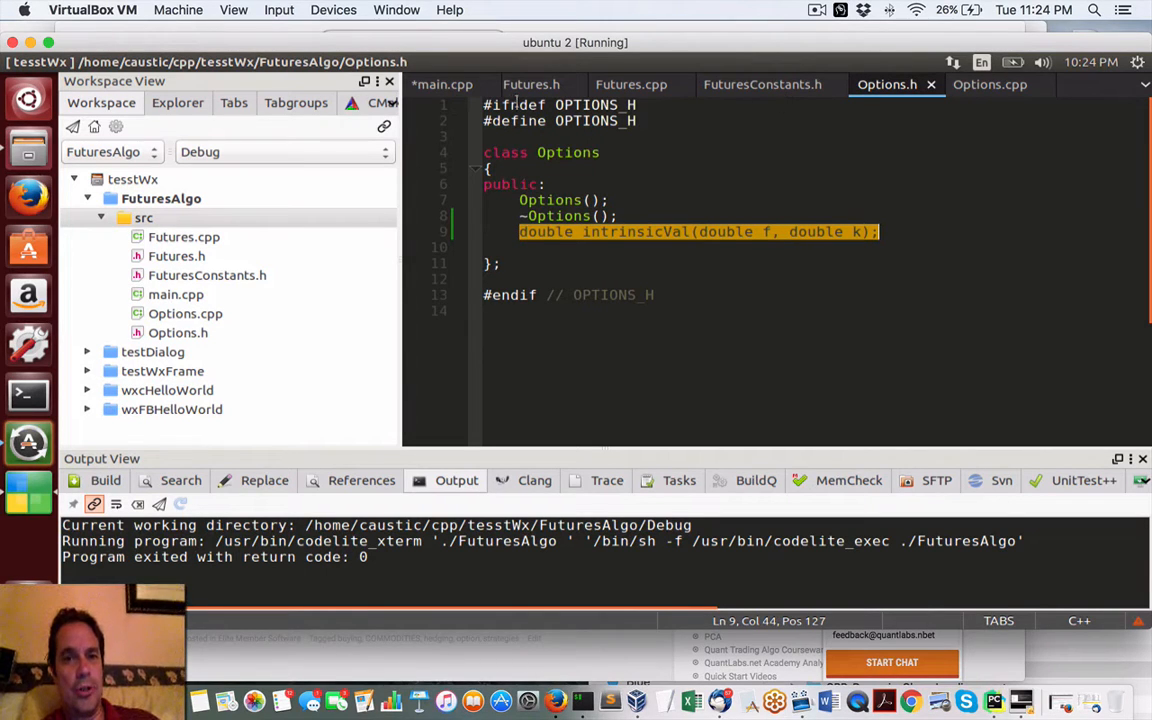
pyautogui.click(442, 84)
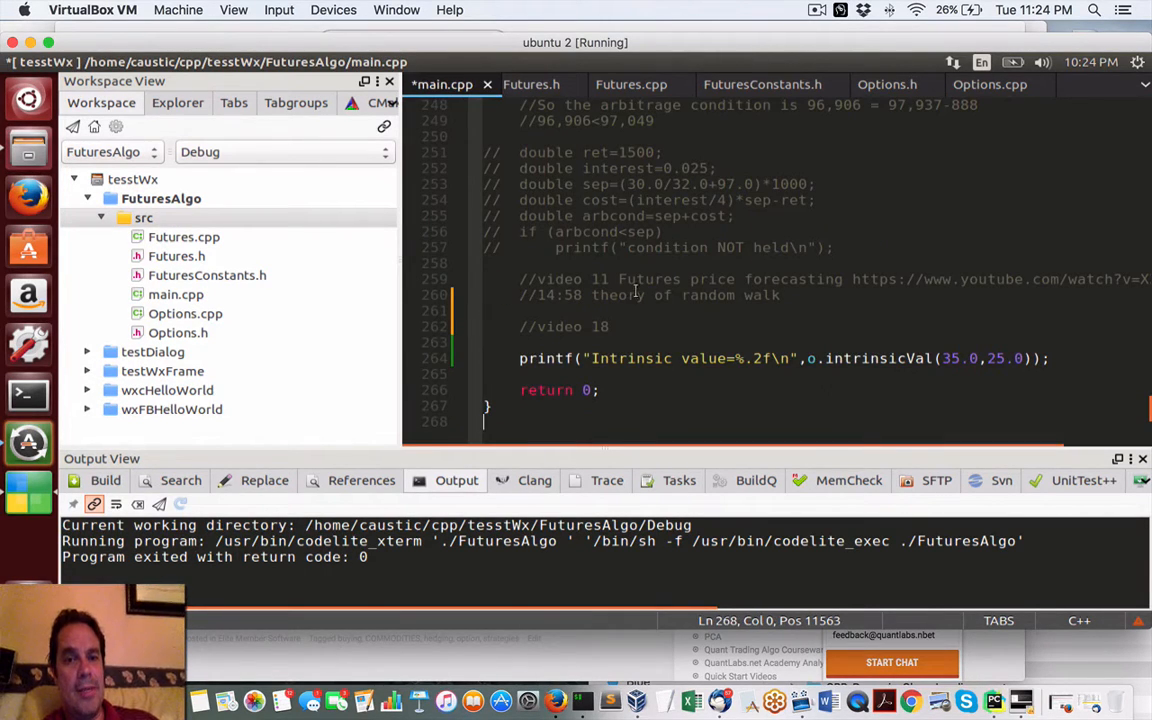
pyautogui.click(519, 358)
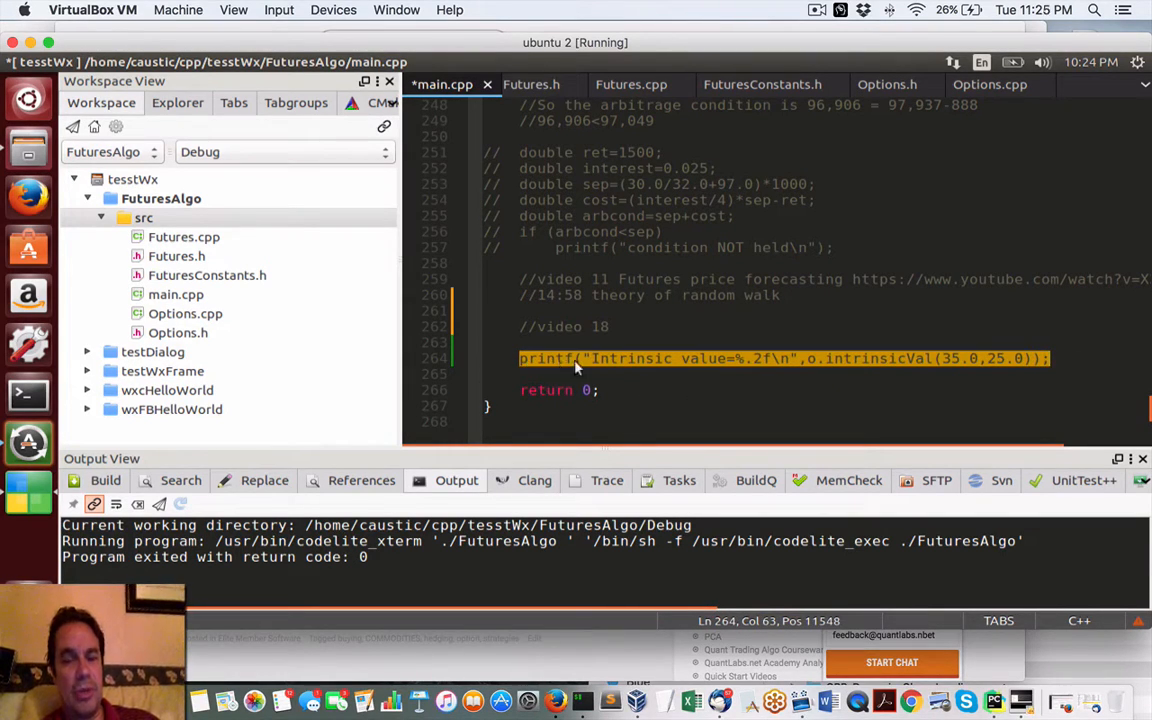
pyautogui.moveTo(905, 362)
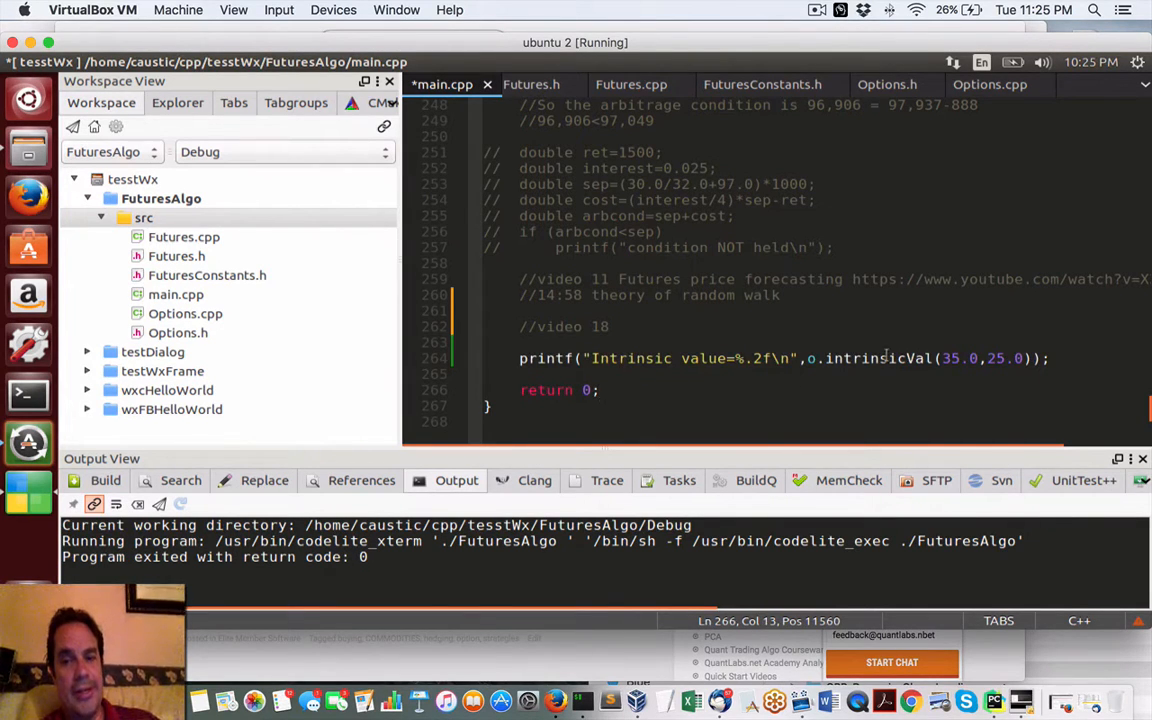
pyautogui.doubleClick(875, 358)
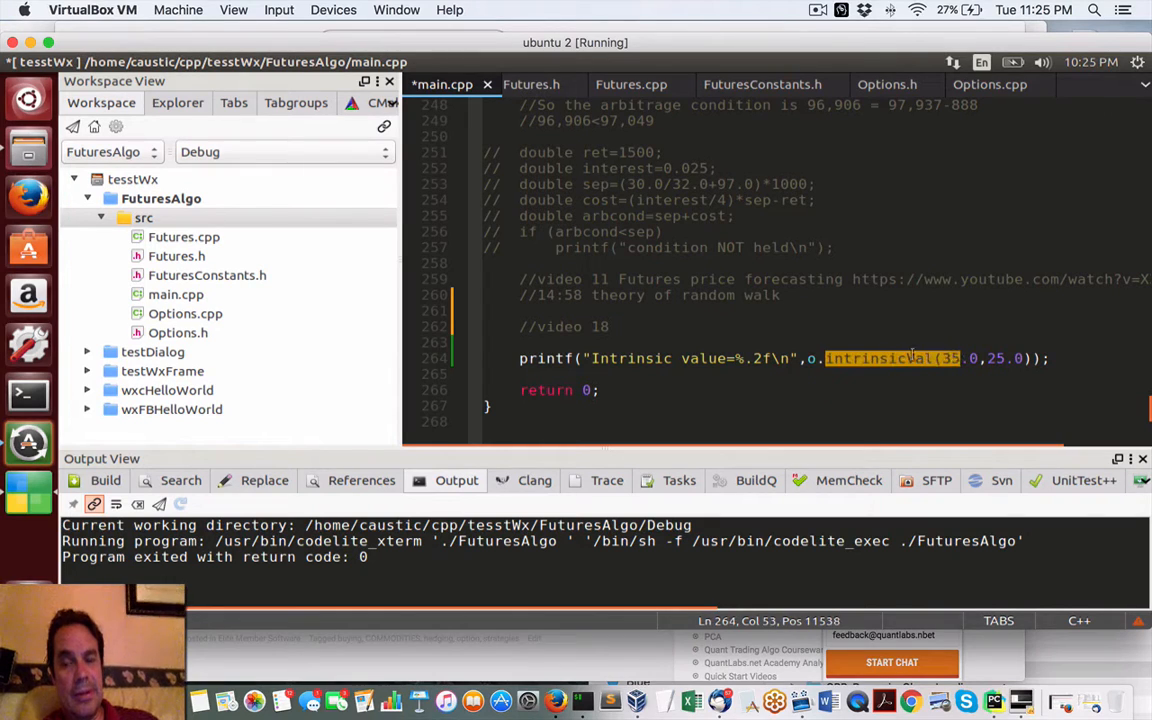
pyautogui.click(940, 358)
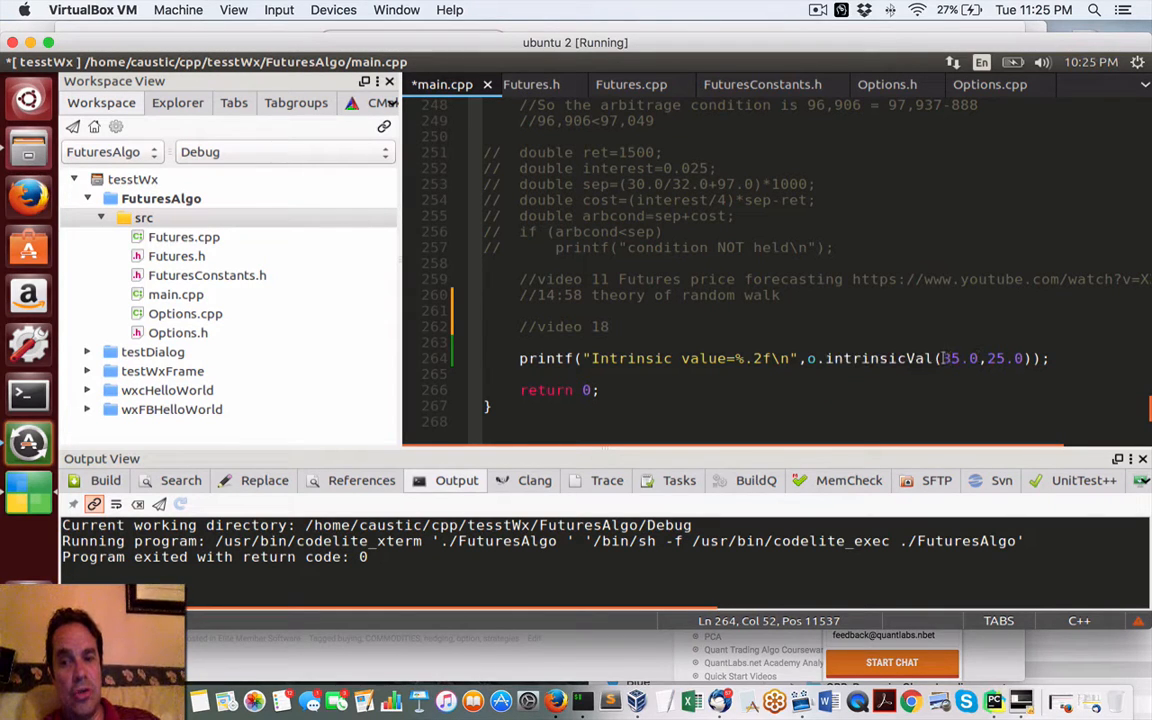
pyautogui.doubleClick(958, 358)
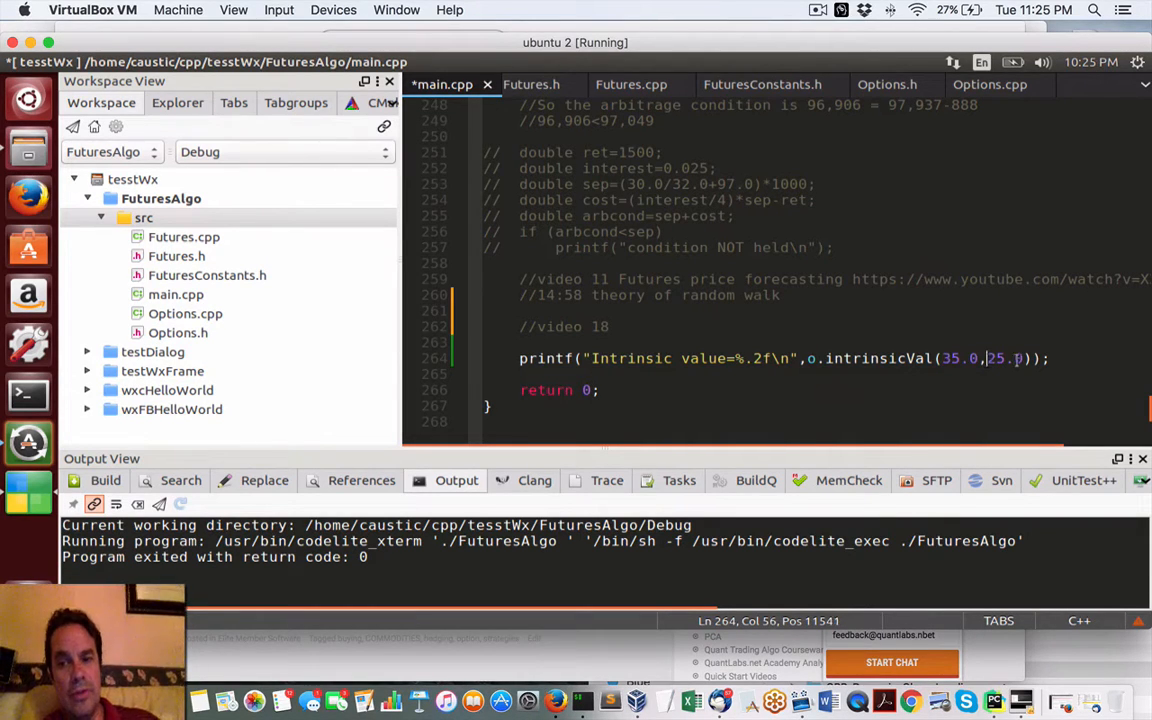
pyautogui.doubleClick(1004, 358)
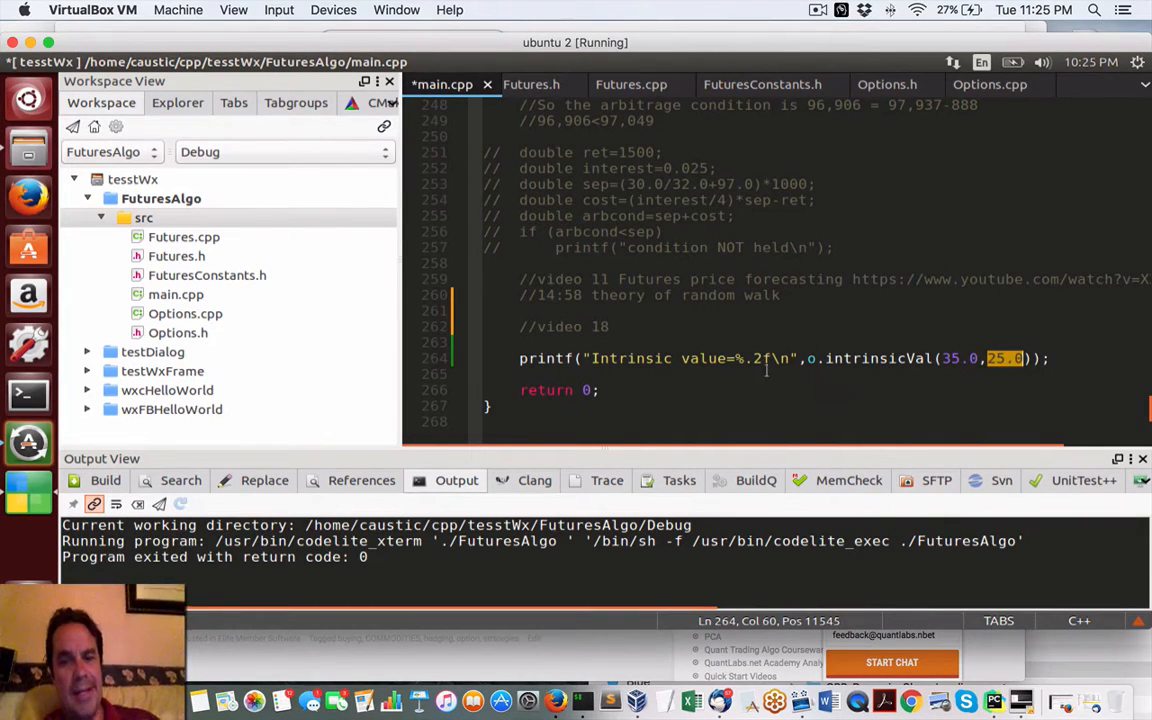
pyautogui.scroll(3)
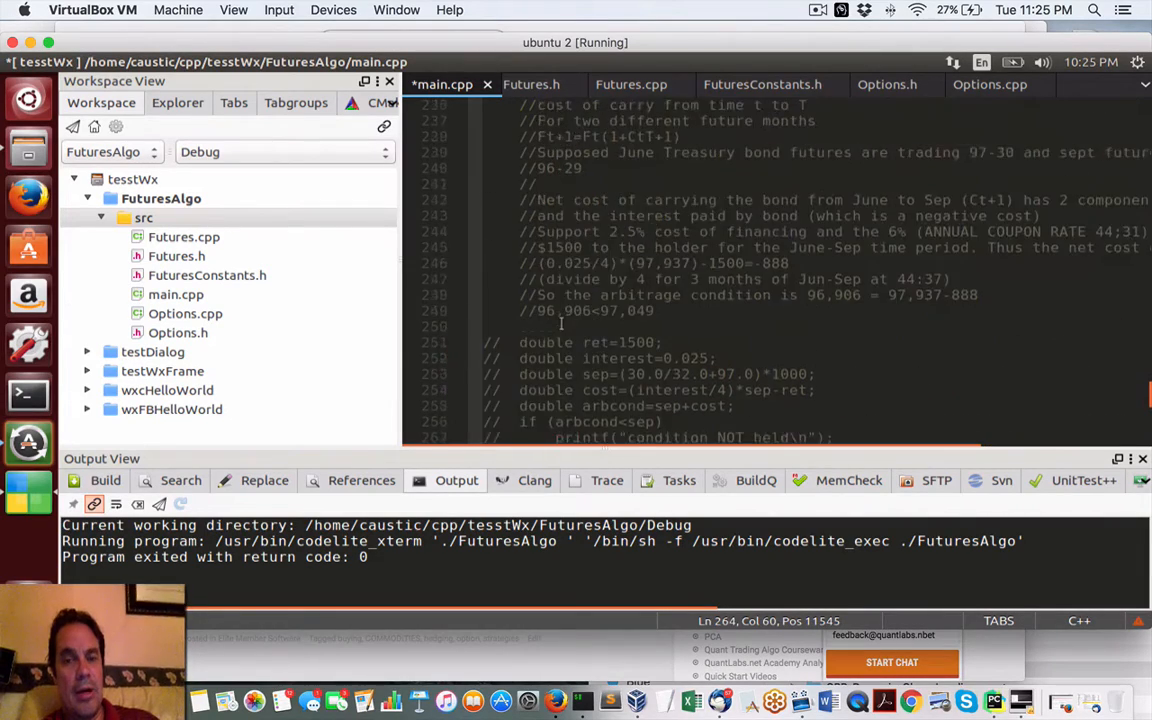
pyautogui.scroll(3)
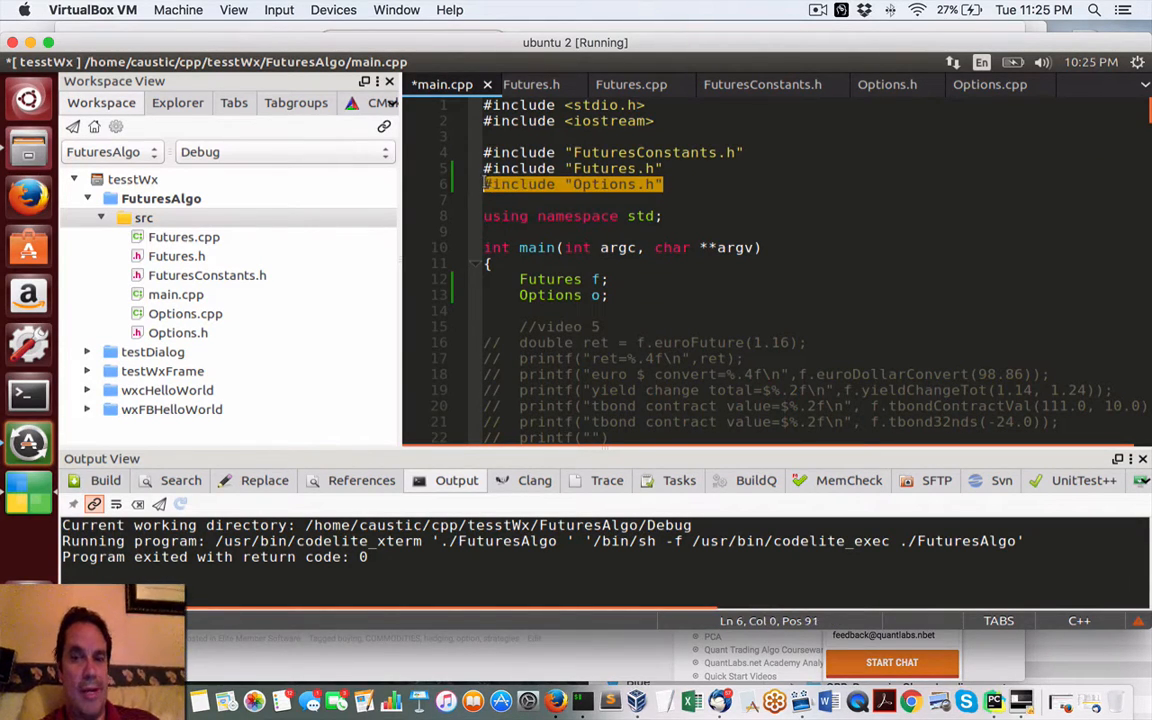
pyautogui.click(600, 295)
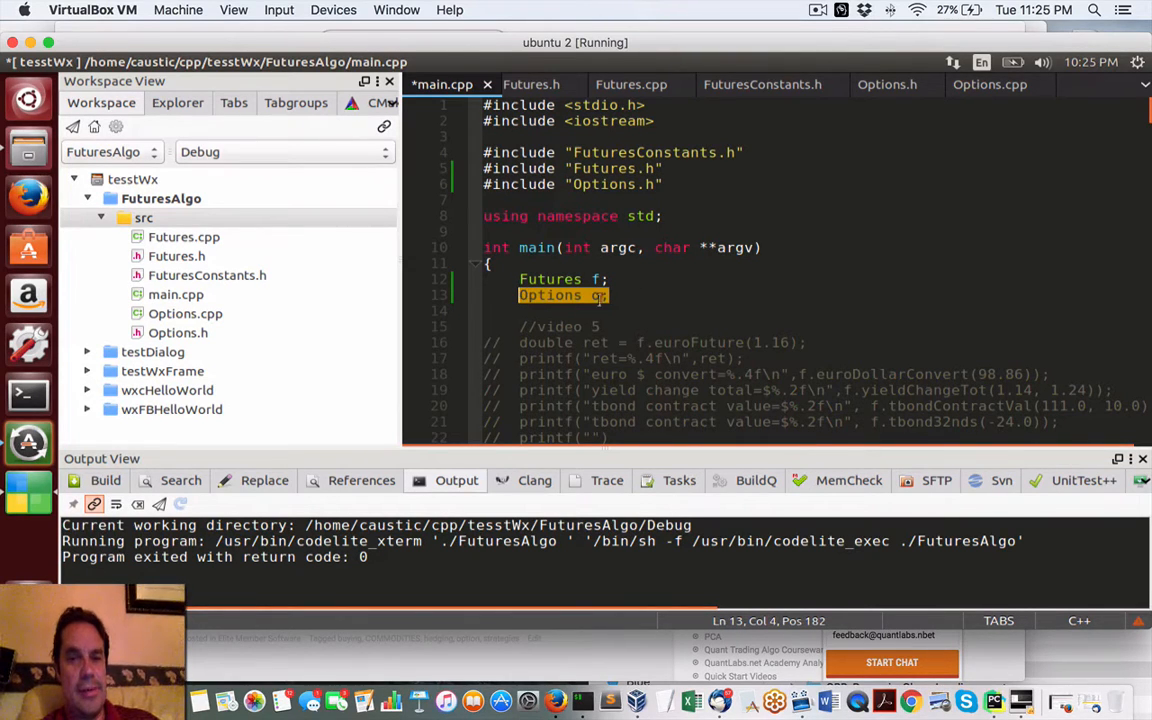
pyautogui.write('o')
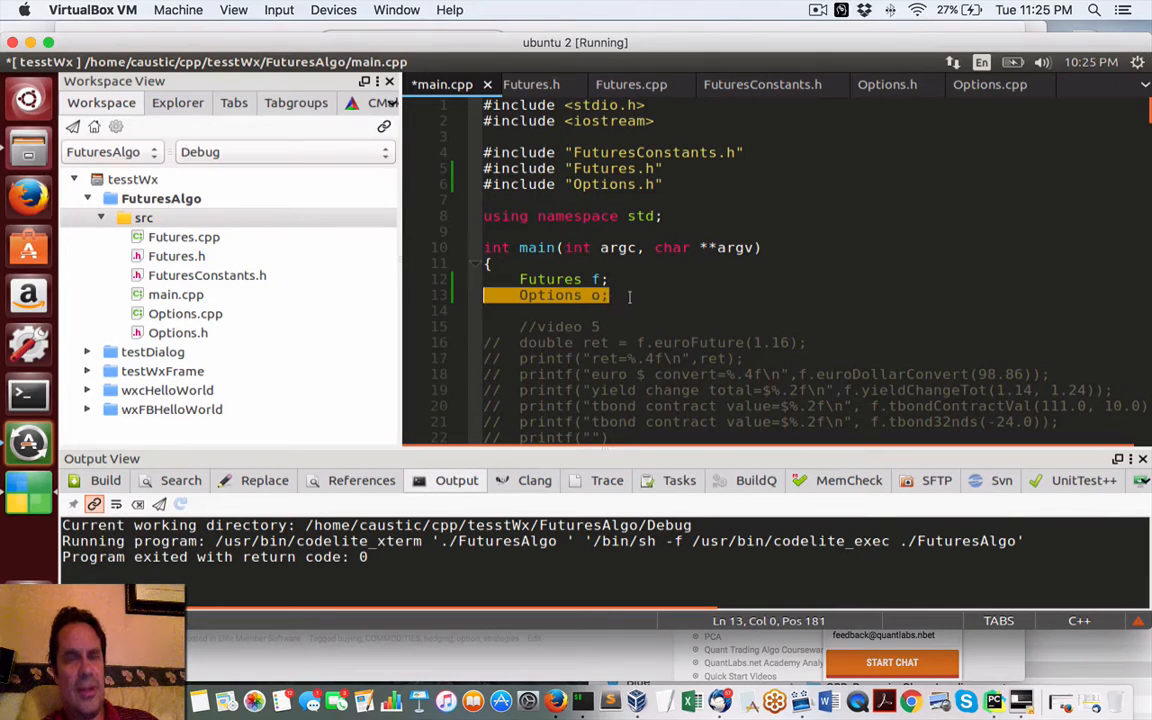
pyautogui.scroll(-3)
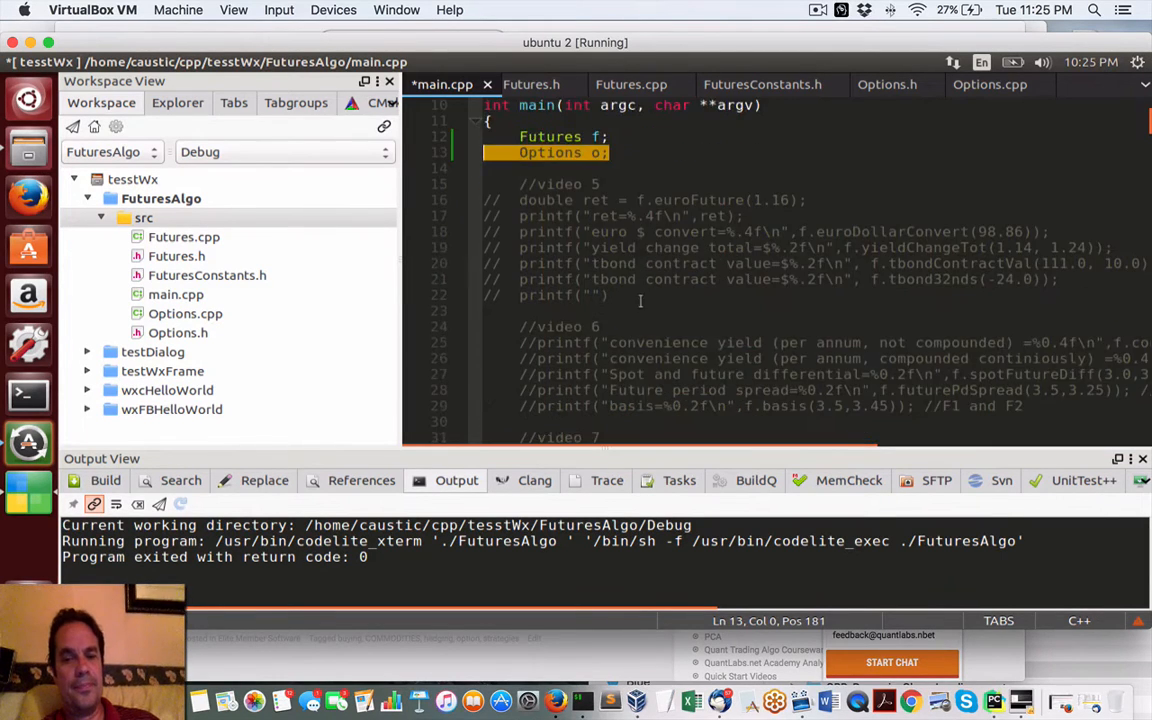
pyautogui.scroll(-3)
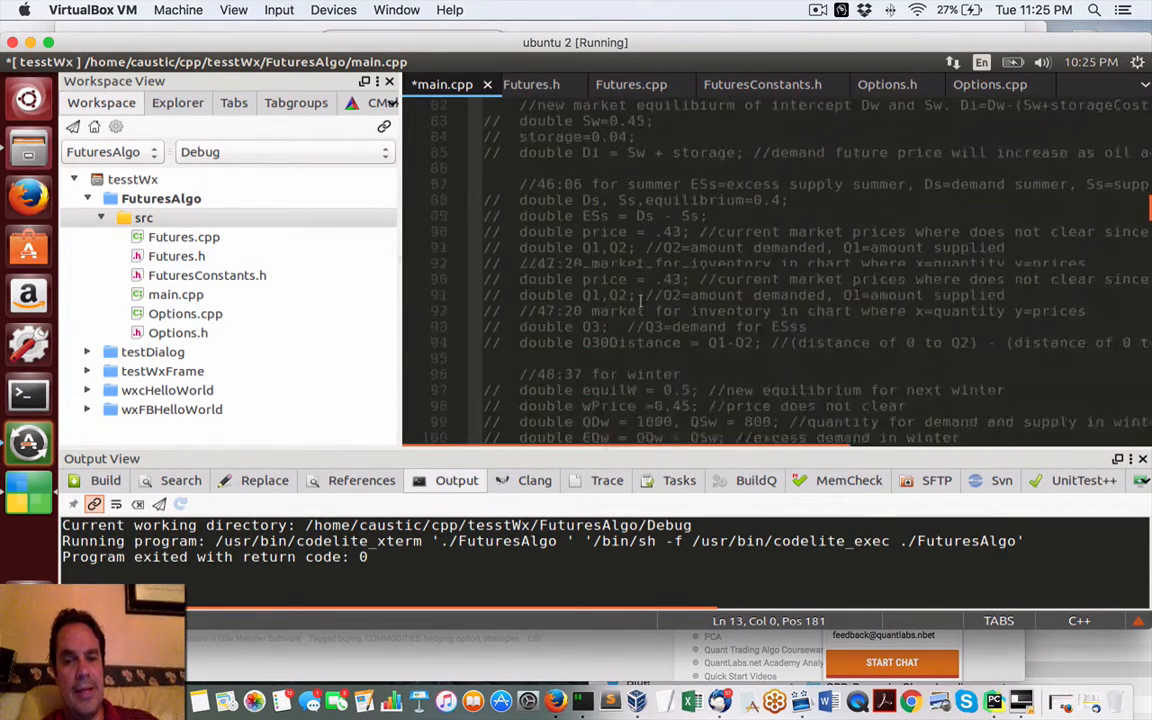
pyautogui.scroll(-3)
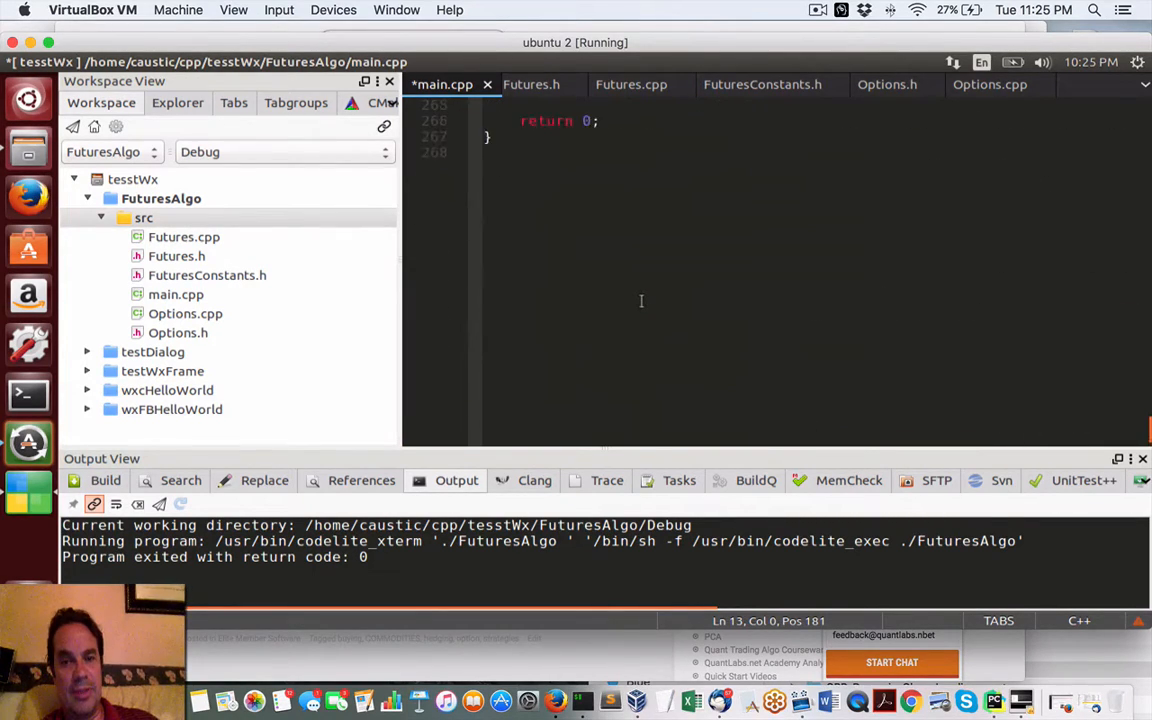
pyautogui.scroll(3)
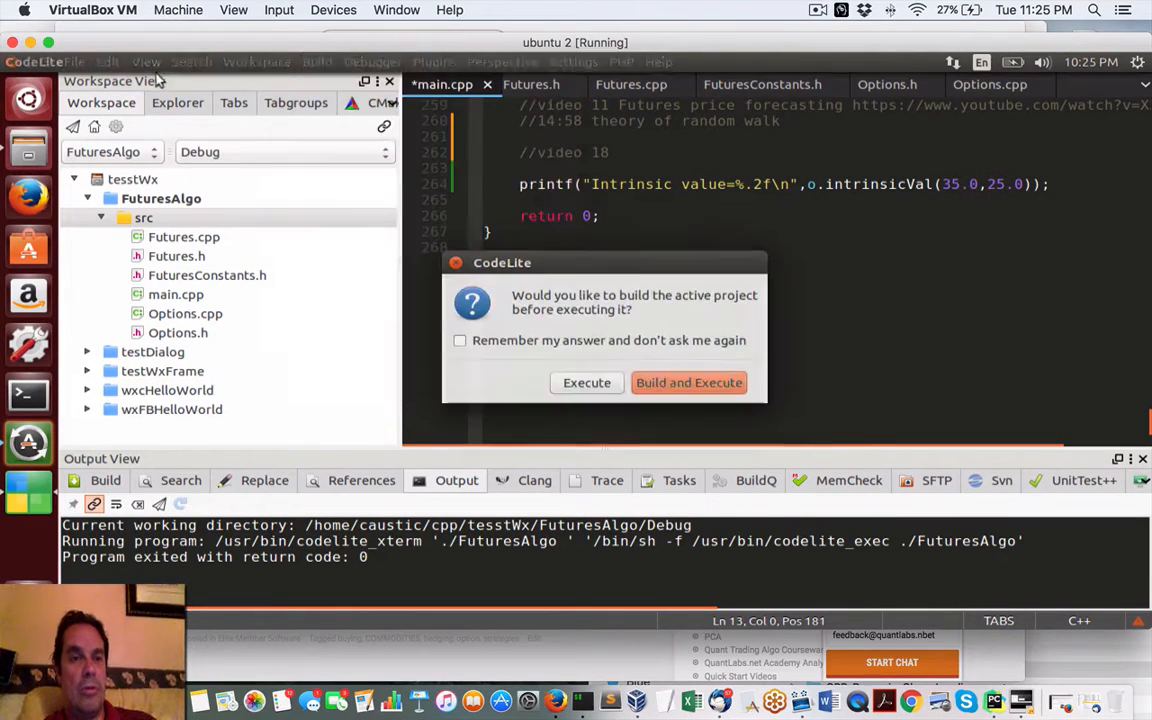
pyautogui.moveTo(393, 179)
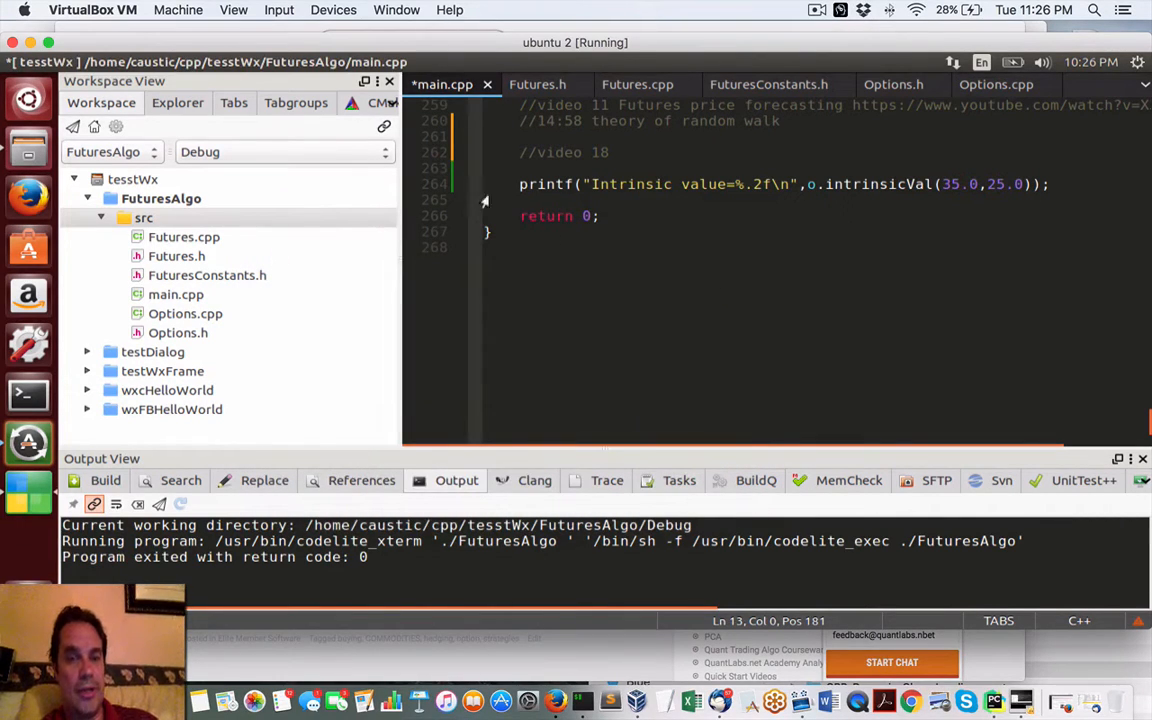
pyautogui.moveTo(478, 384)
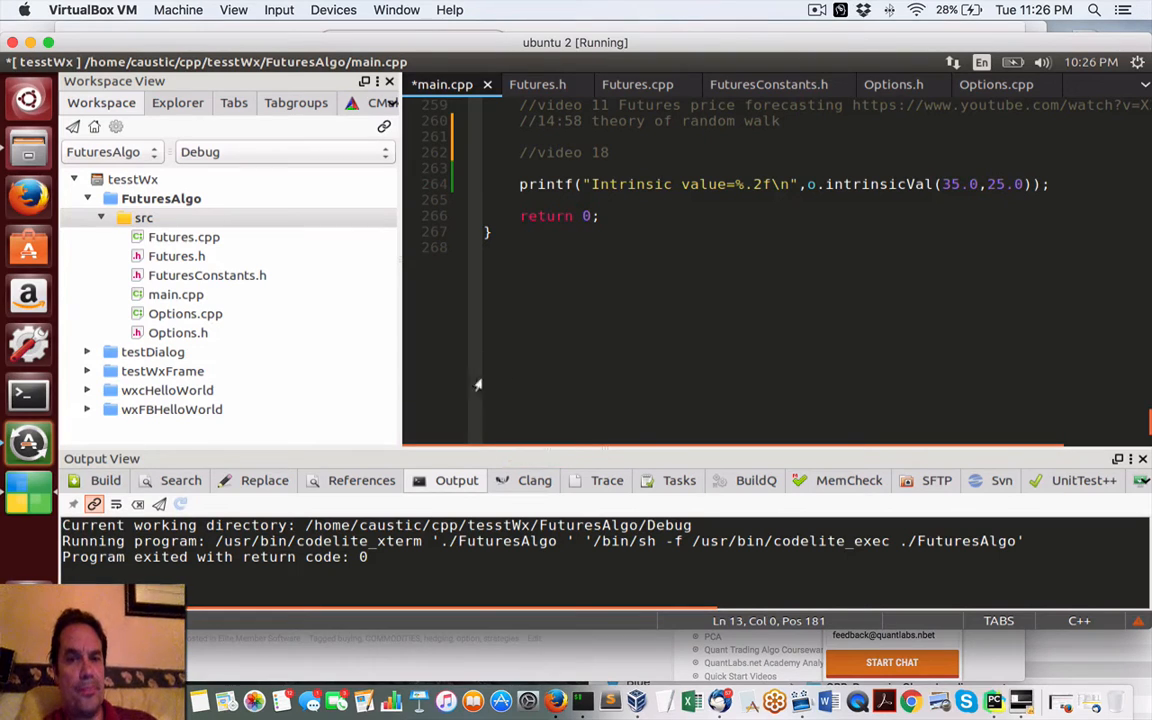
# Step: Scroll main.cpp back up to the video 18 intrinsicVal printf call
pyautogui.scroll(3)
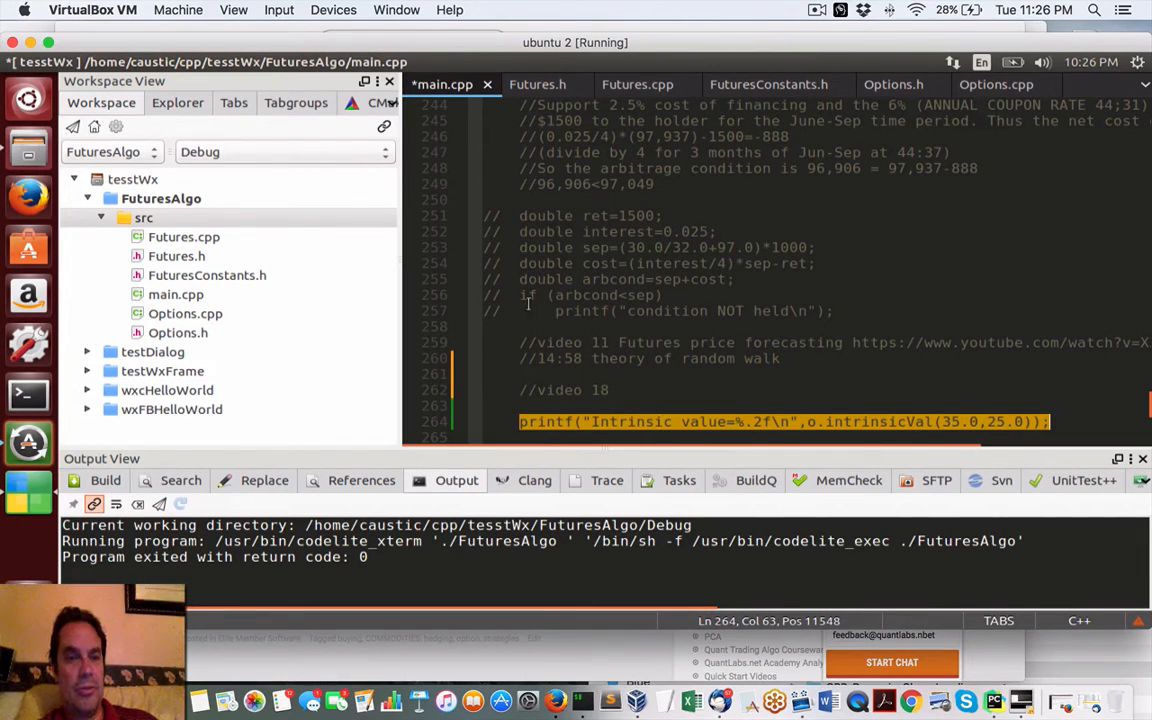
pyautogui.moveTo(555, 700)
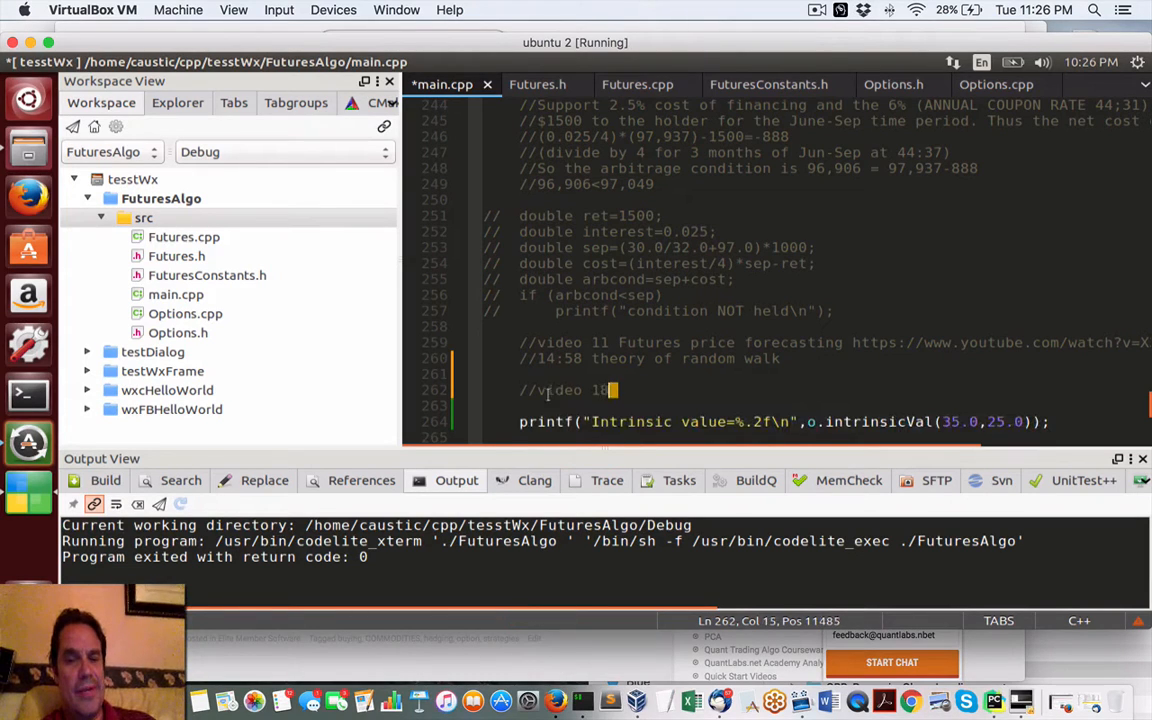
pyautogui.doubleClick(572, 390)
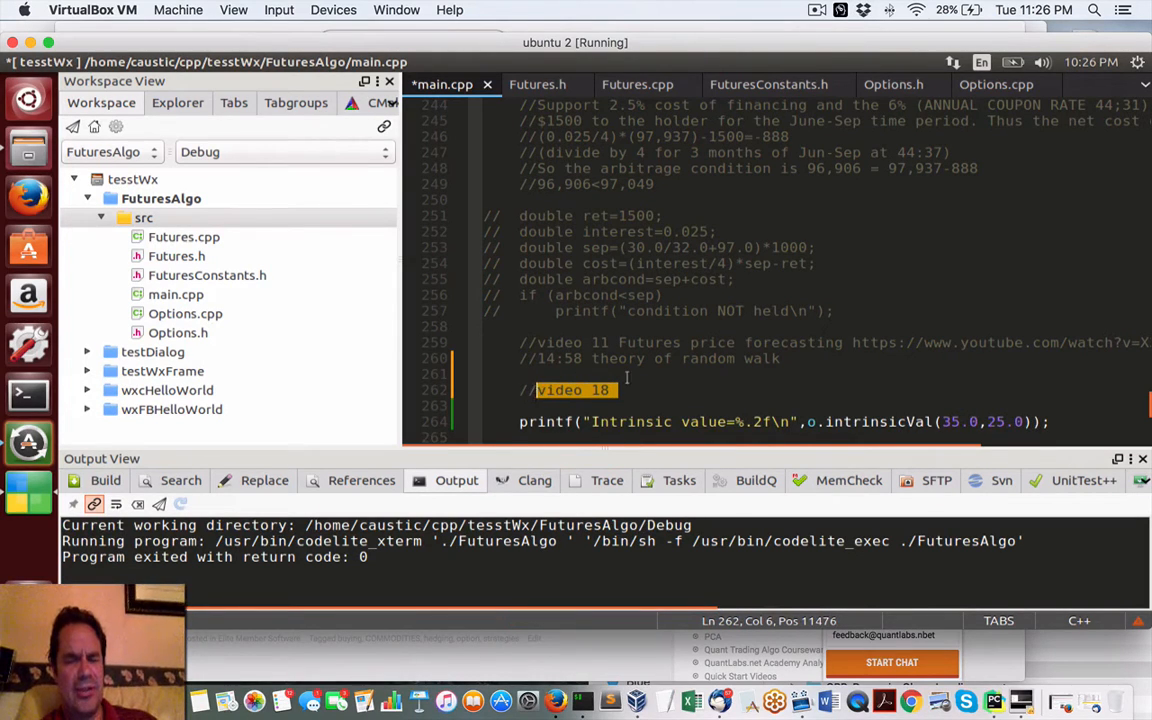
pyautogui.moveTo(645, 392)
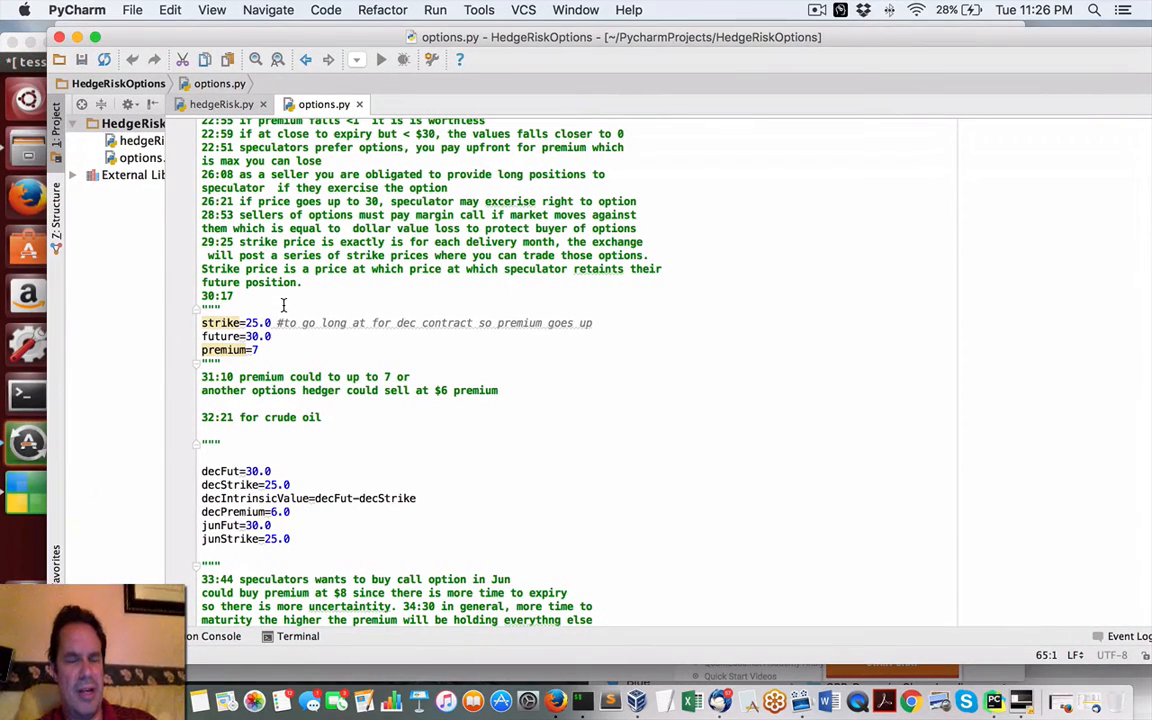
# Step: Scroll options.py up and select the strike, delivery, size and premium variables
pyautogui.scroll(3)
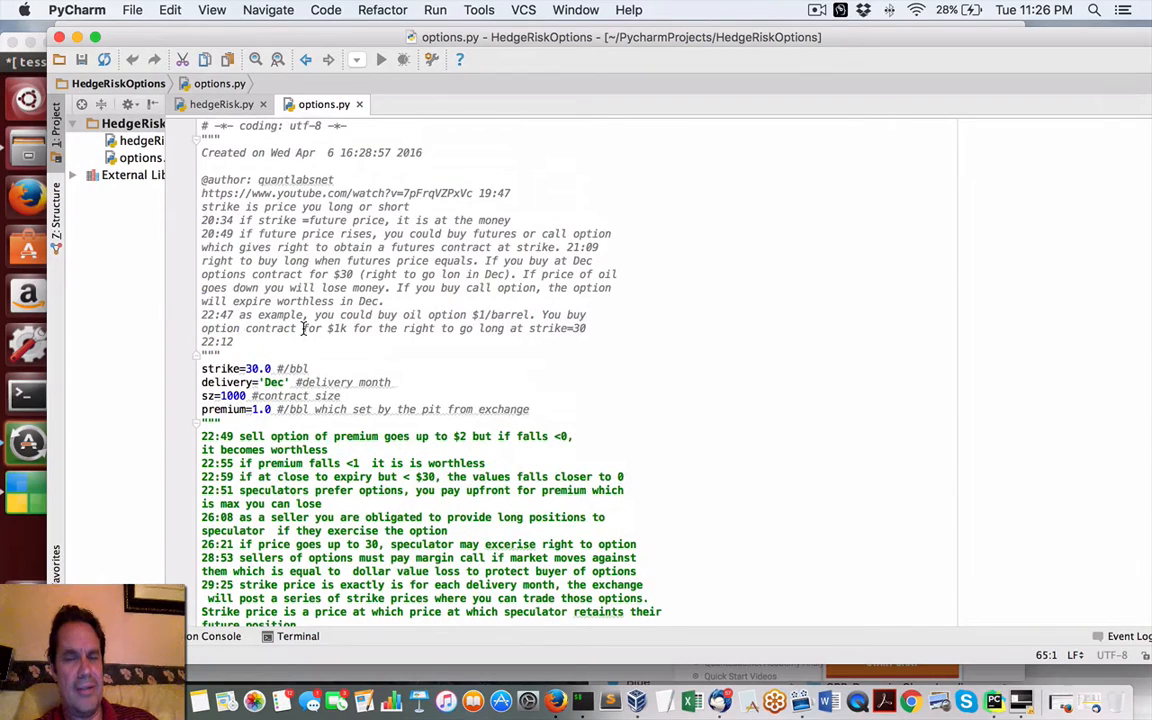
pyautogui.moveTo(561, 408)
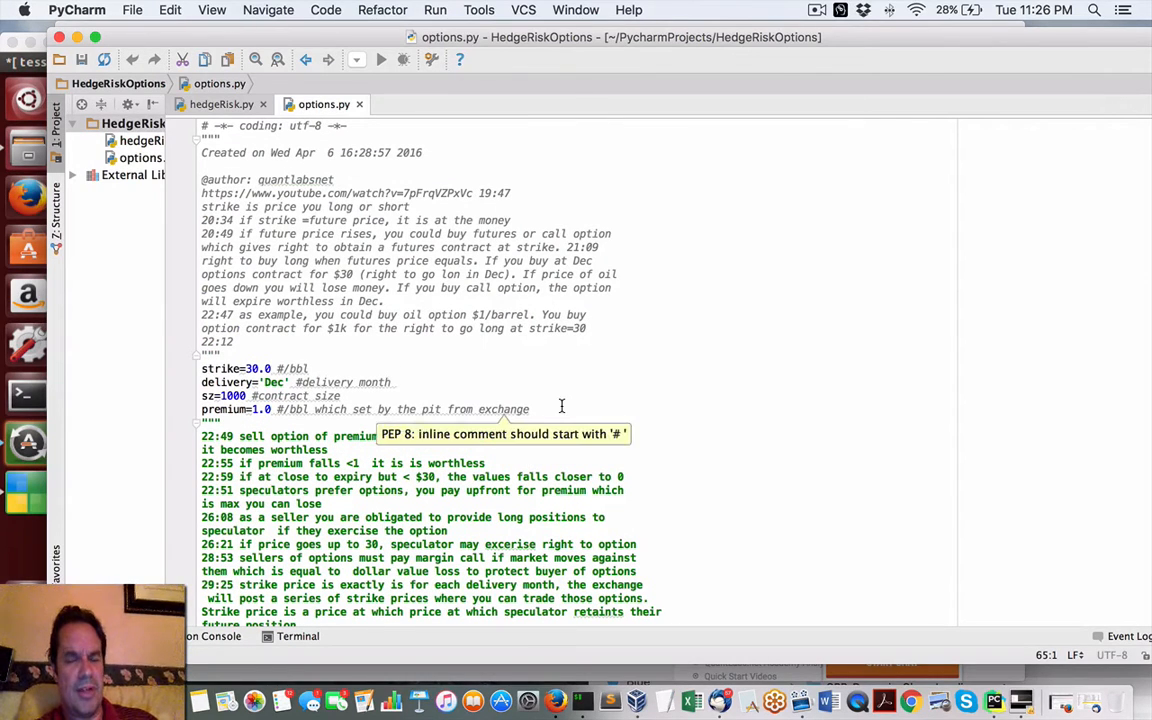
pyautogui.moveTo(201, 382); pyautogui.dragTo(529, 409)
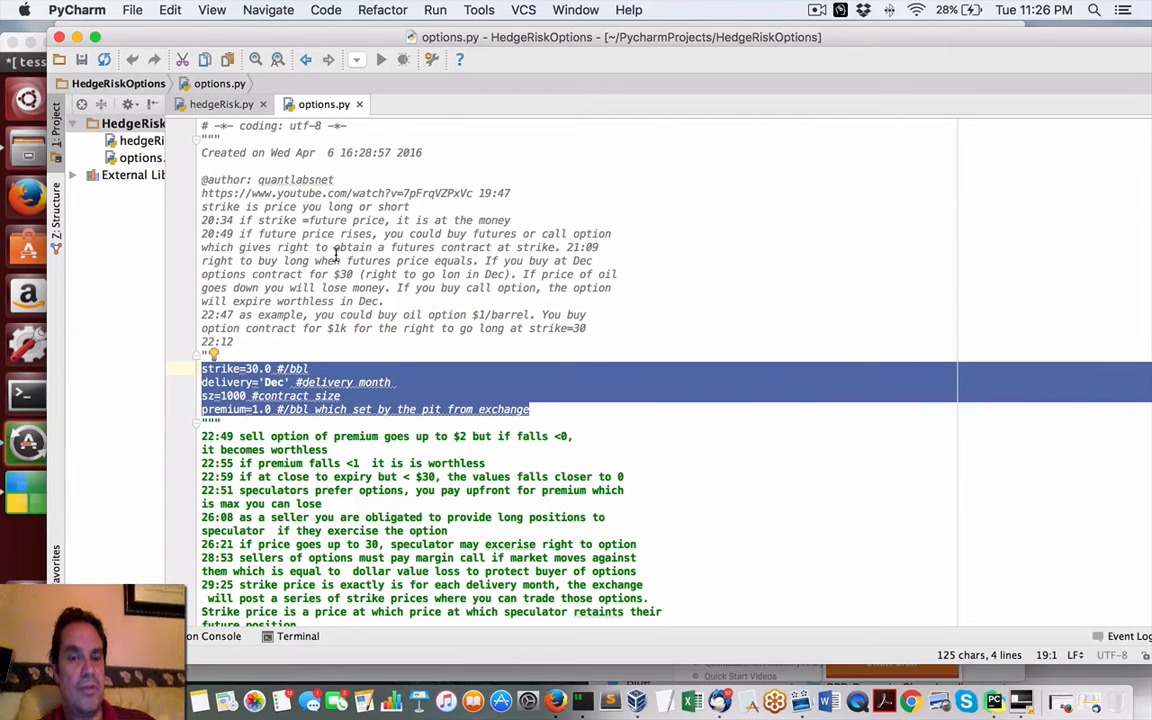
pyautogui.moveTo(475, 193)
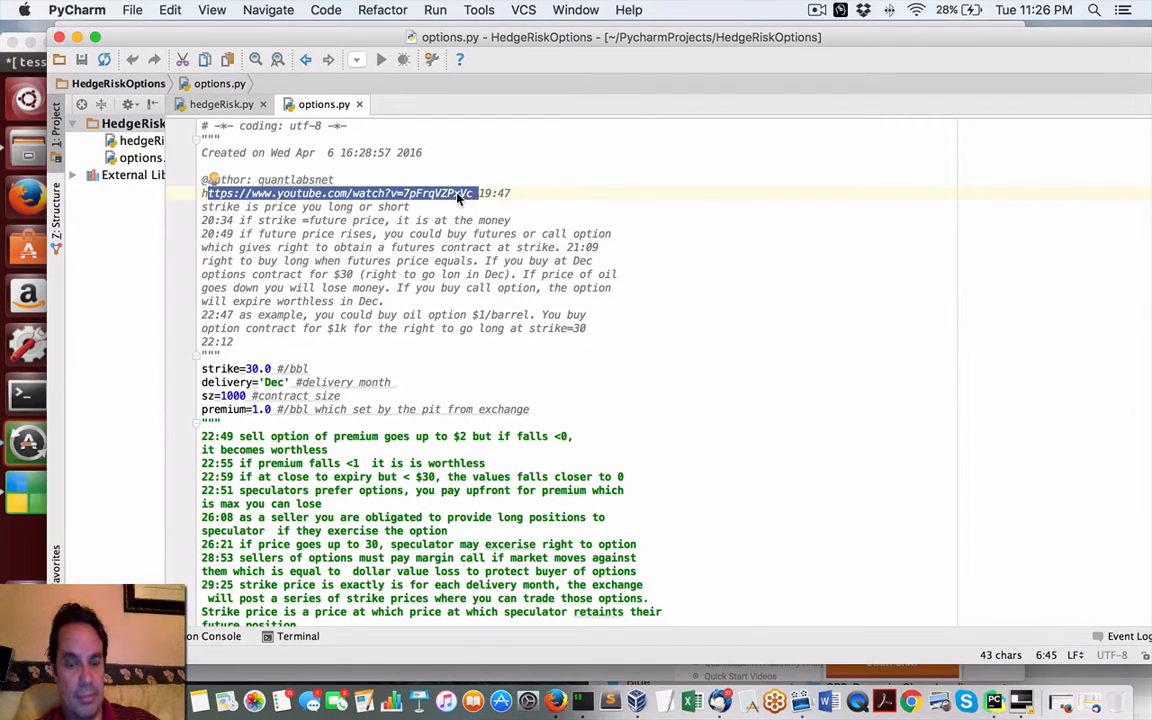
# Step: Bring Firefox to the front, showing the quantlabs.net cme option hedging results
pyautogui.click(555, 700)
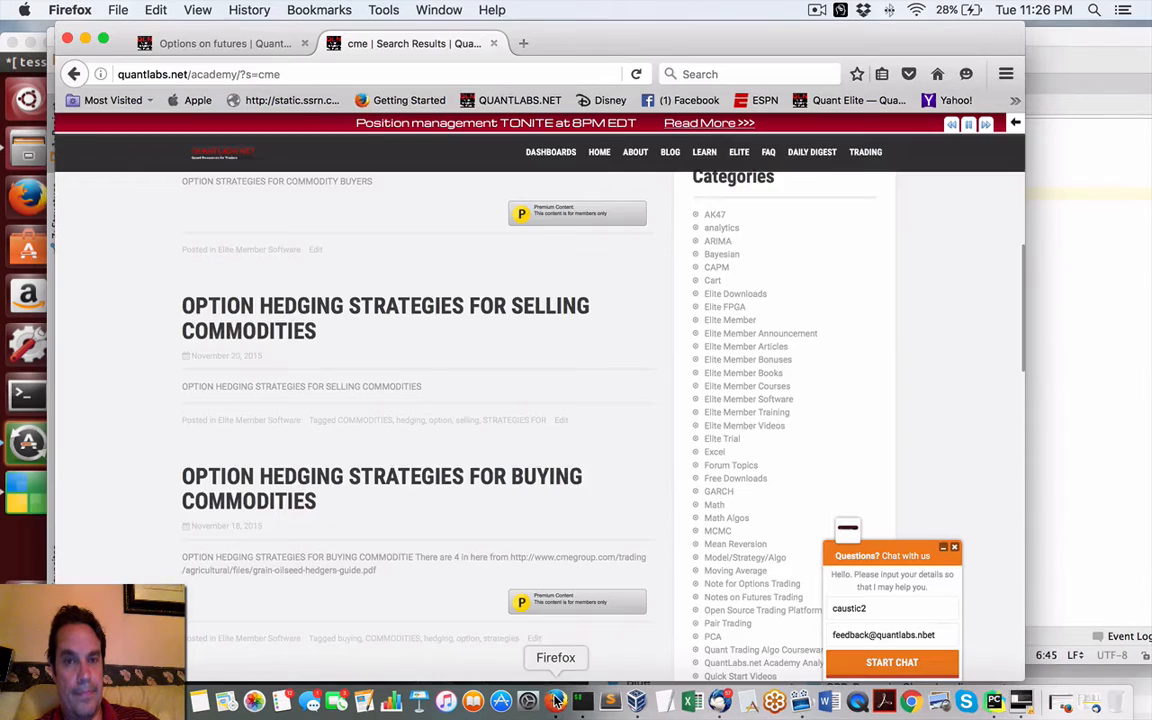
pyautogui.moveTo(830, 700)
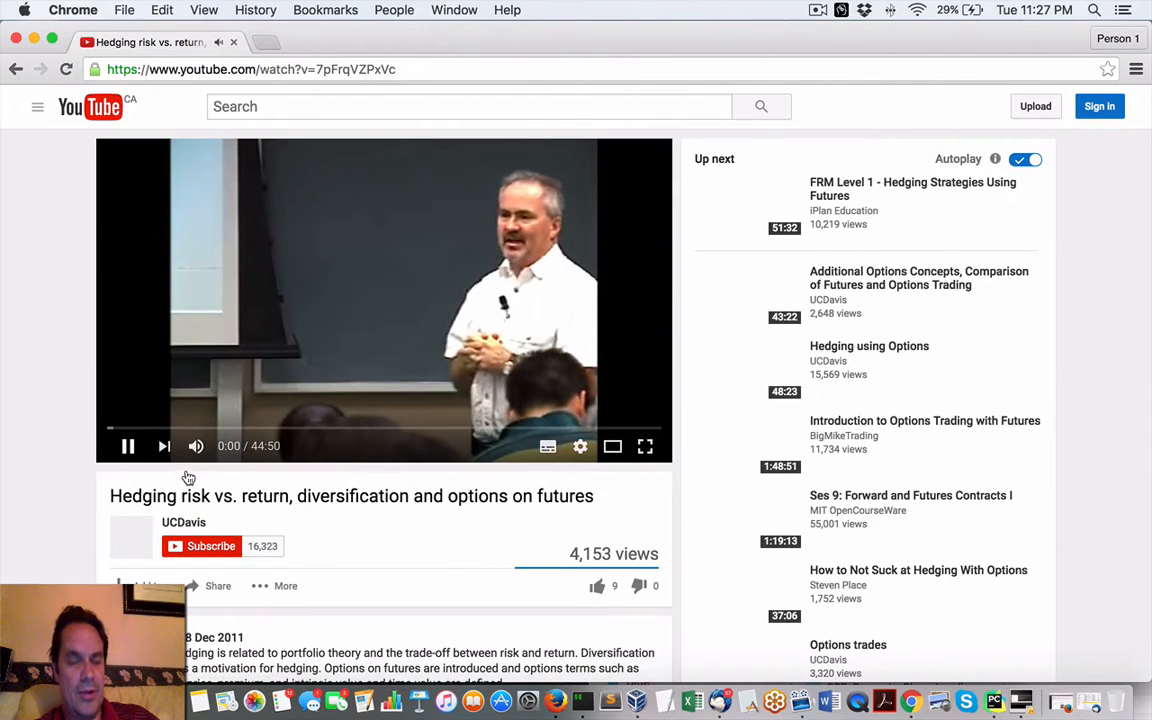
# Step: Pause the hedging lecture, search 'uc davis futures', and open the Futures and Options playlist
pyautogui.click(128, 446)
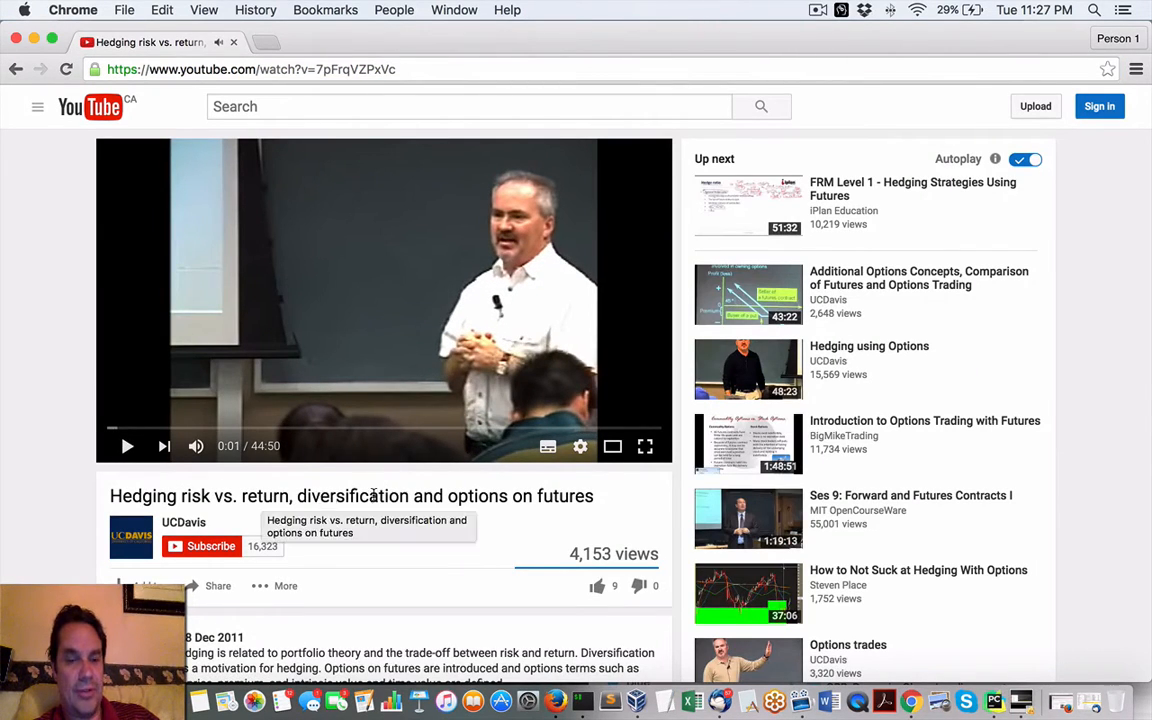
pyautogui.moveTo(294, 522)
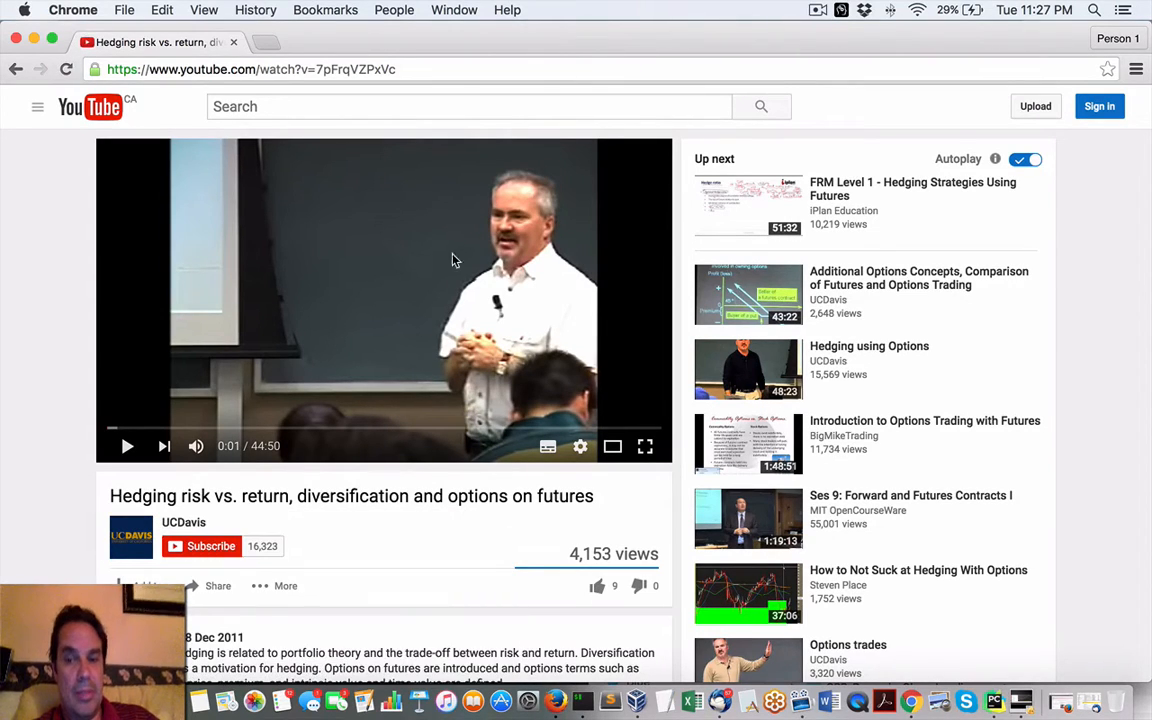
pyautogui.click(470, 106)
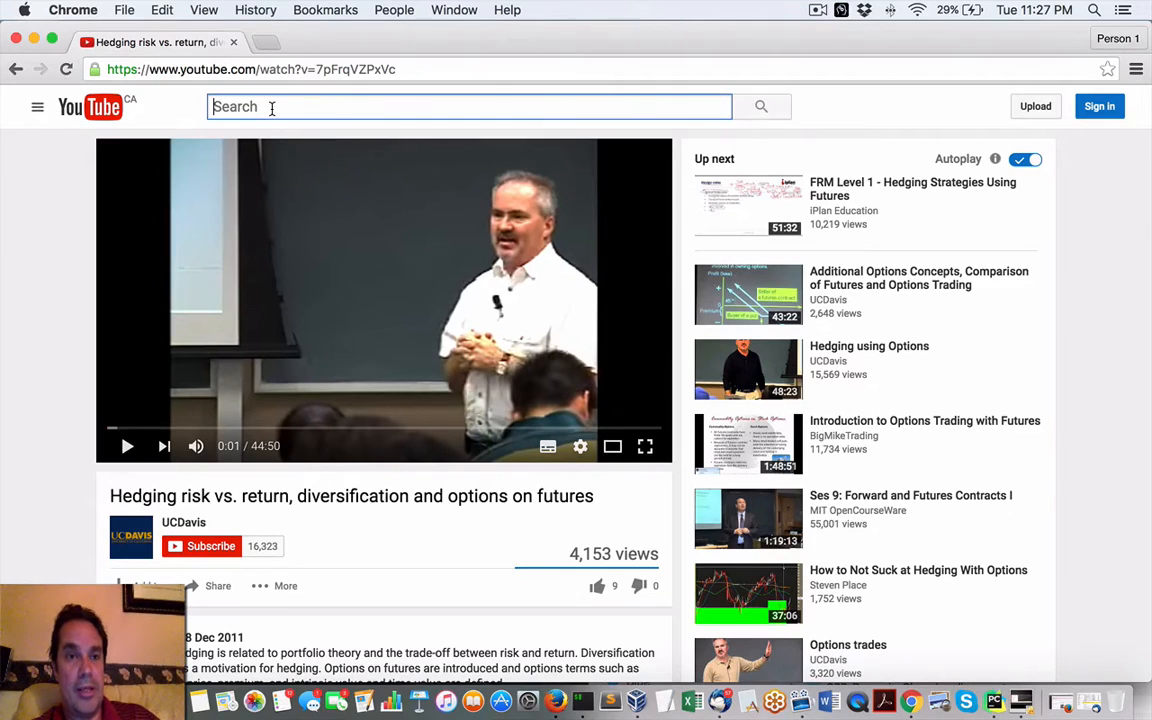
pyautogui.write('uc davis')
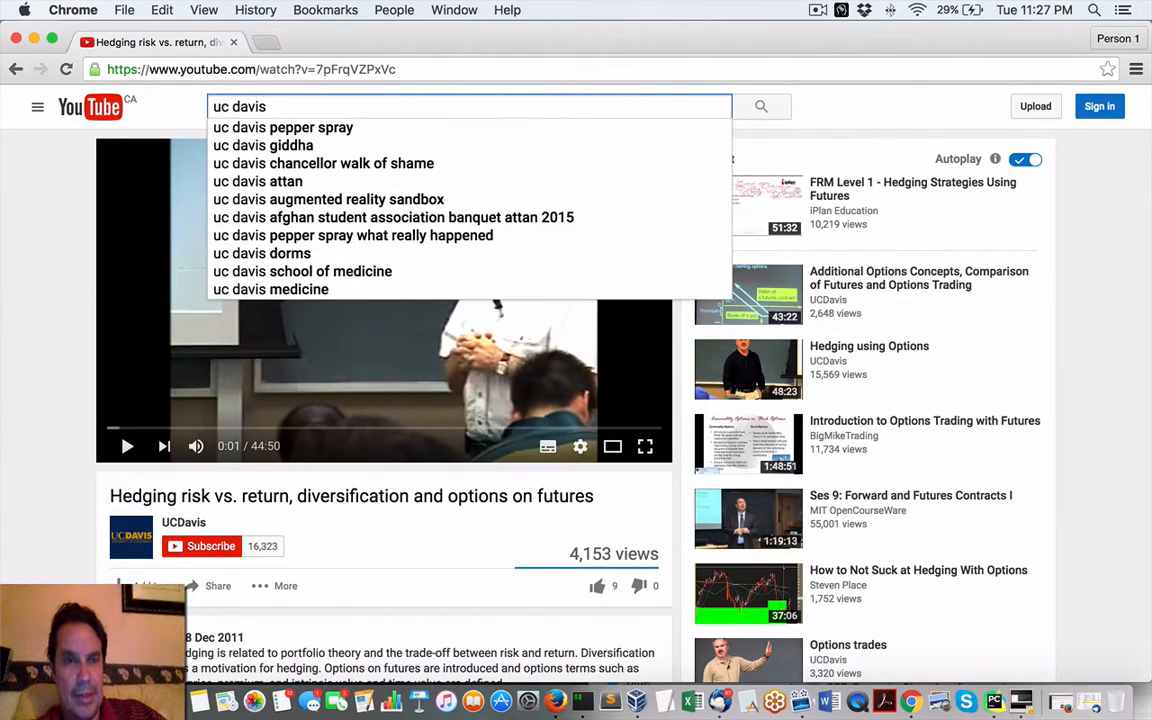
pyautogui.write('futures options')
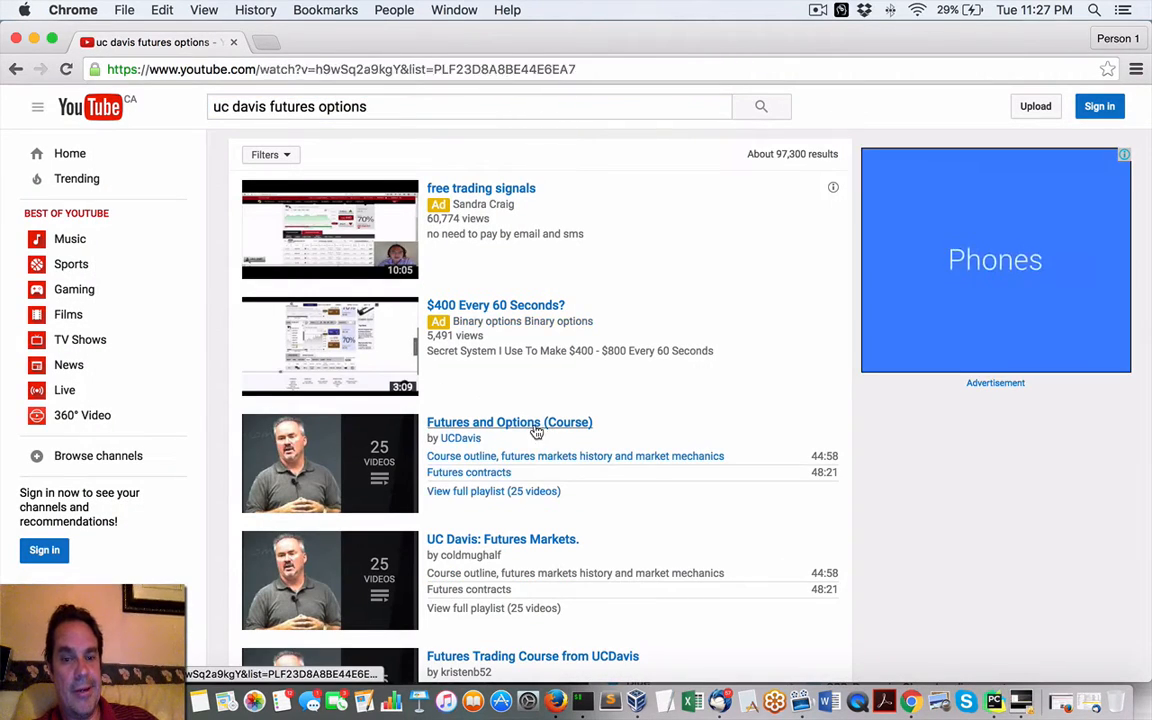
pyautogui.click(509, 422)
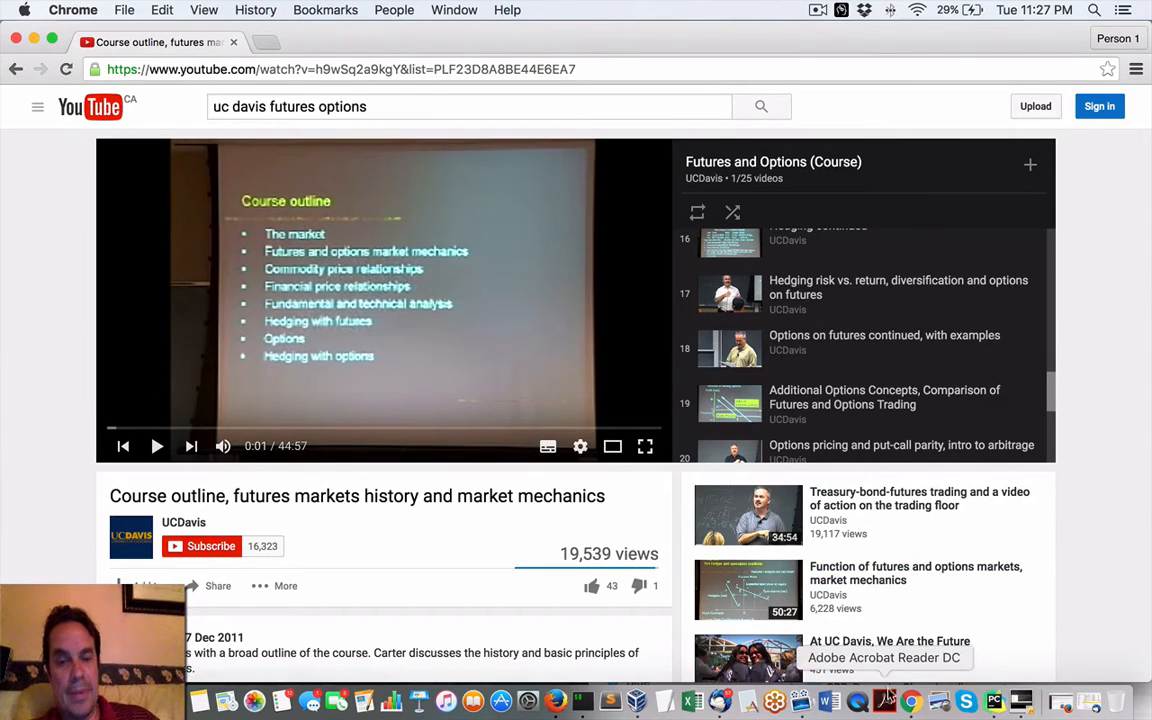
pyautogui.moveTo(135, 384)
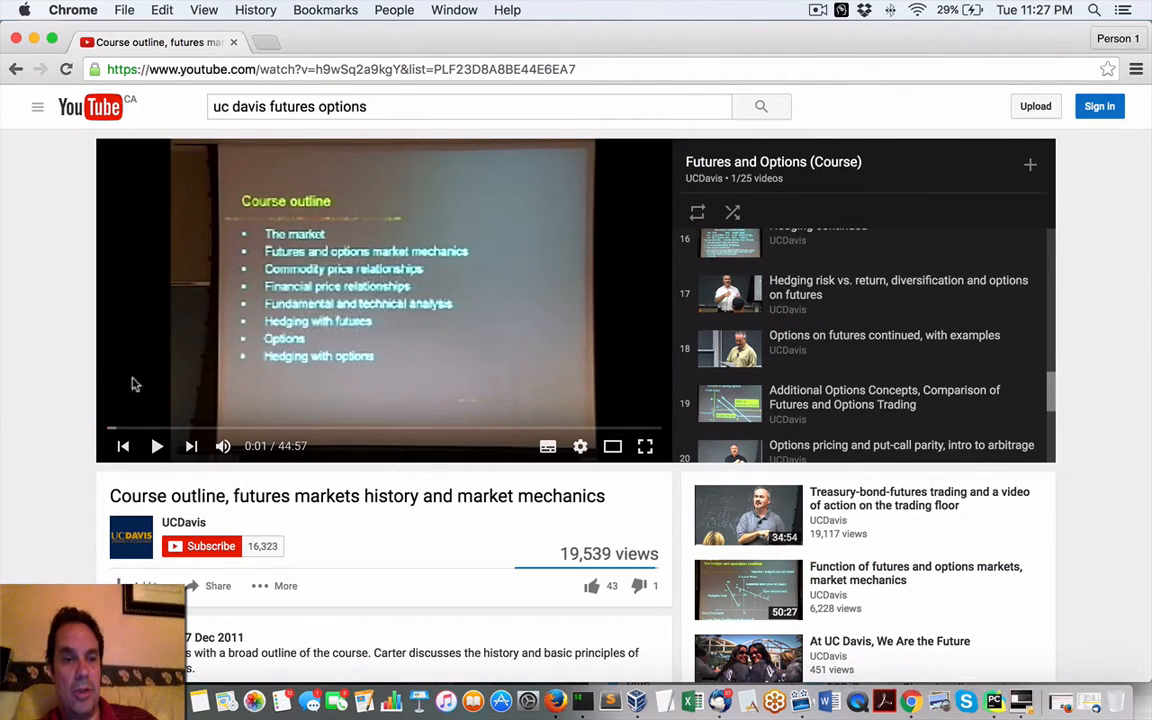
pyautogui.moveTo(556, 700)
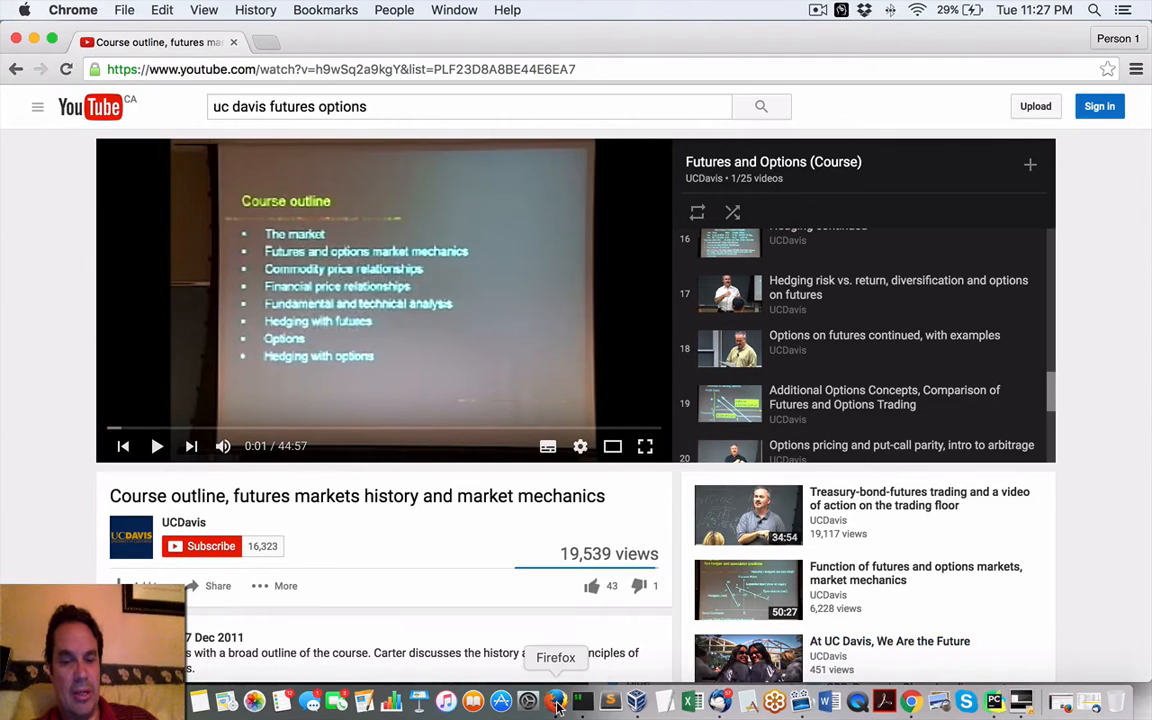
# Step: Bring up QuantLabs and look over the Indie Python C++ Algo Trading Course page
pyautogui.click(555, 701)
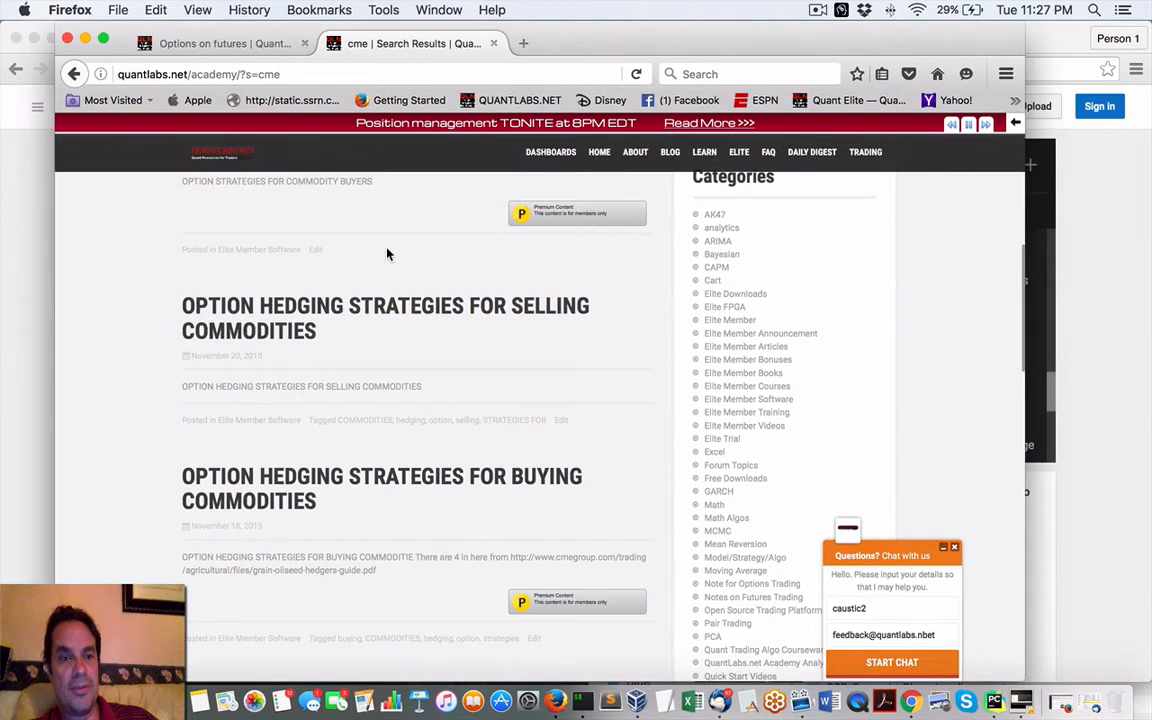
pyautogui.click(225, 43)
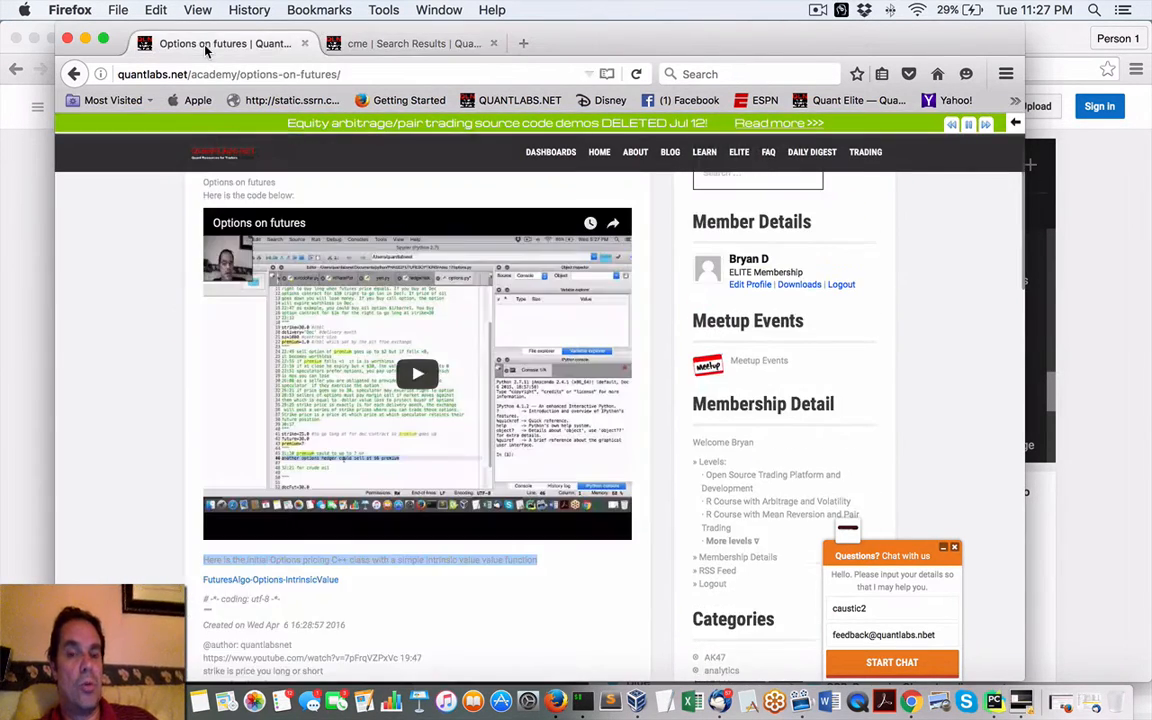
pyautogui.scroll(3)
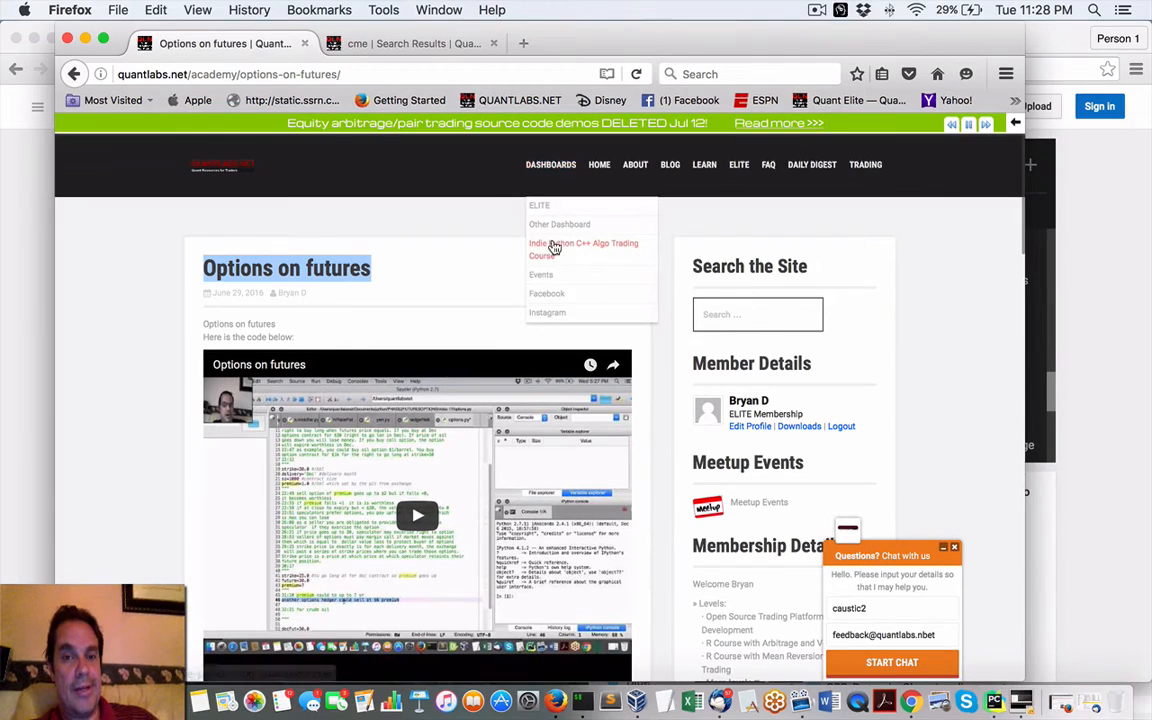
pyautogui.click(584, 249)
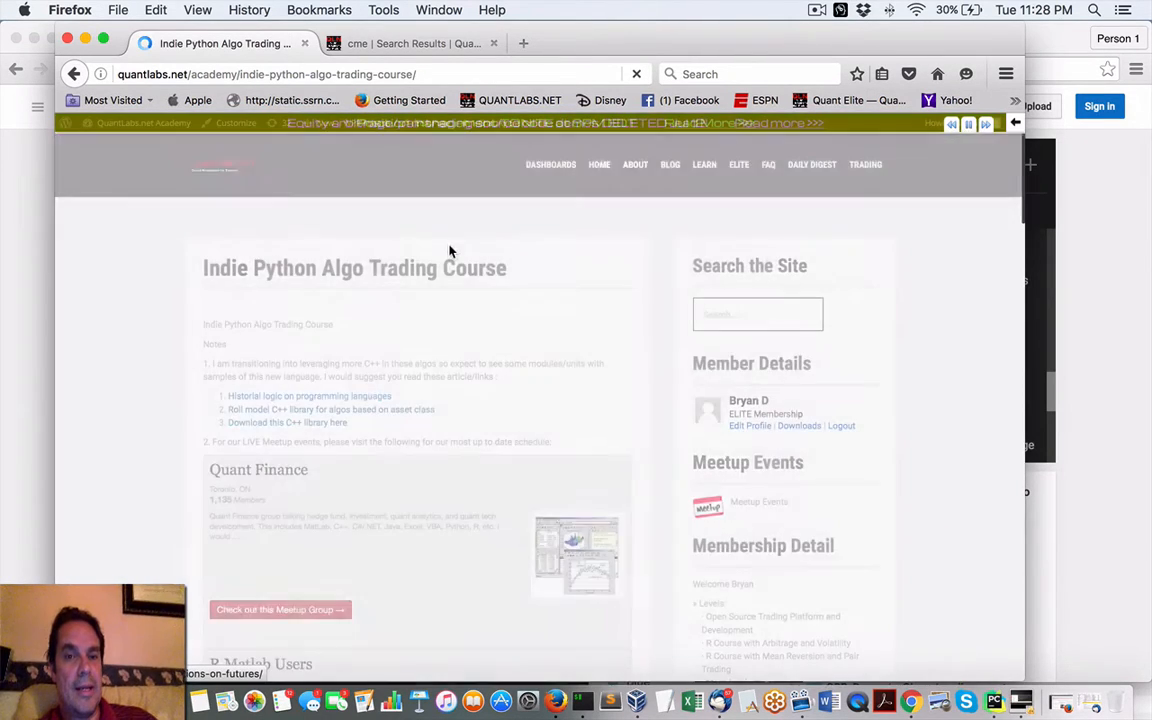
pyautogui.scroll(-3)
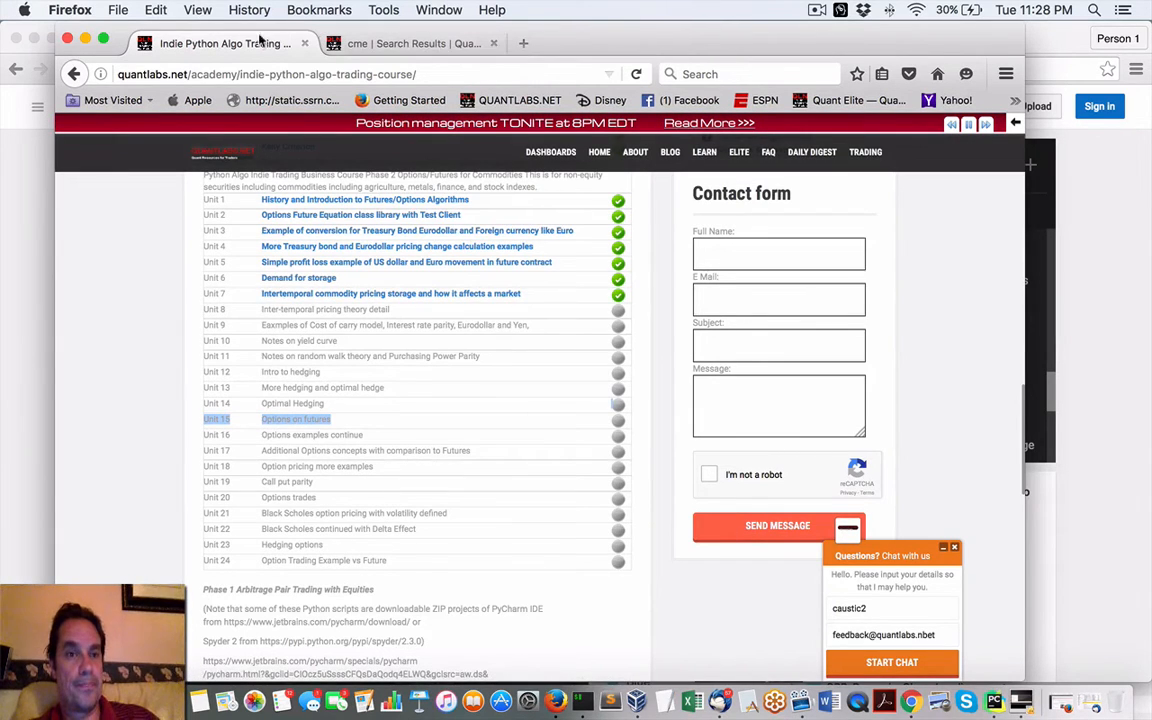
# Step: Return to the Options on futures page and scroll down through it
pyautogui.click(295, 418)
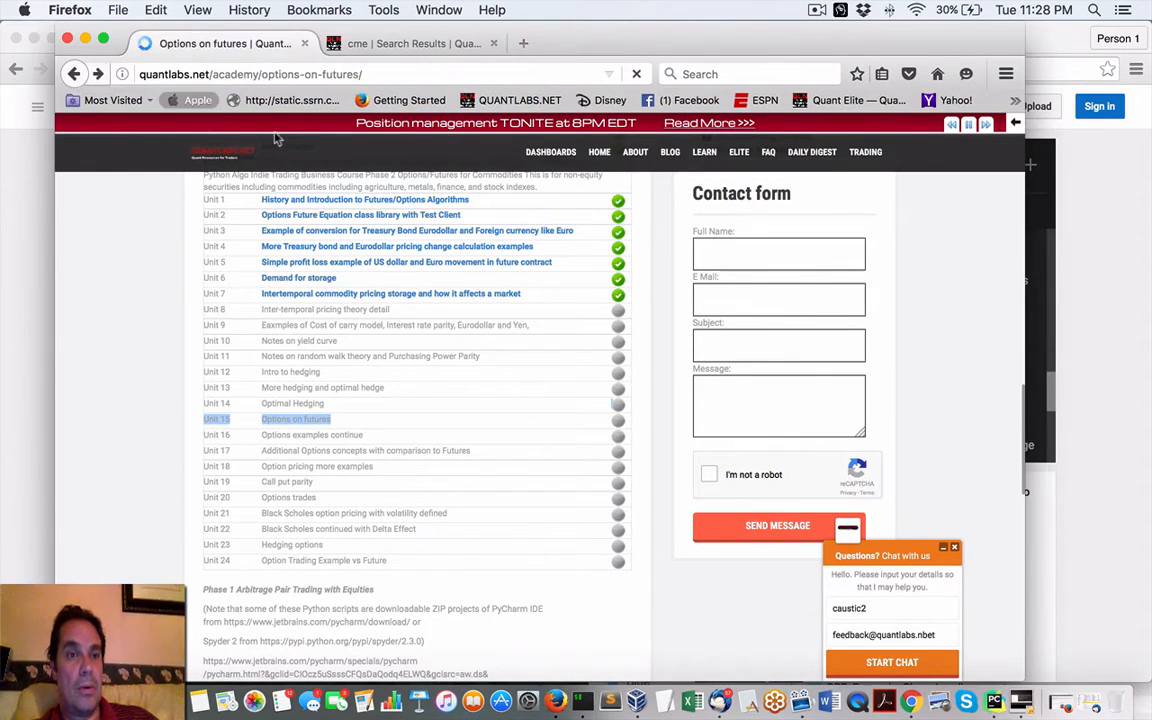
pyautogui.click(295, 418)
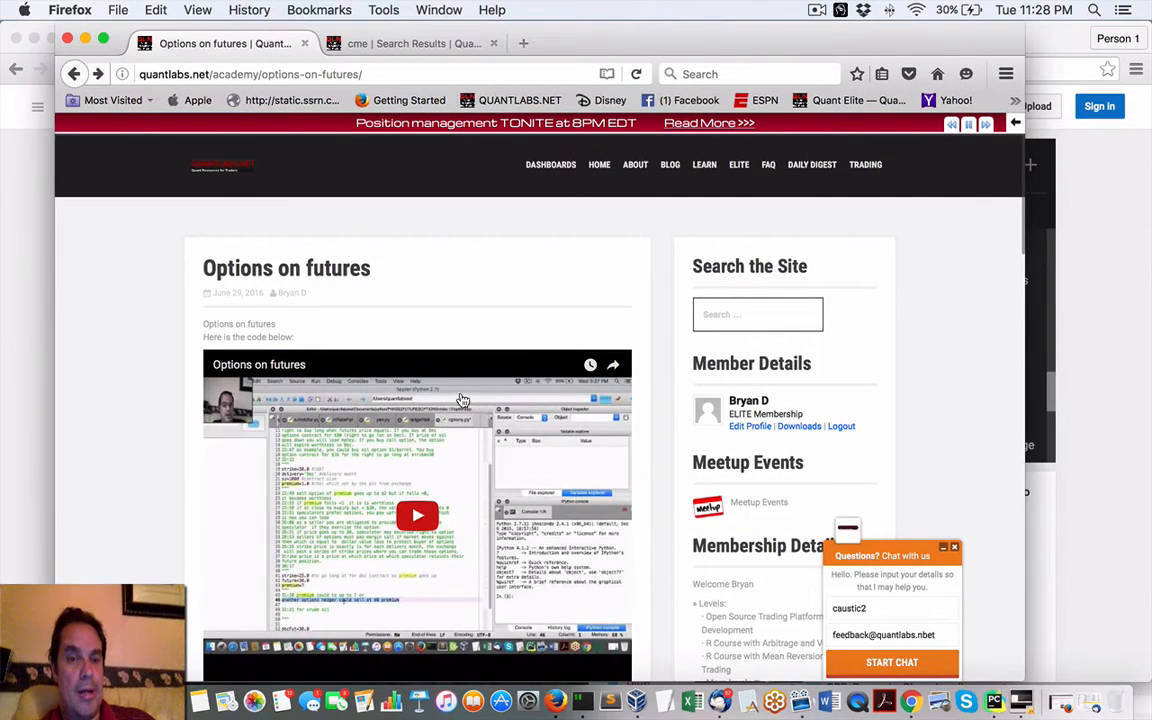
pyautogui.scroll(-3)
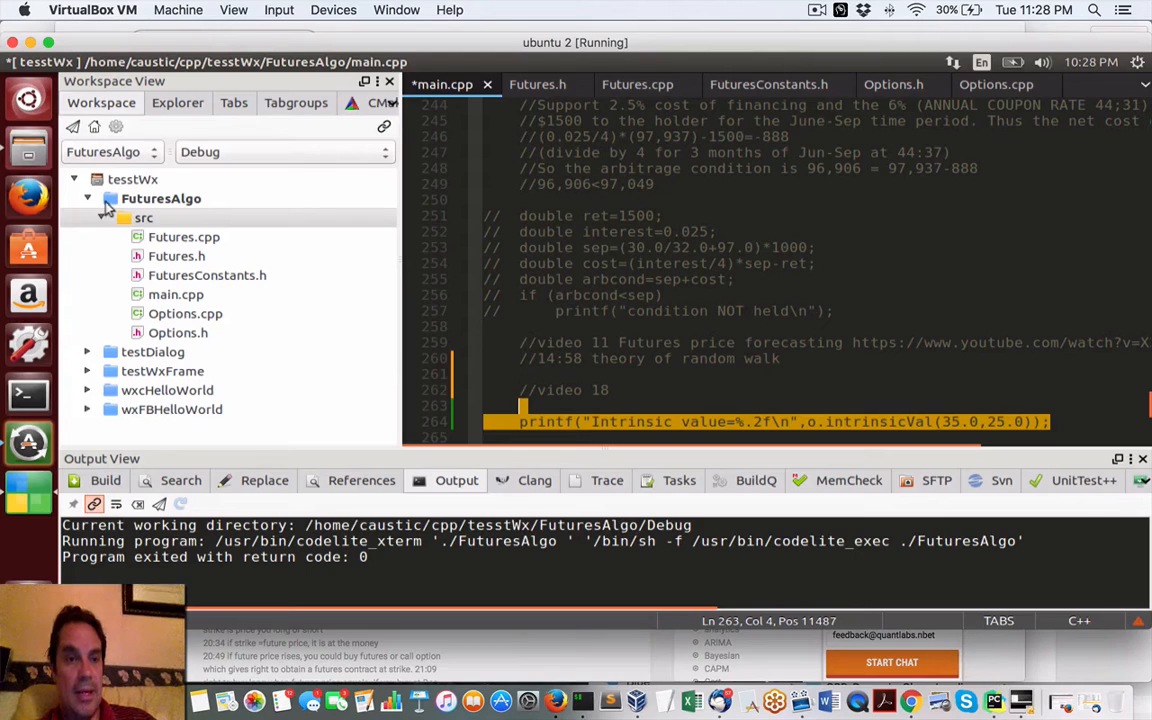
pyautogui.moveTo(170, 210)
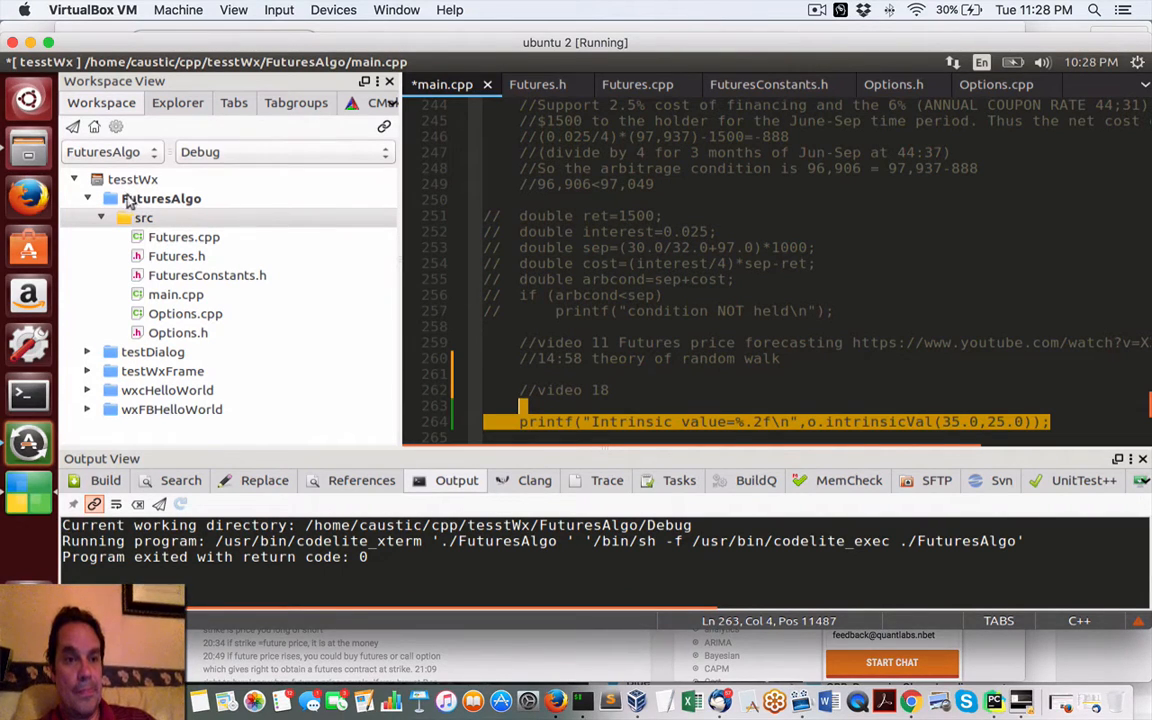
pyautogui.moveTo(175, 199)
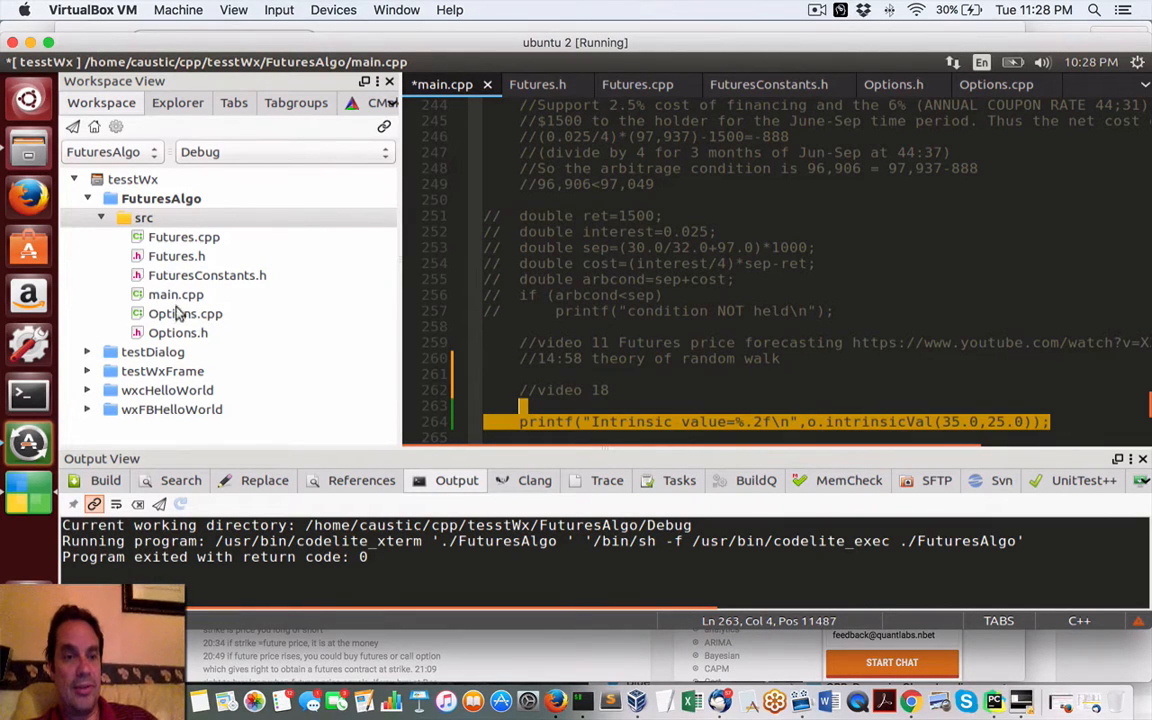
pyautogui.moveTo(277, 418)
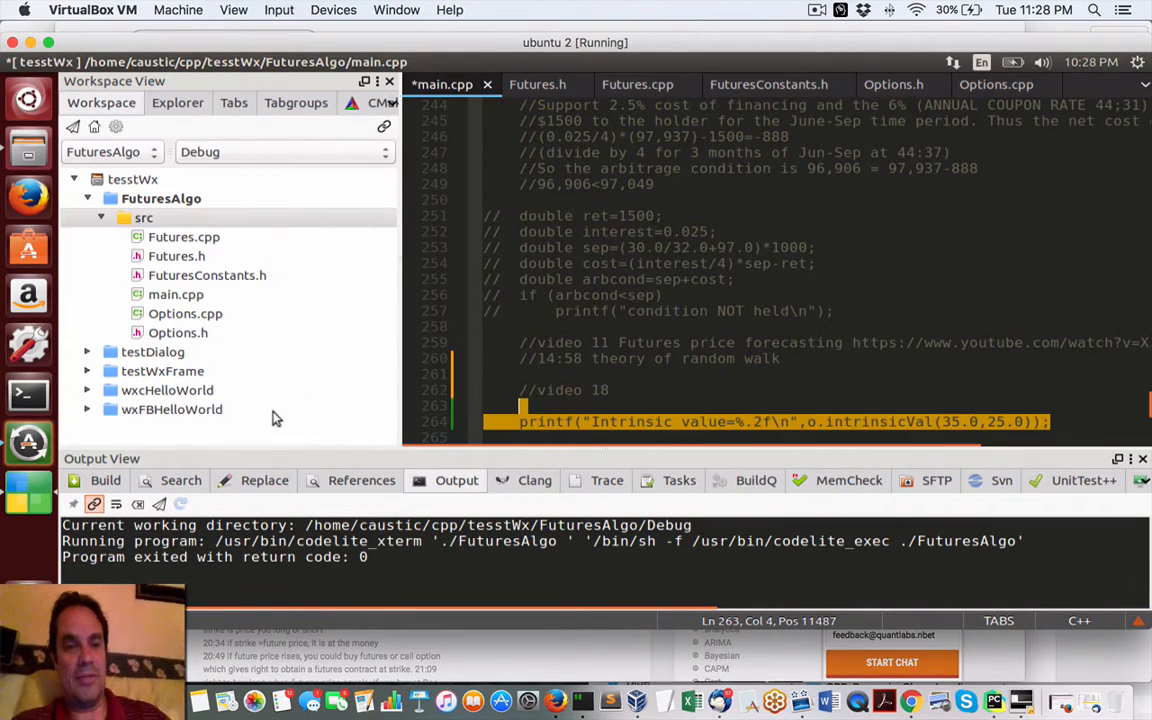
pyautogui.moveTo(557, 700)
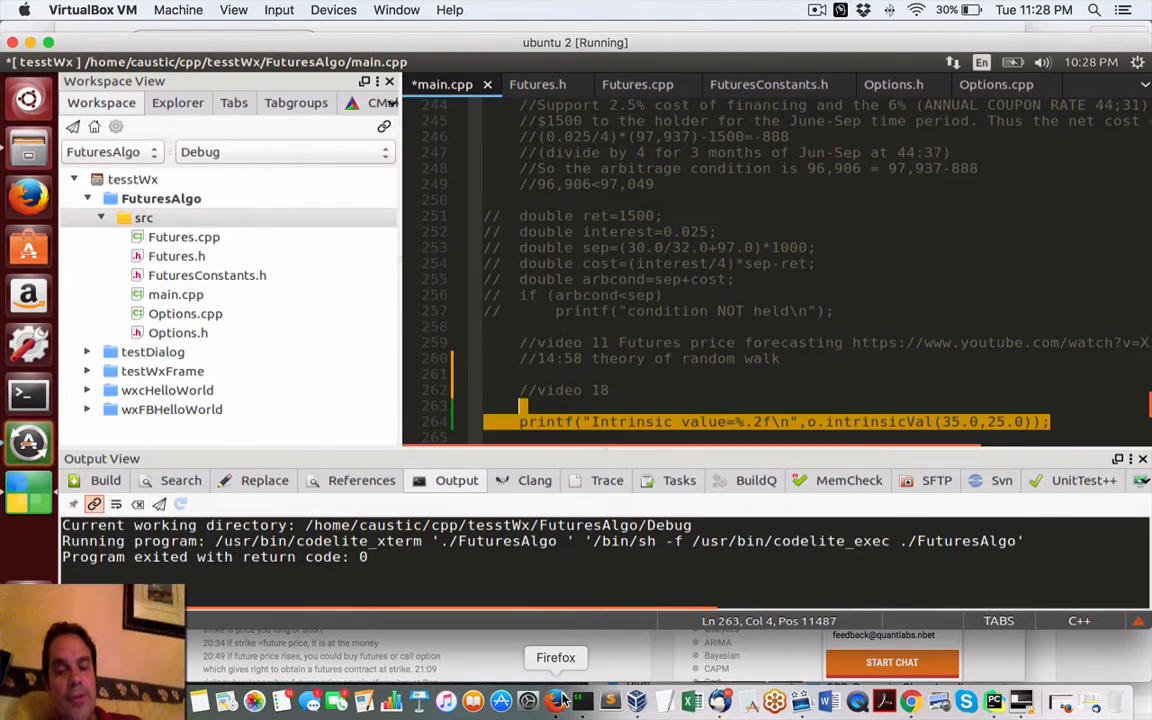
# Step: Scroll through the Options on futures code listing in Firefox
pyautogui.click(555, 700)
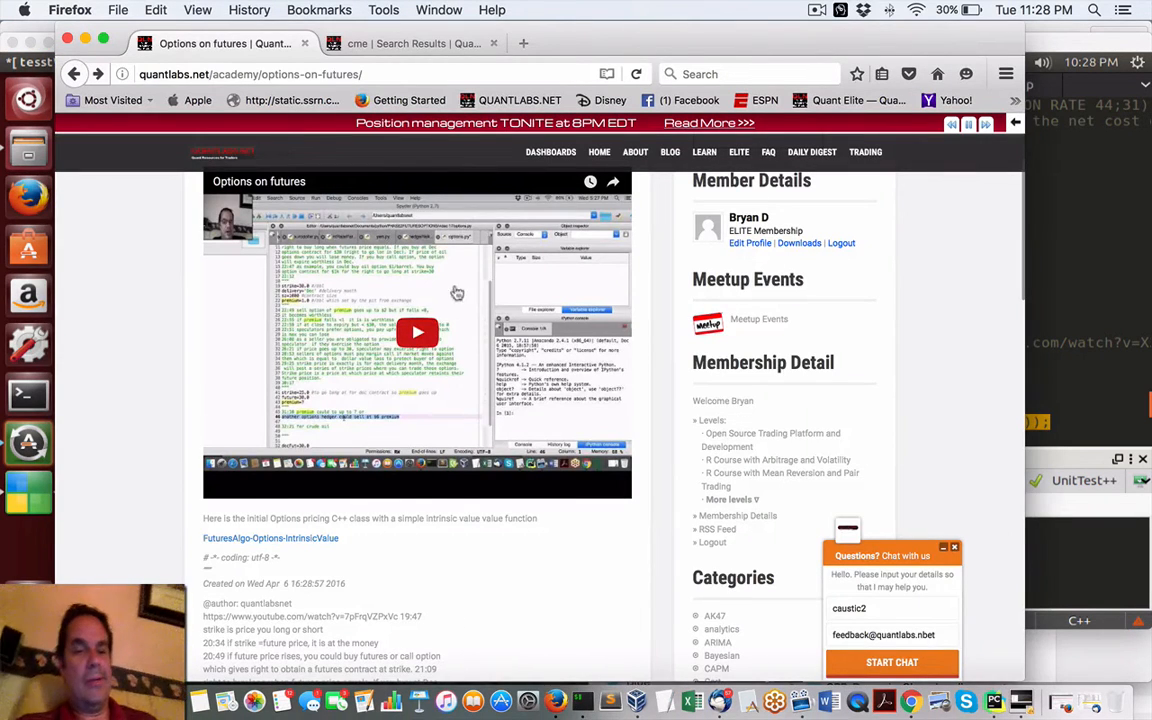
pyautogui.scroll(-3)
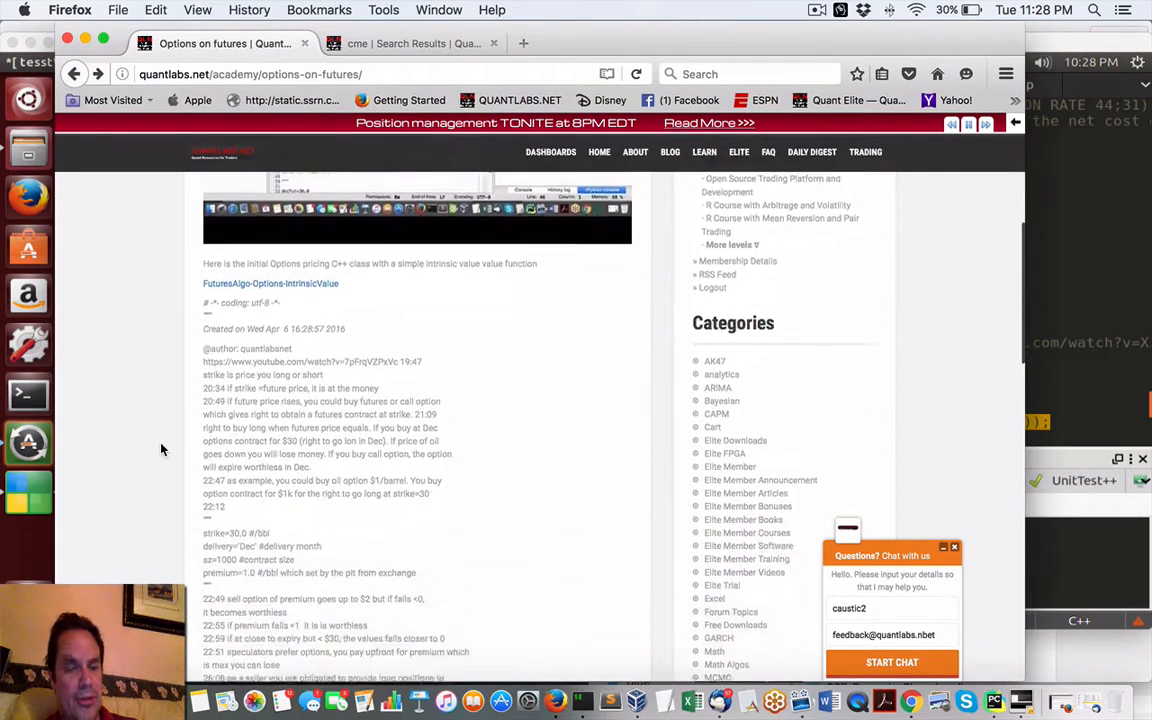
pyautogui.scroll(-3)
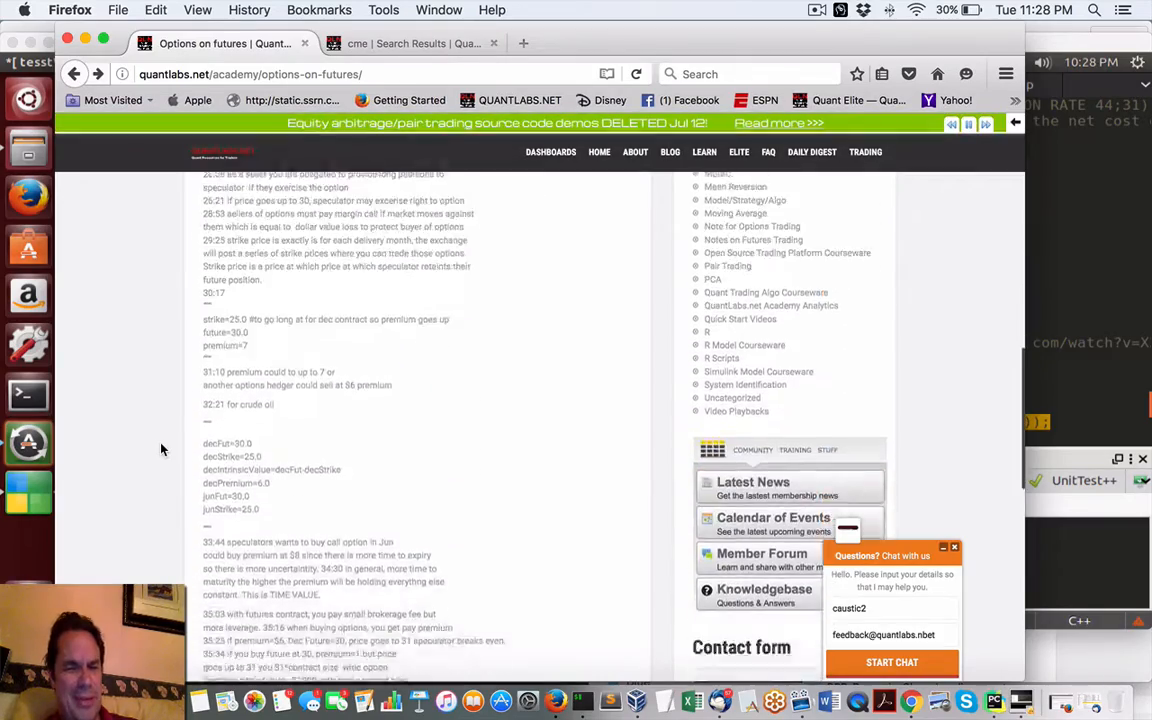
pyautogui.scroll(-3)
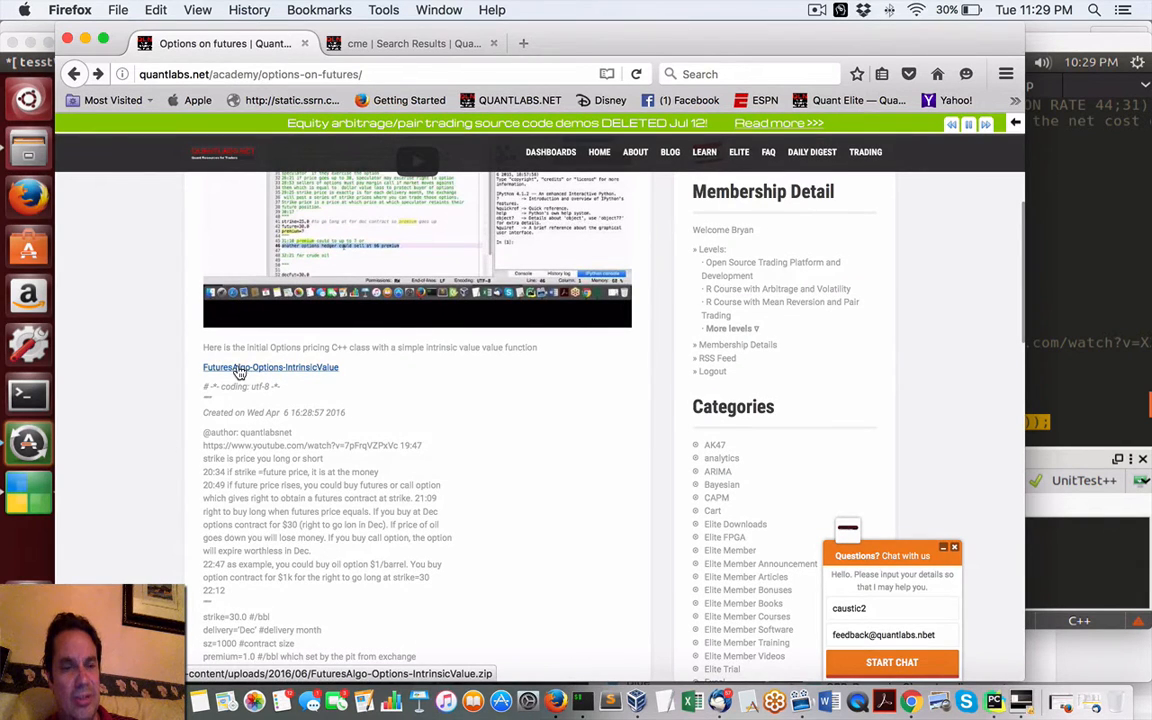
pyautogui.scroll(3)
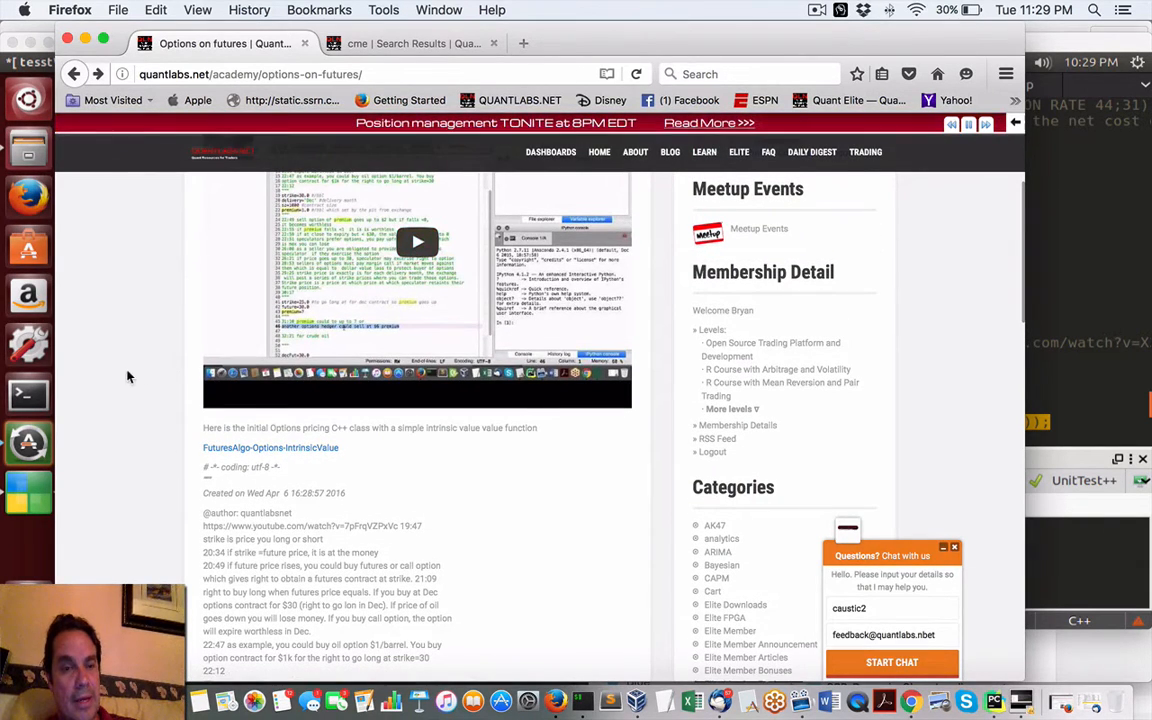
pyautogui.scroll(3)
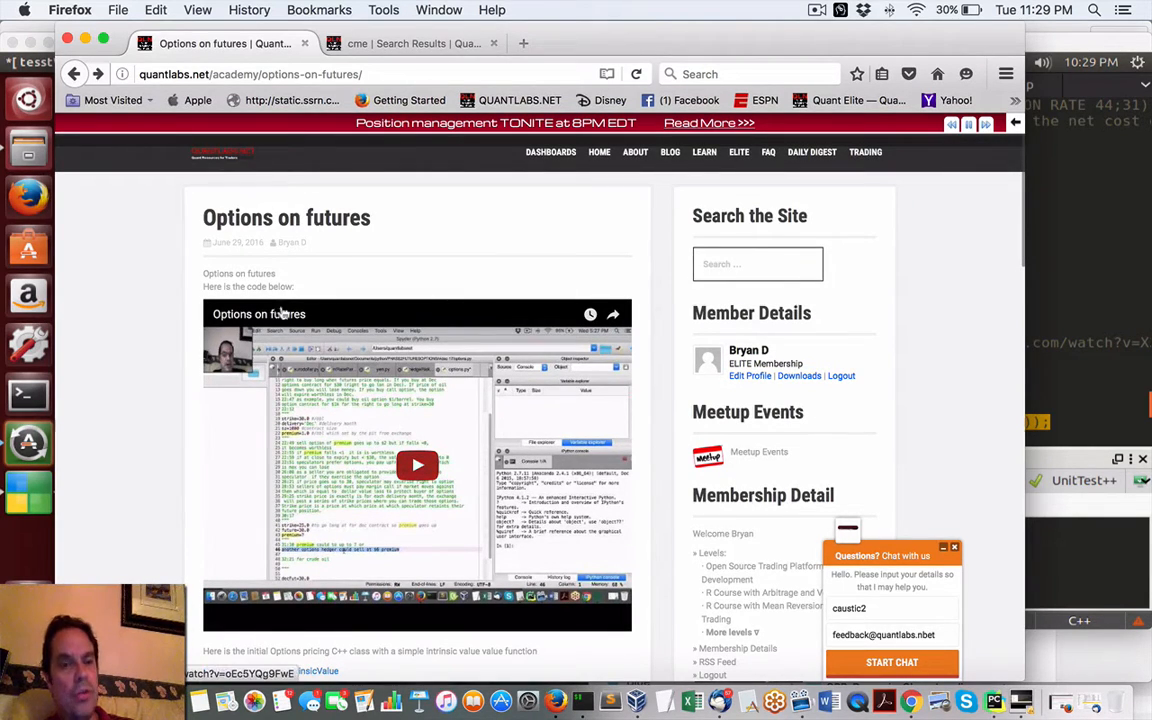
pyautogui.scroll(-3)
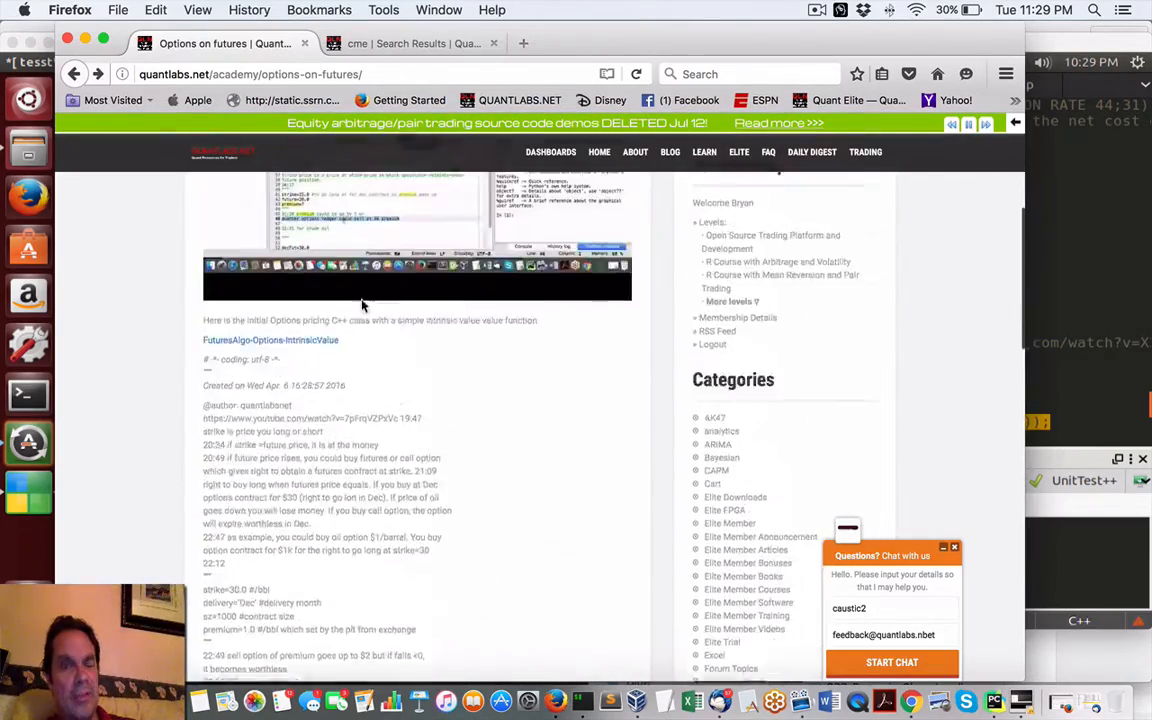
# Step: Scroll the cme search results, then open the Quant Elite membership page
pyautogui.click(410, 43)
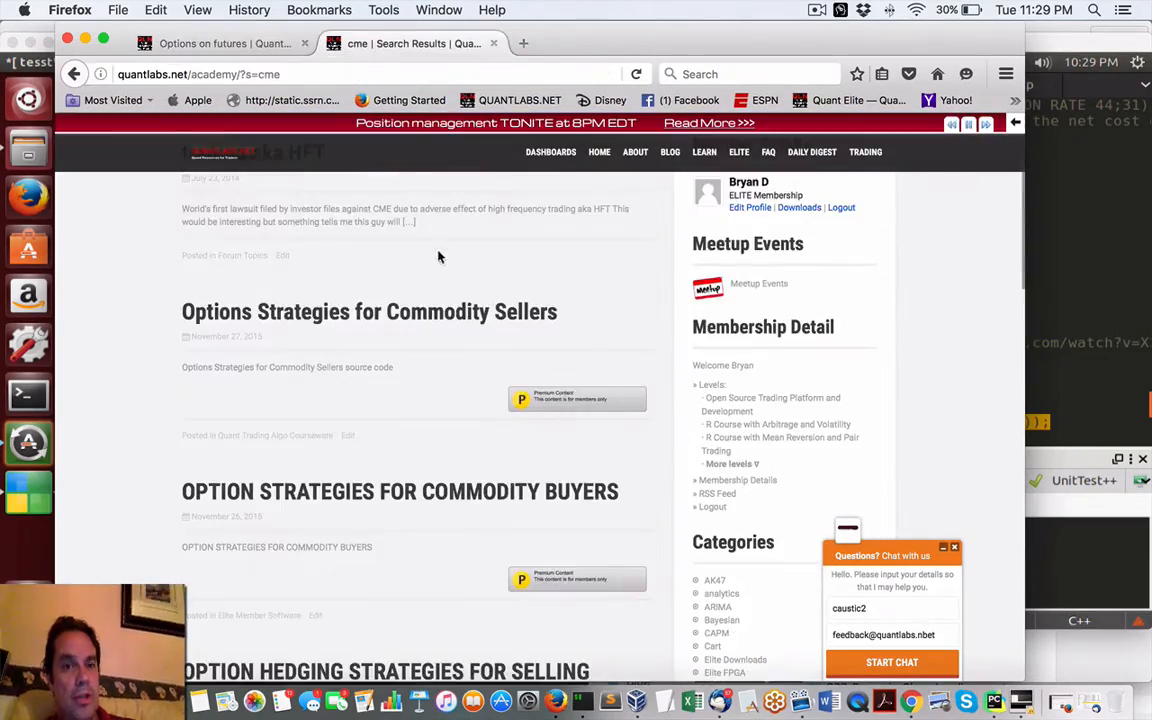
pyautogui.scroll(3)
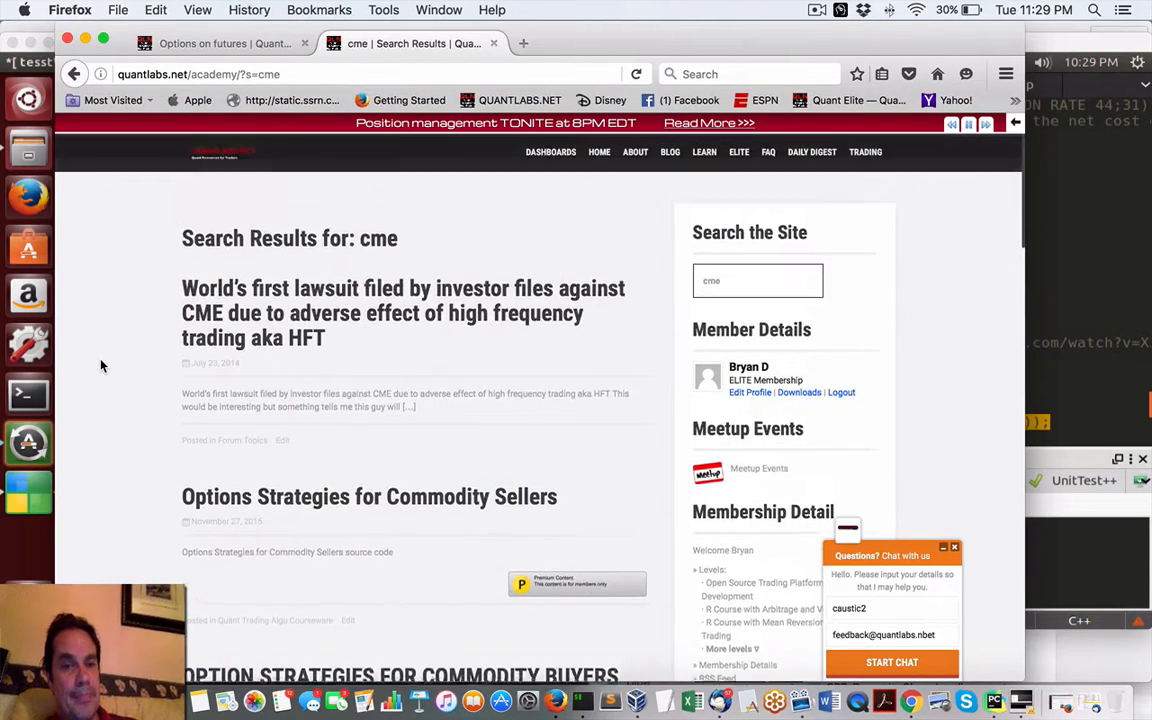
pyautogui.scroll(-3)
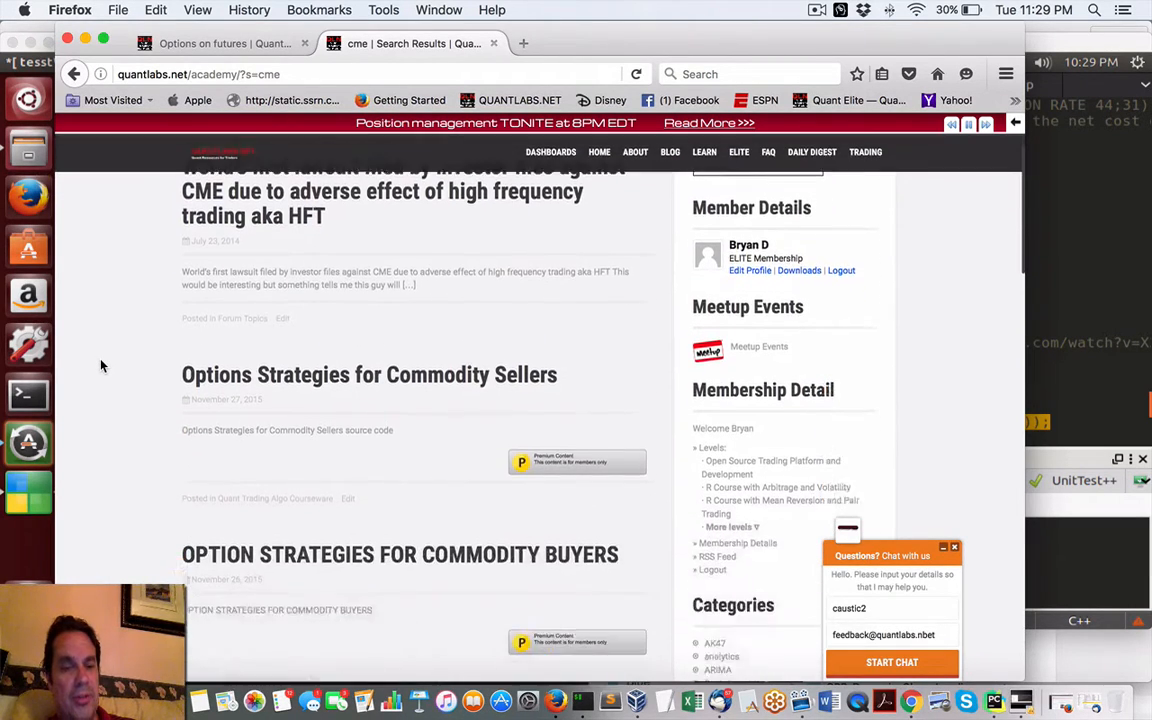
pyautogui.scroll(-3)
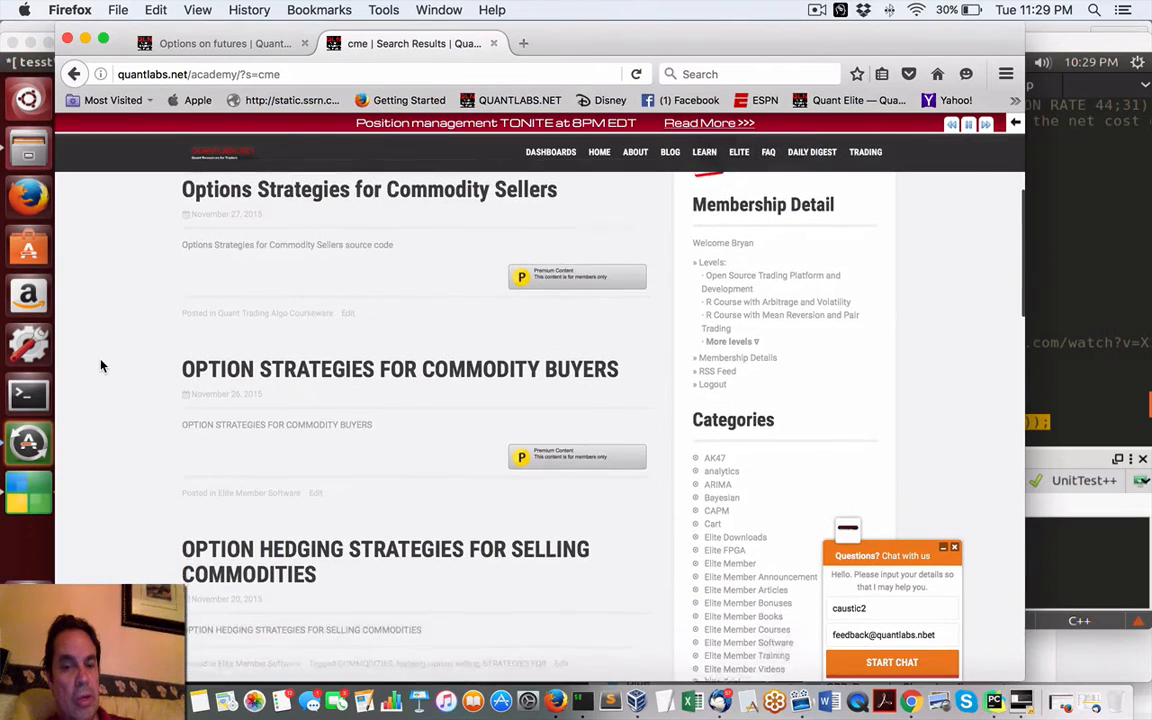
pyautogui.scroll(3)
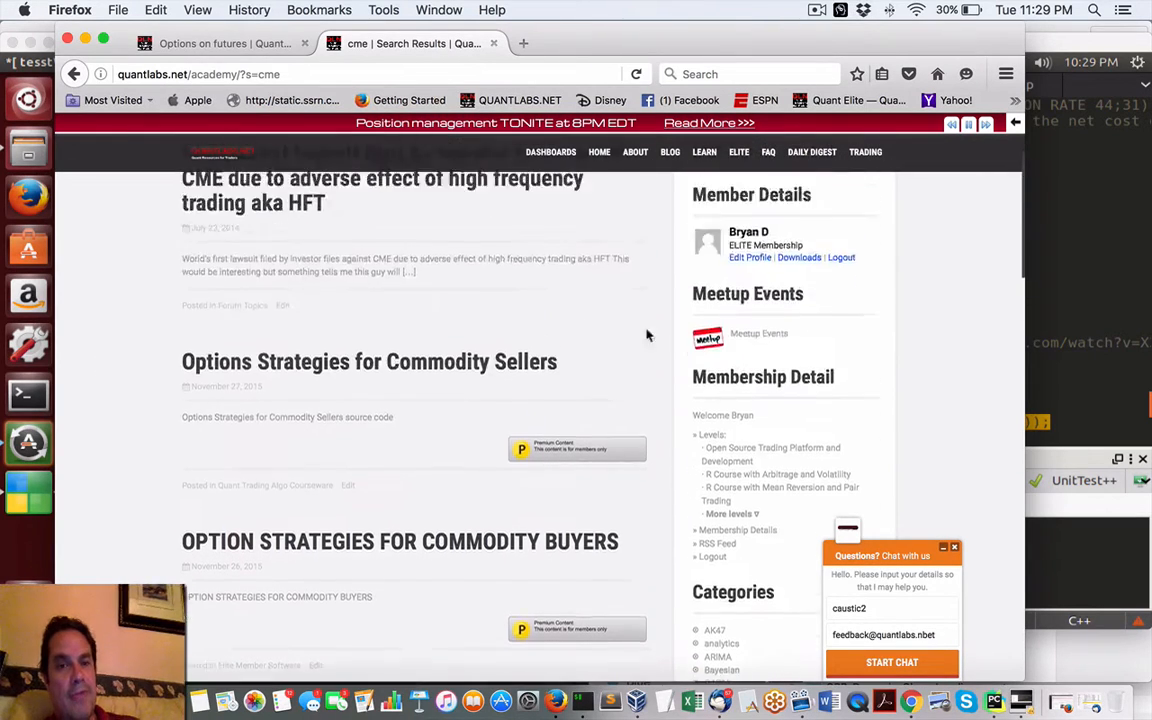
pyautogui.scroll(3)
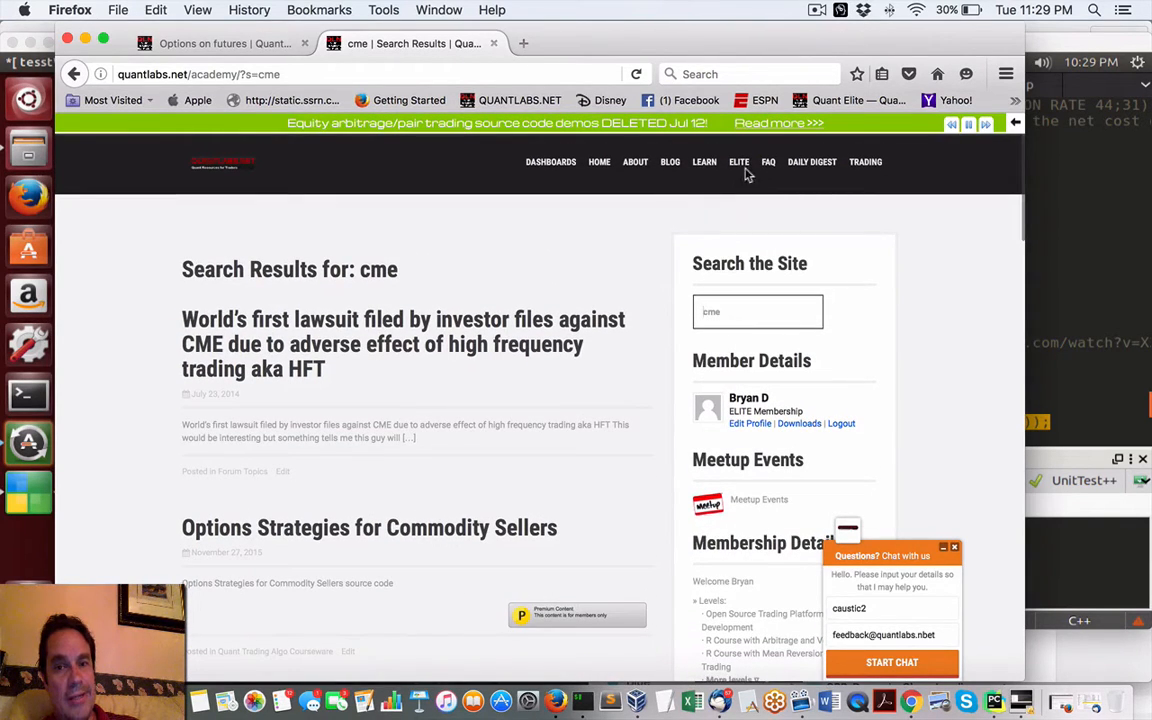
pyautogui.moveTo(739, 161)
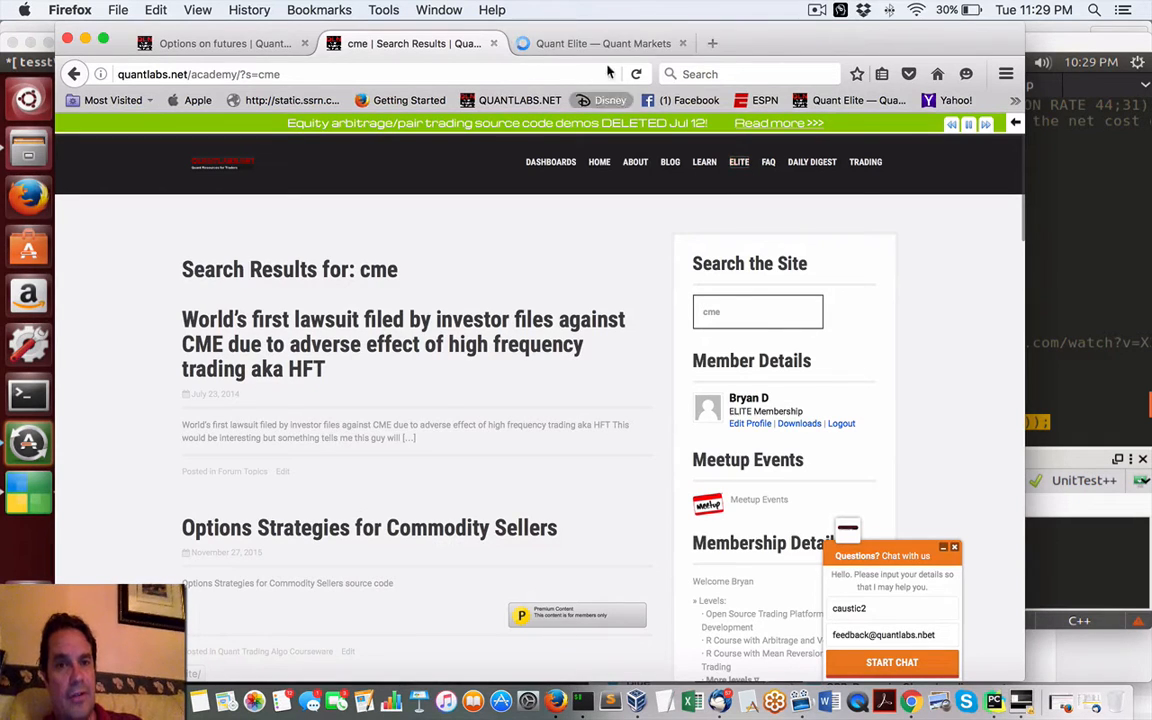
pyautogui.click(603, 43)
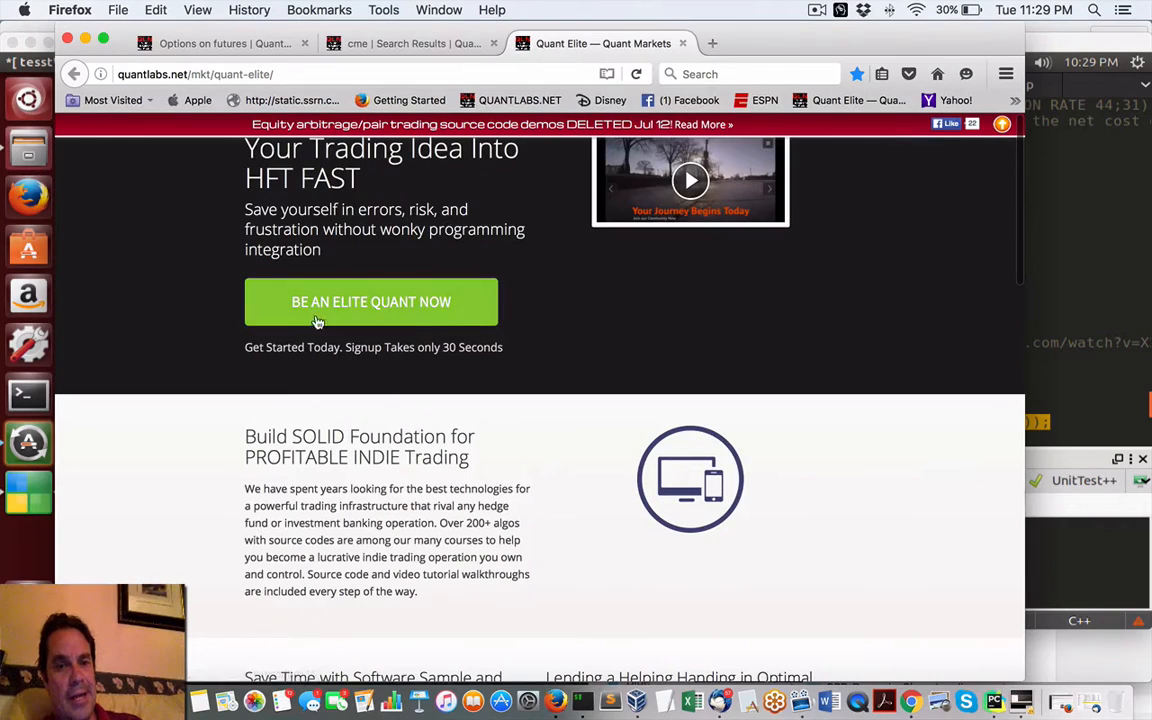
# Step: Go back to the cme search results, focus the search box, and scroll the results
pyautogui.click(410, 43)
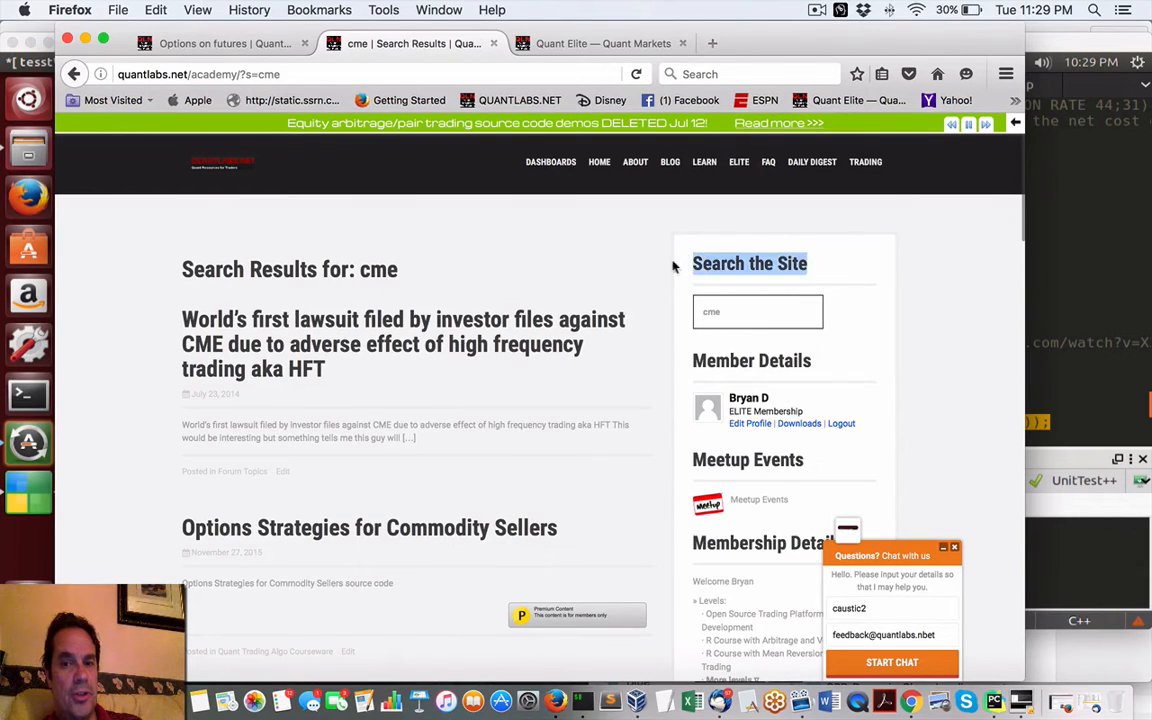
pyautogui.click(757, 311)
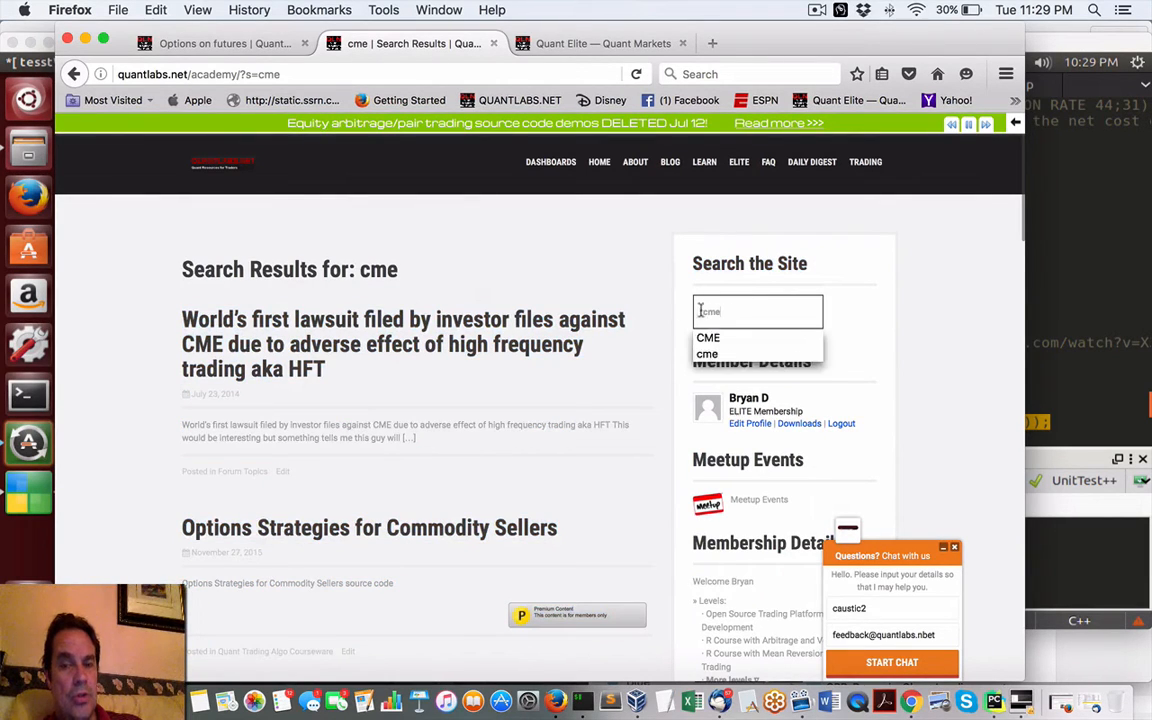
pyautogui.scroll(-3)
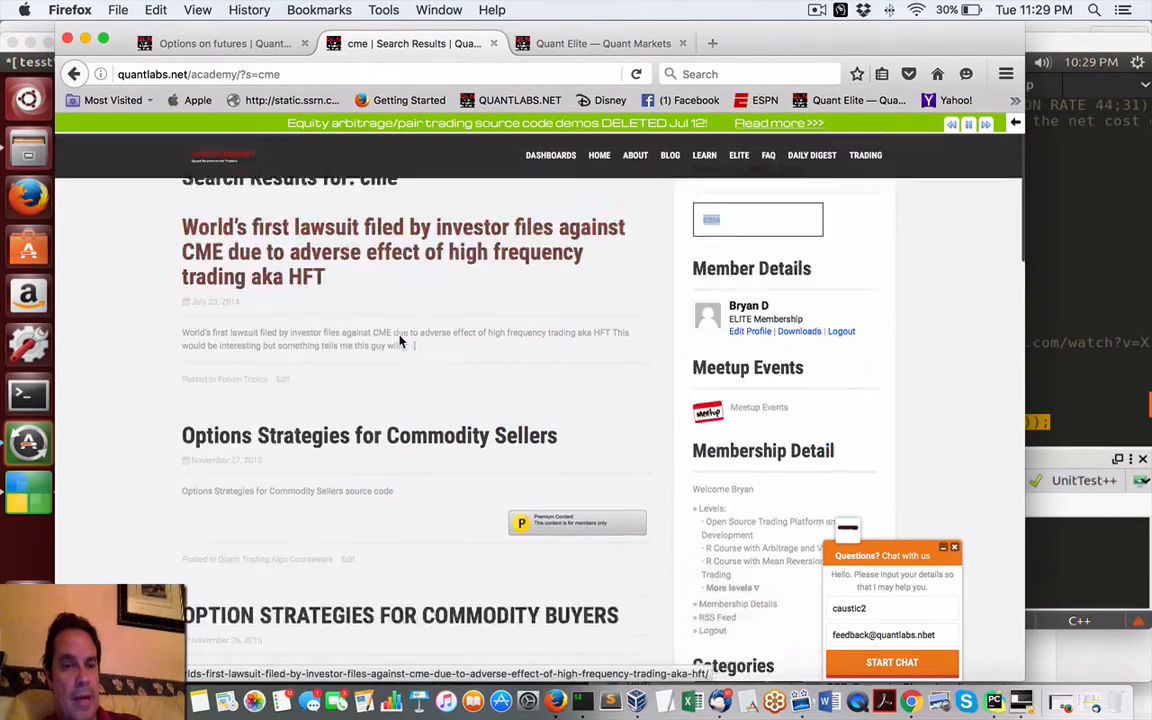
pyautogui.scroll(-3)
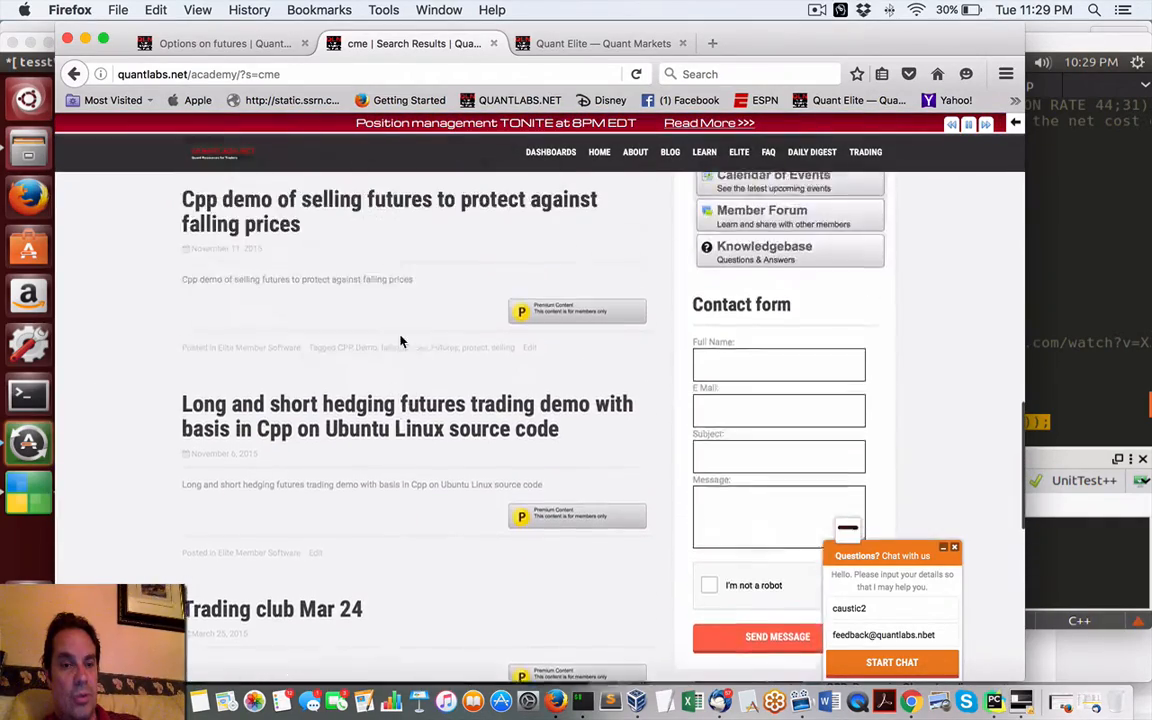
pyautogui.scroll(3)
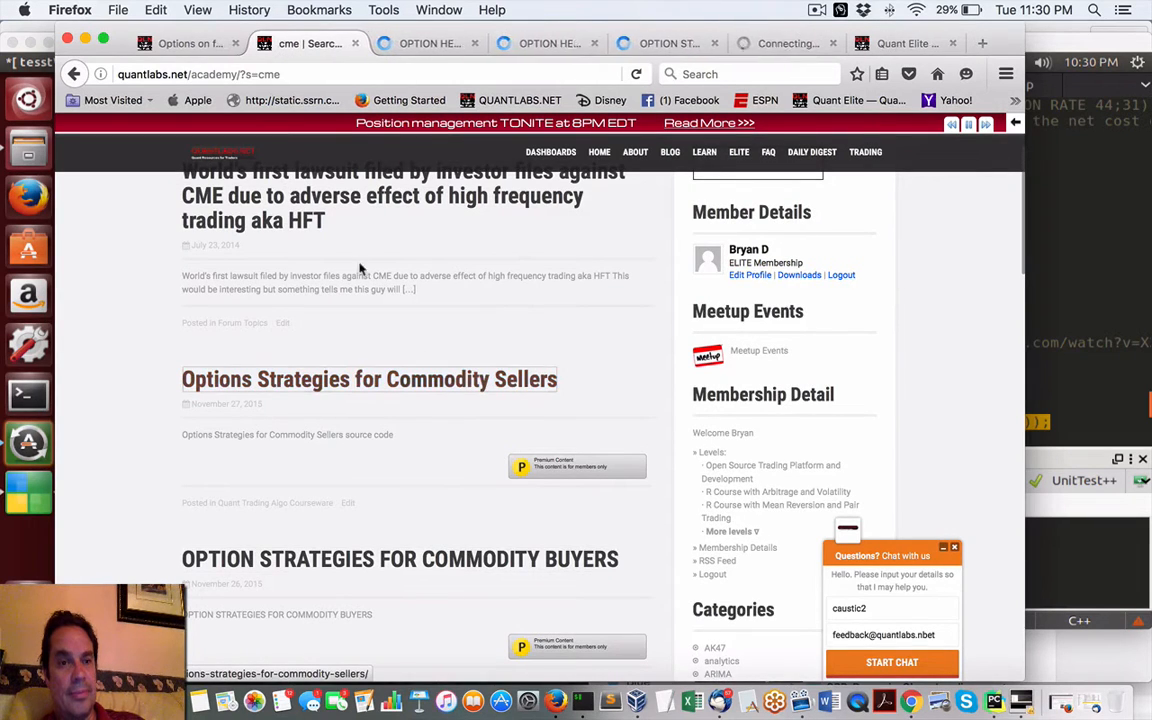
# Step: Read through the article on hedging strategies for buying commodities
pyautogui.scroll(3)
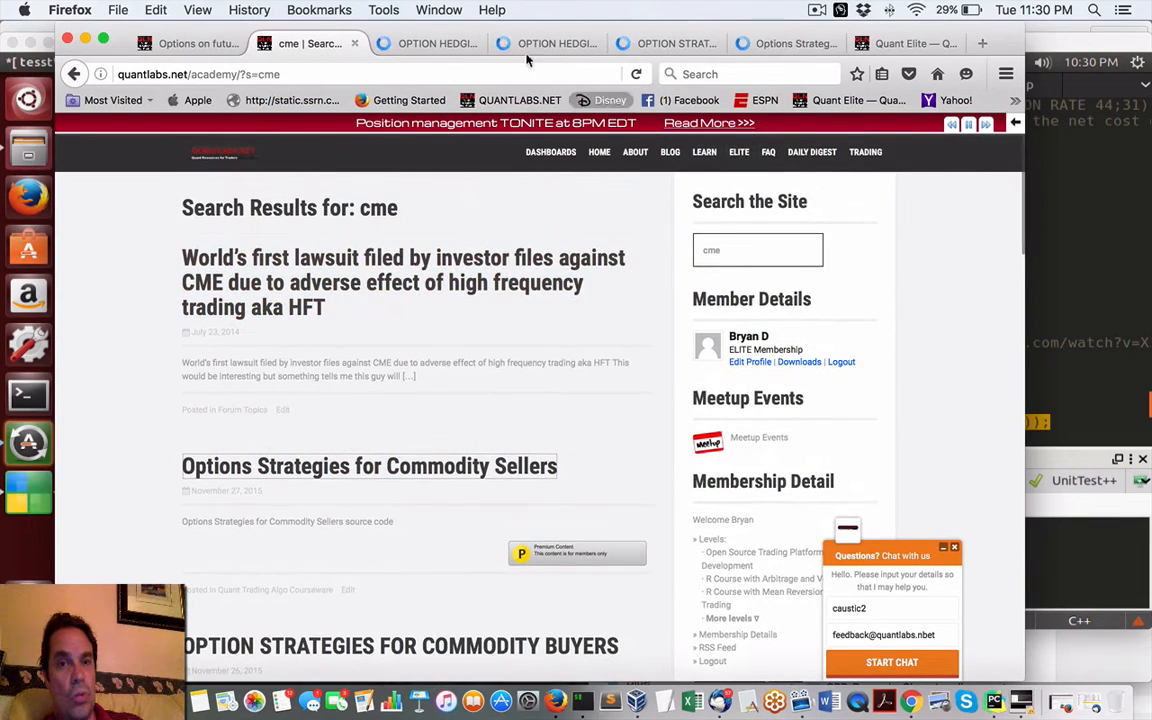
pyautogui.moveTo(430, 43)
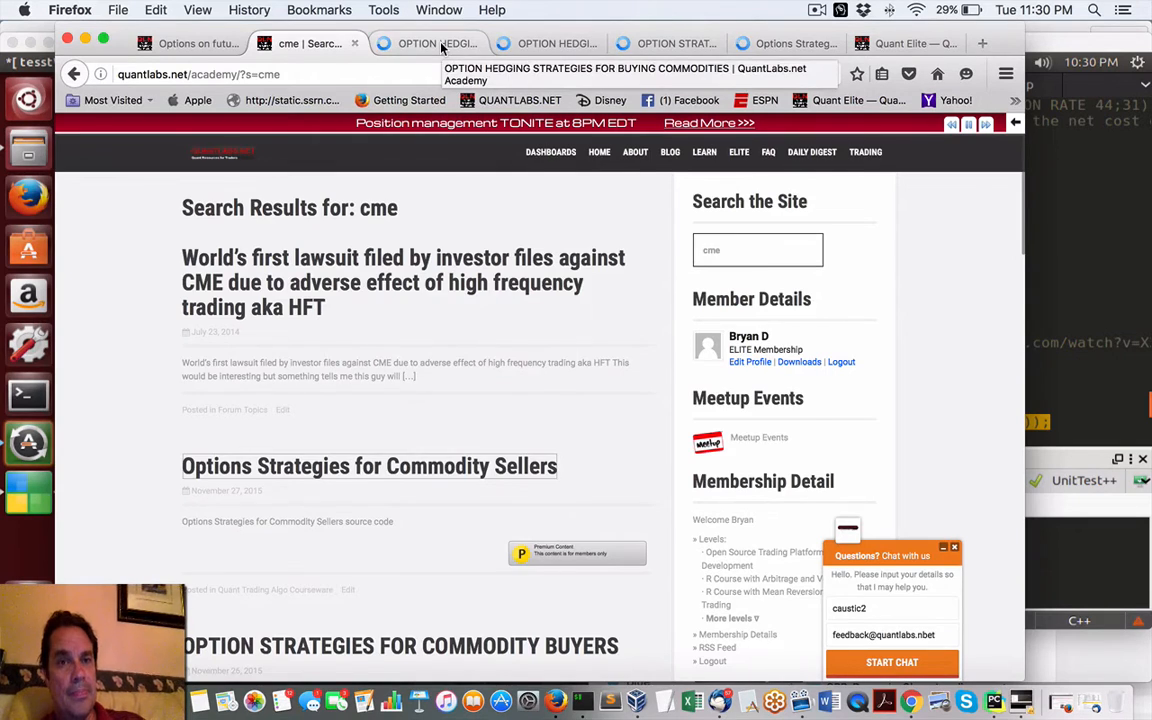
pyautogui.click(428, 43)
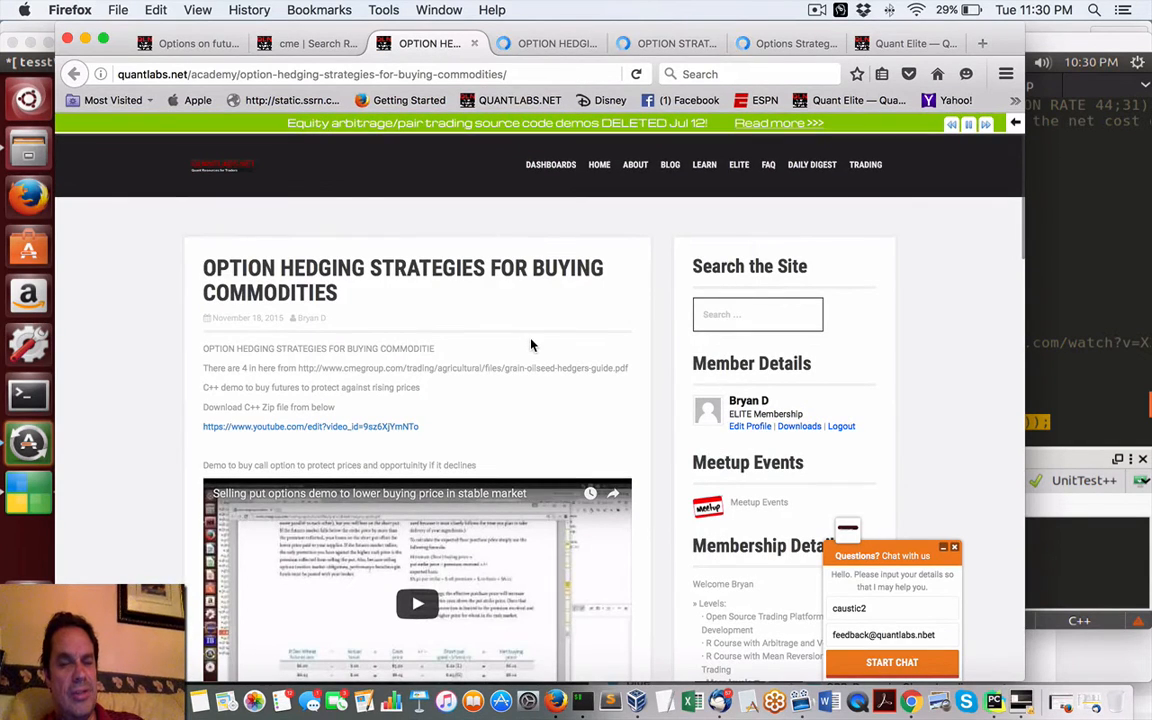
pyautogui.scroll(-3)
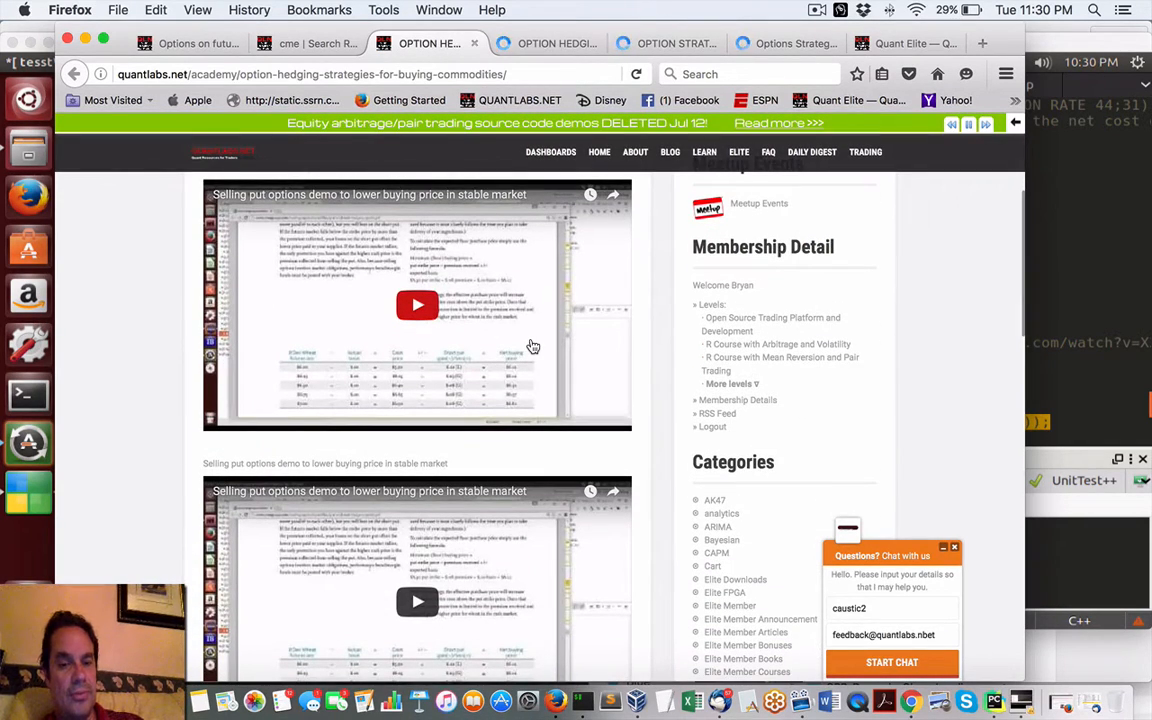
pyautogui.scroll(-3)
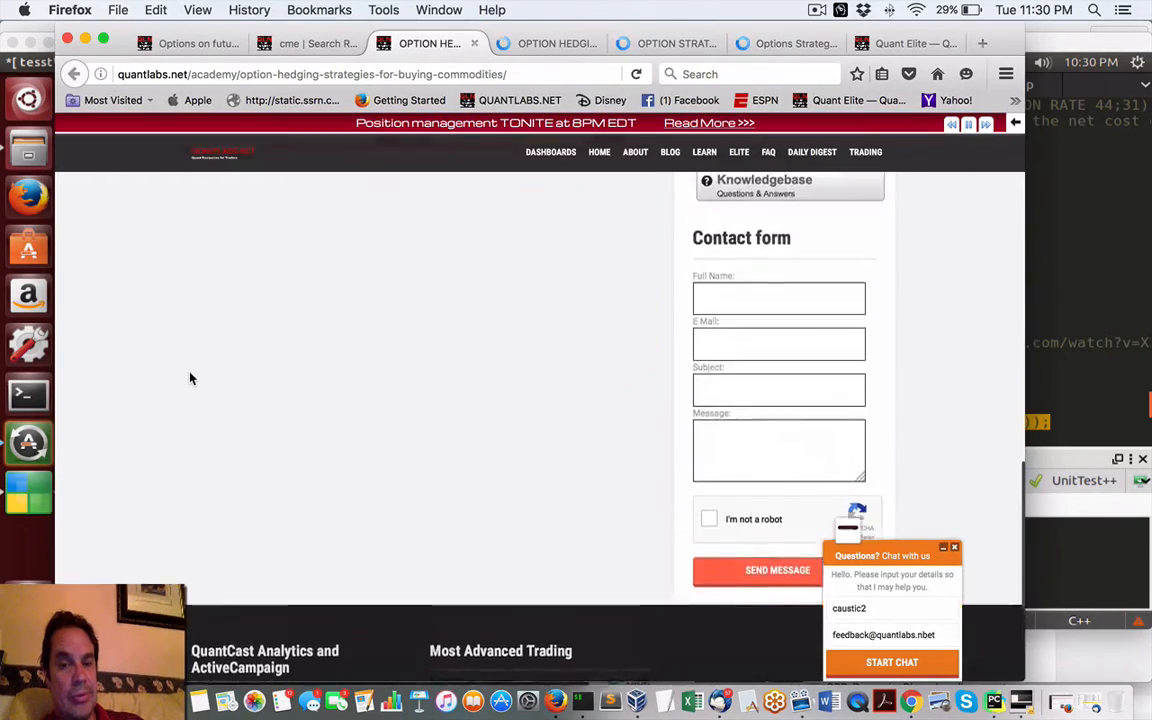
pyautogui.scroll(3)
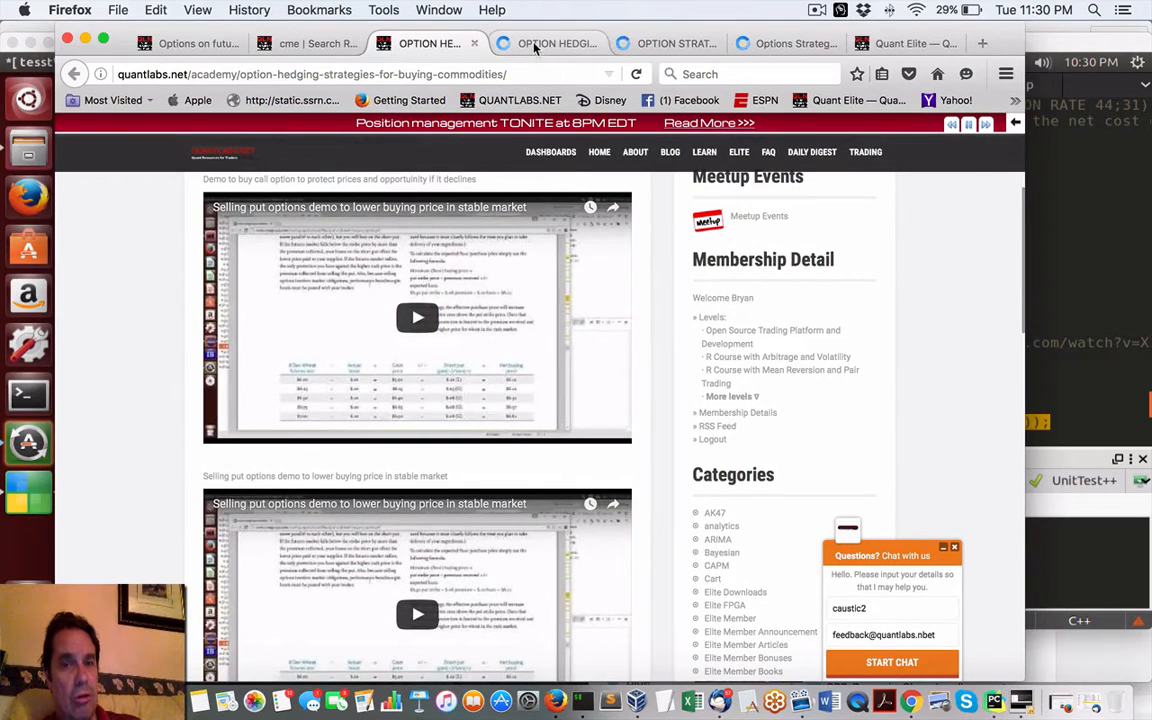
# Step: Check the selling-commodities hedging page, then close the commodity buyers strategies tab
pyautogui.click(548, 43)
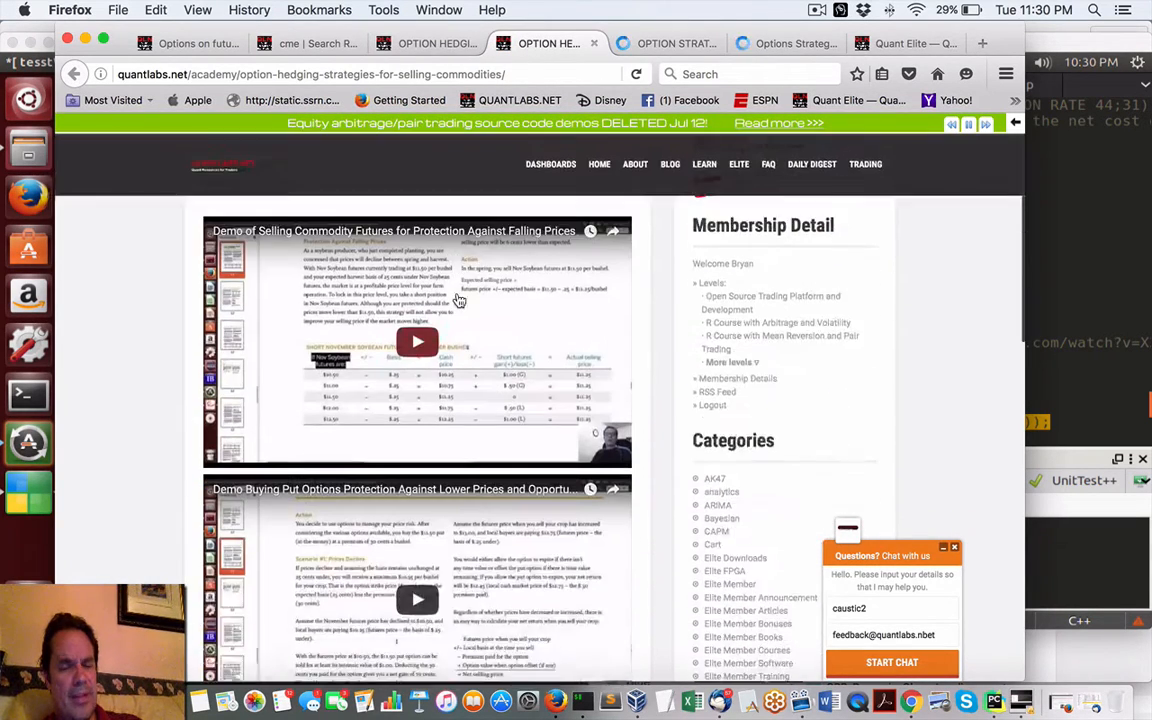
pyautogui.scroll(-3)
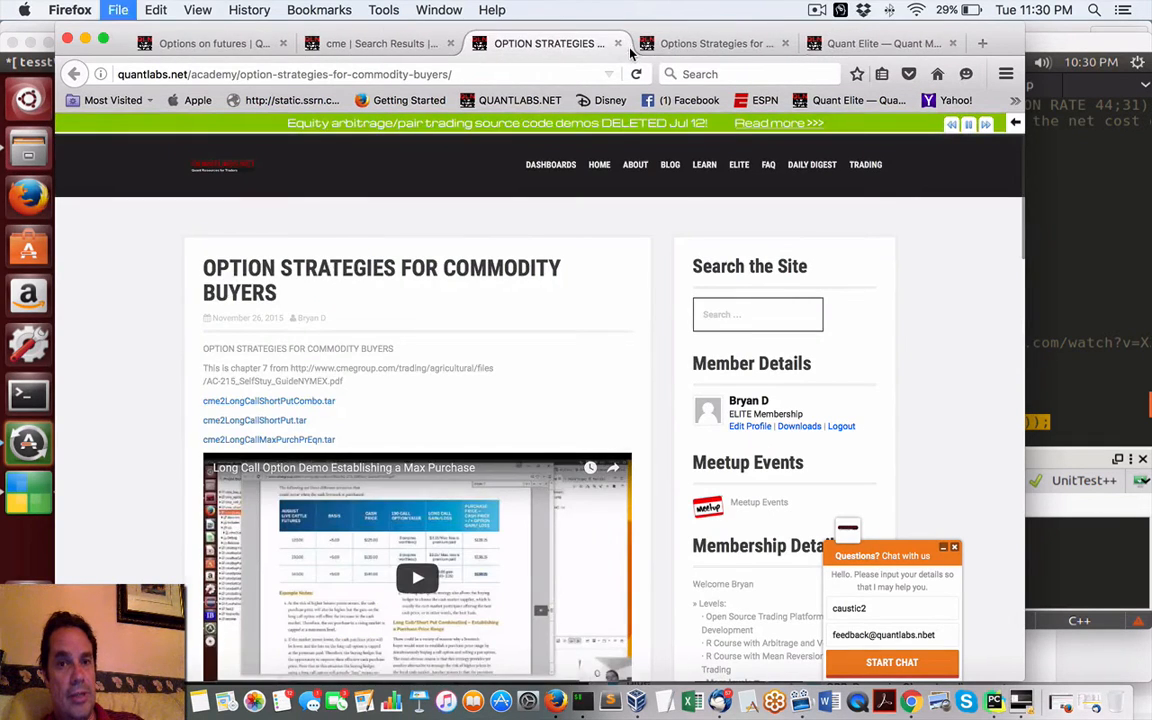
pyautogui.click(880, 43)
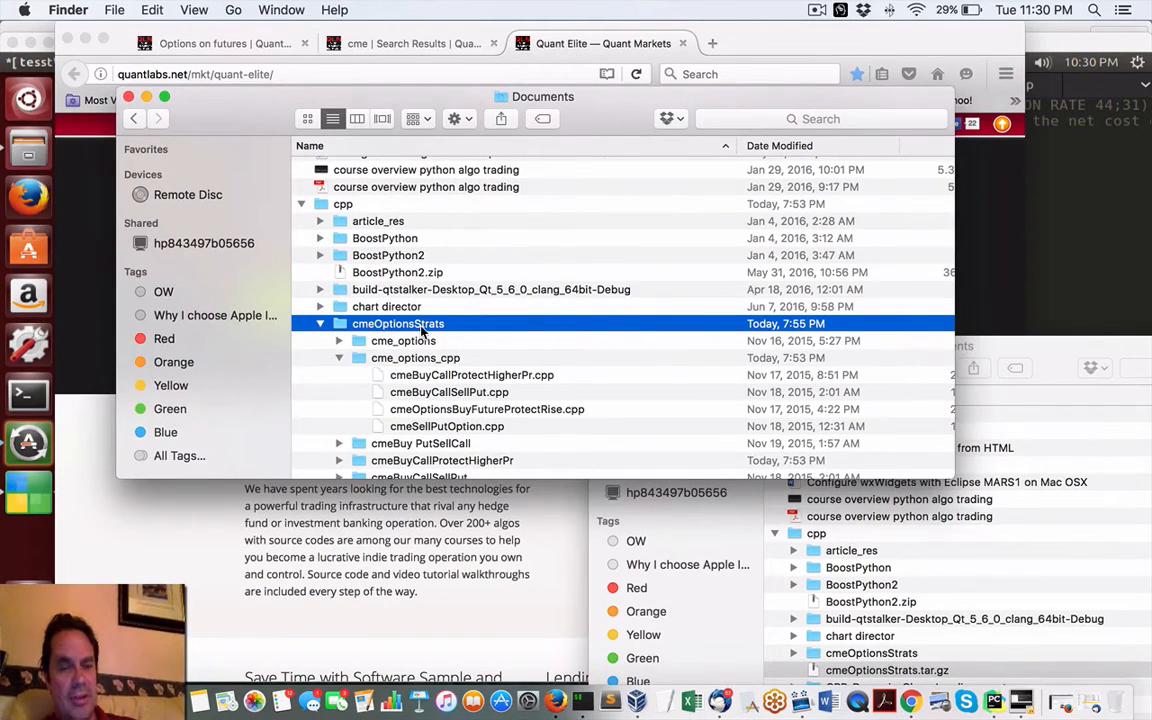
# Step: Open cmeBuyCallSellPut.cpp from cmeOptionsStrats > cme_options_cpp in Sublime Text
pyautogui.scroll(-3)
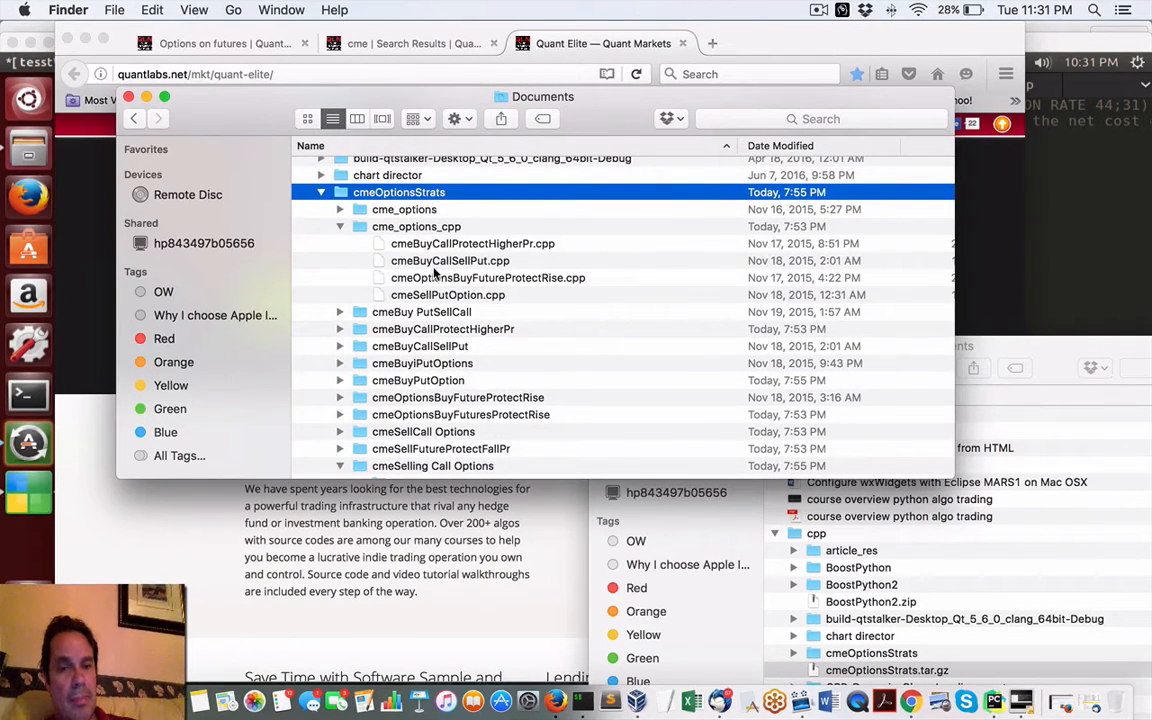
pyautogui.click(449, 260)
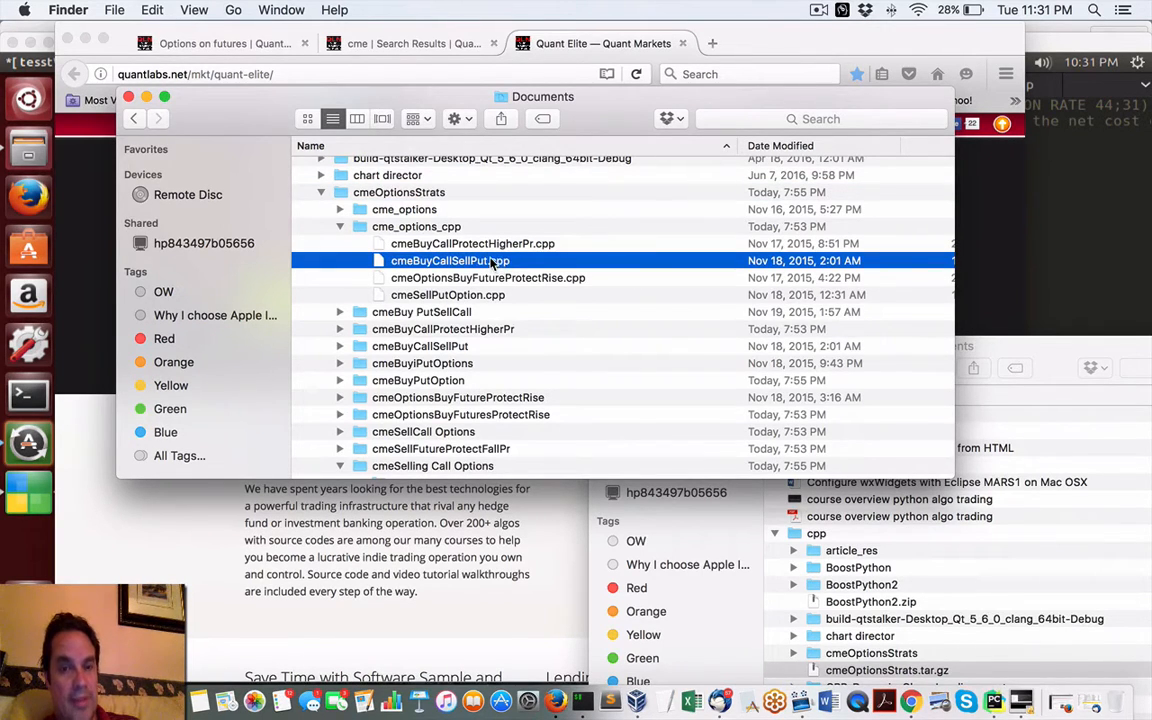
pyautogui.rightClick(449, 260)
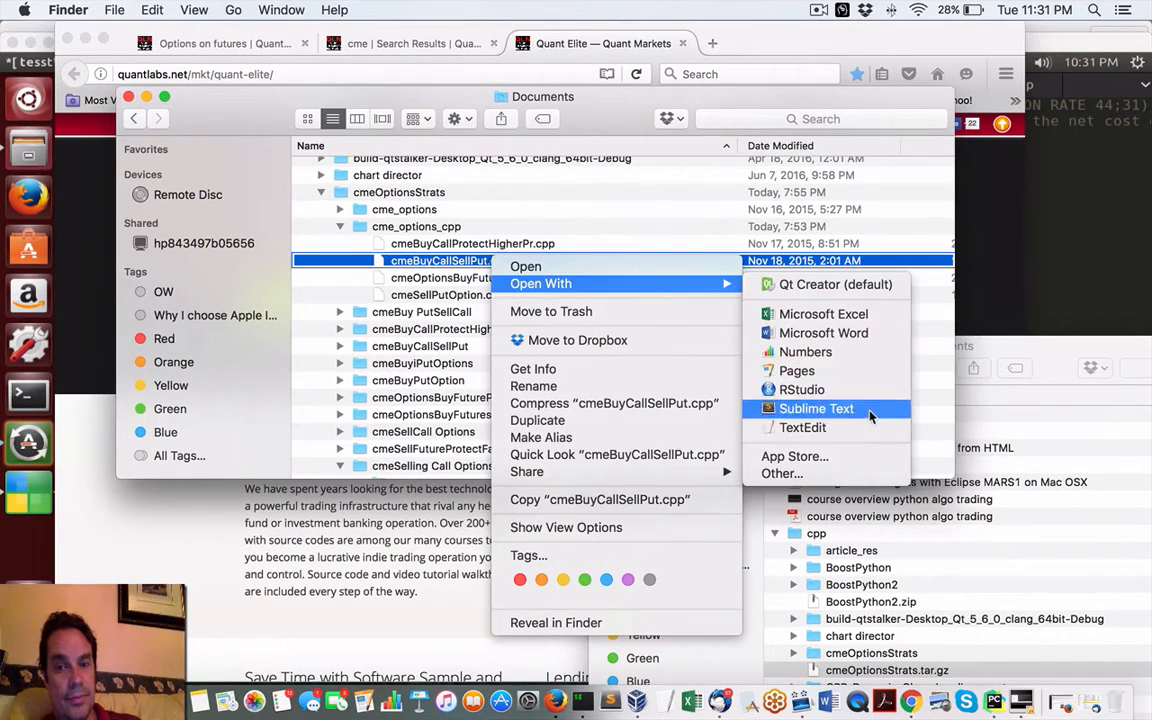
pyautogui.click(816, 408)
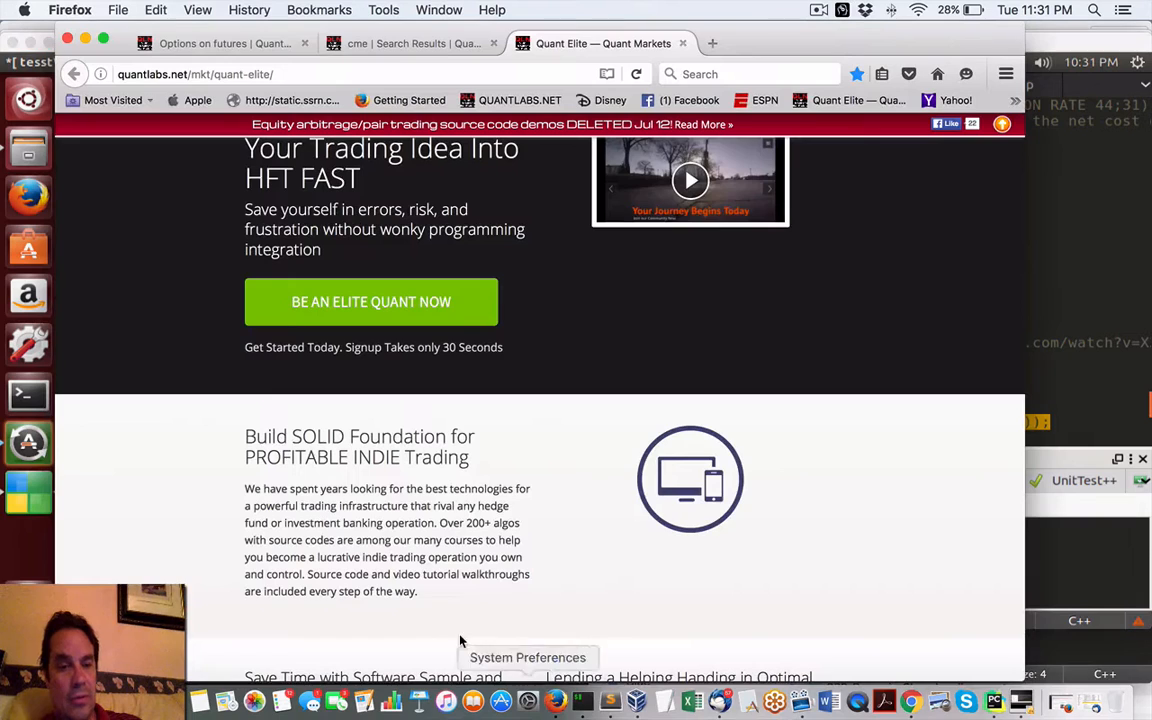
pyautogui.moveTo(1095, 703)
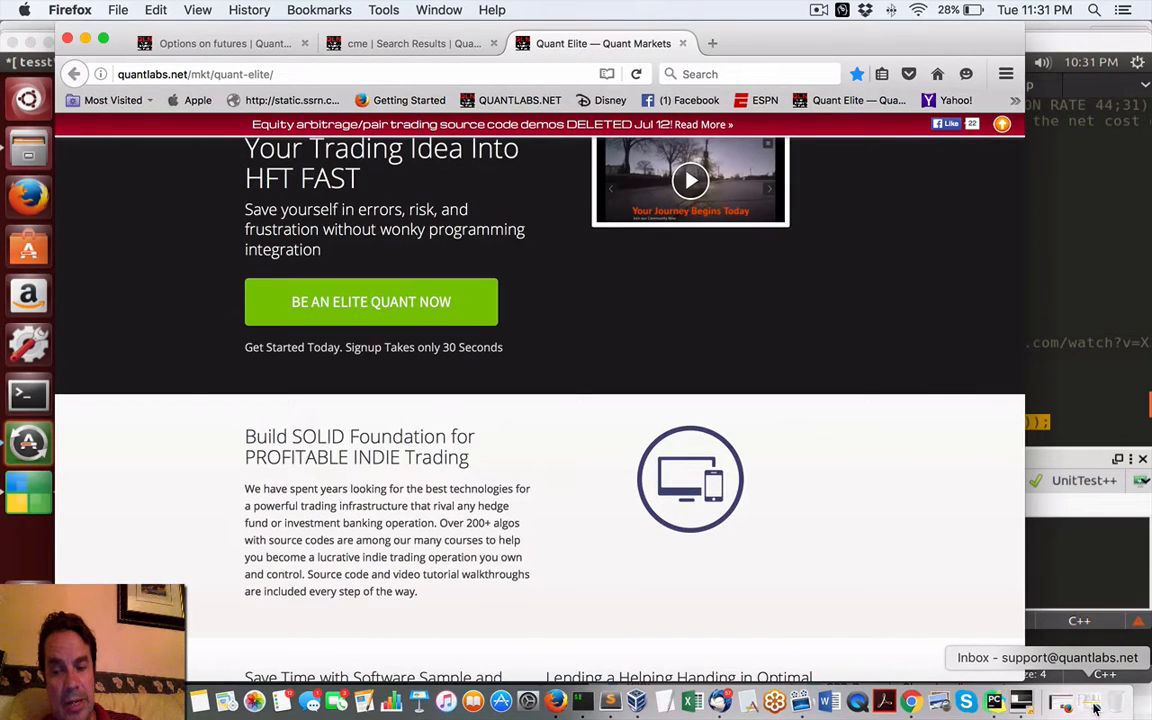
pyautogui.moveTo(610, 700)
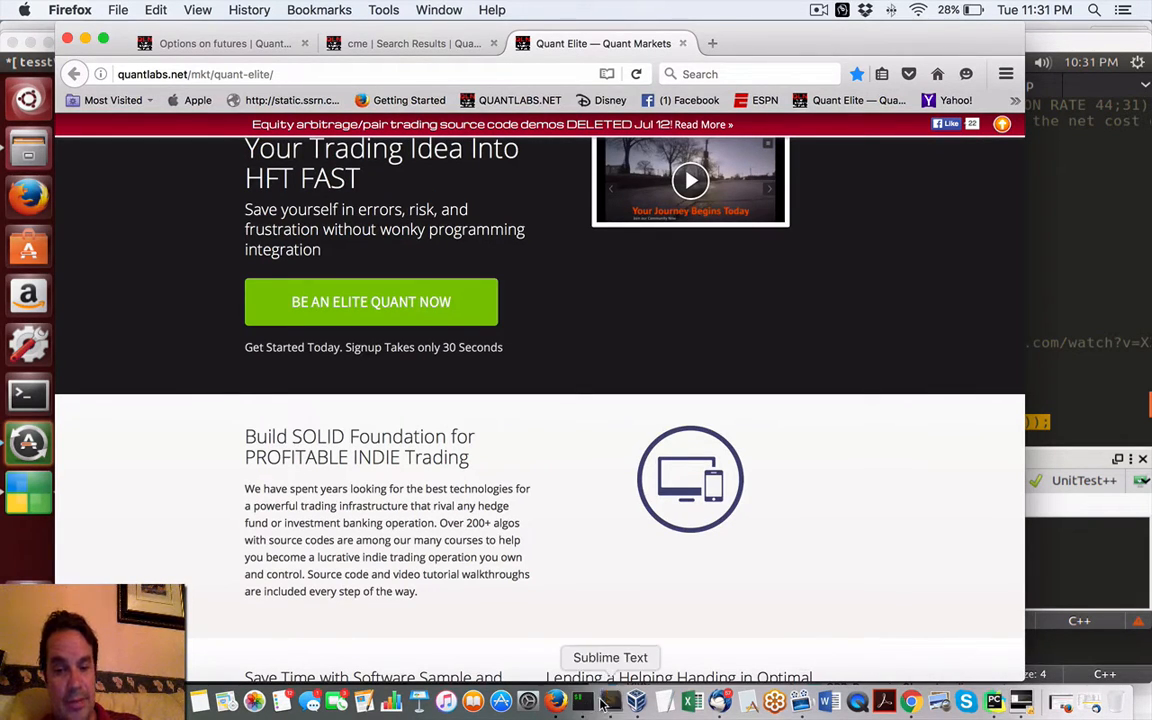
# Step: Bring up cmeBuyCallSellPut.cpp's ceiling and floor purchase price formulas in Sublime Text from the Dock
pyautogui.click(610, 700)
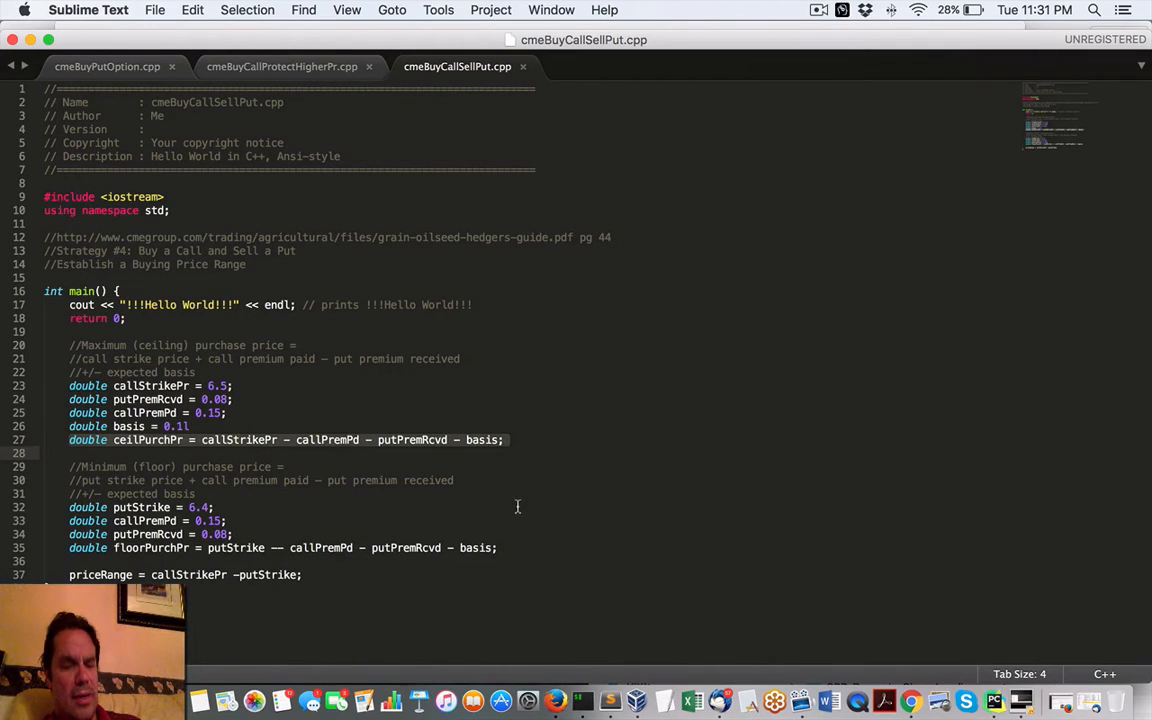
pyautogui.moveTo(377, 463)
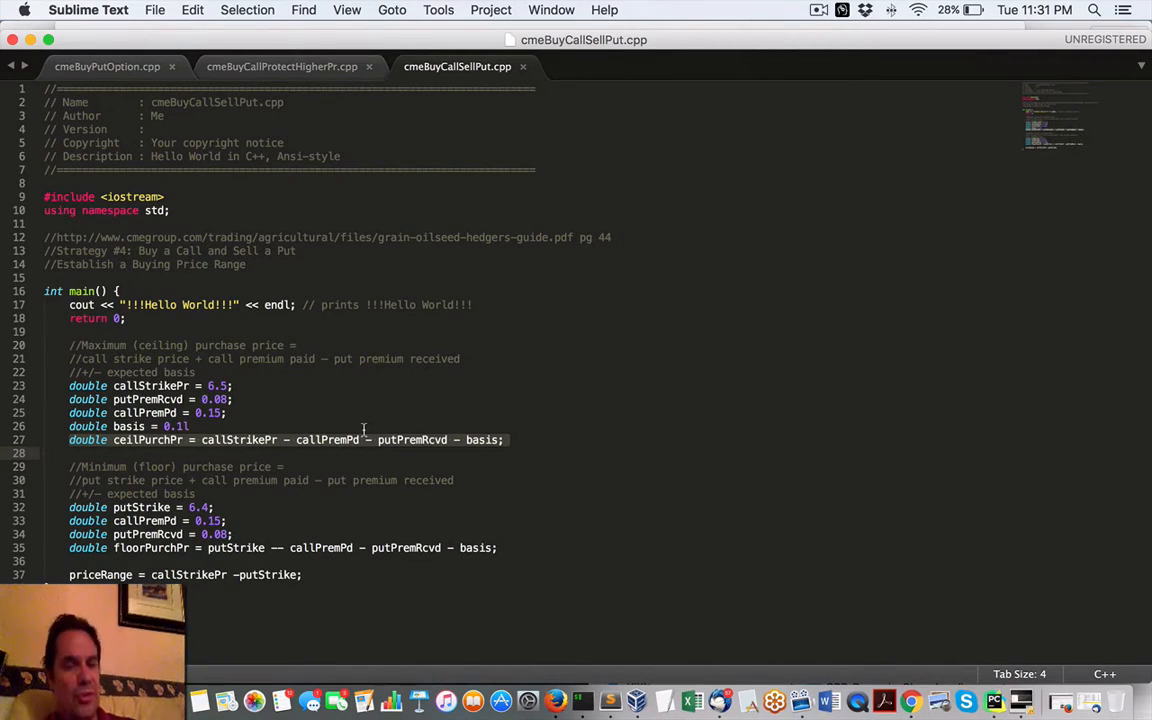
pyautogui.click(555, 700)
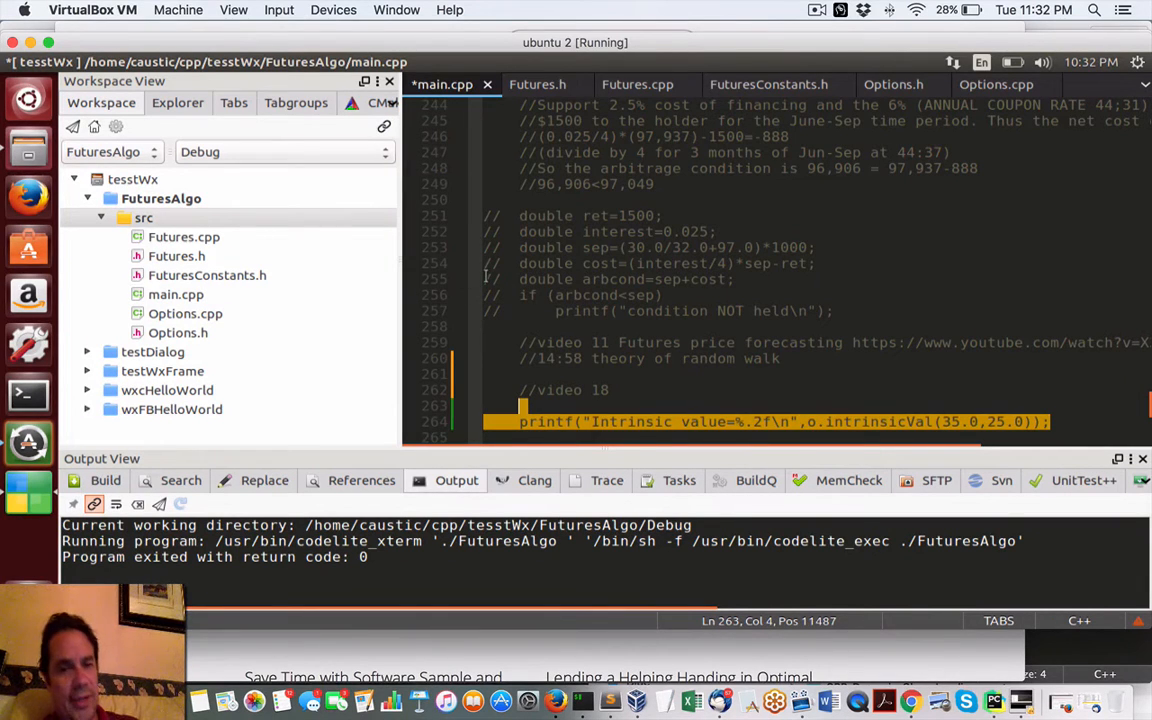
# Step: Scroll through main.cpp's intrinsic value printout code
pyautogui.scroll(3)
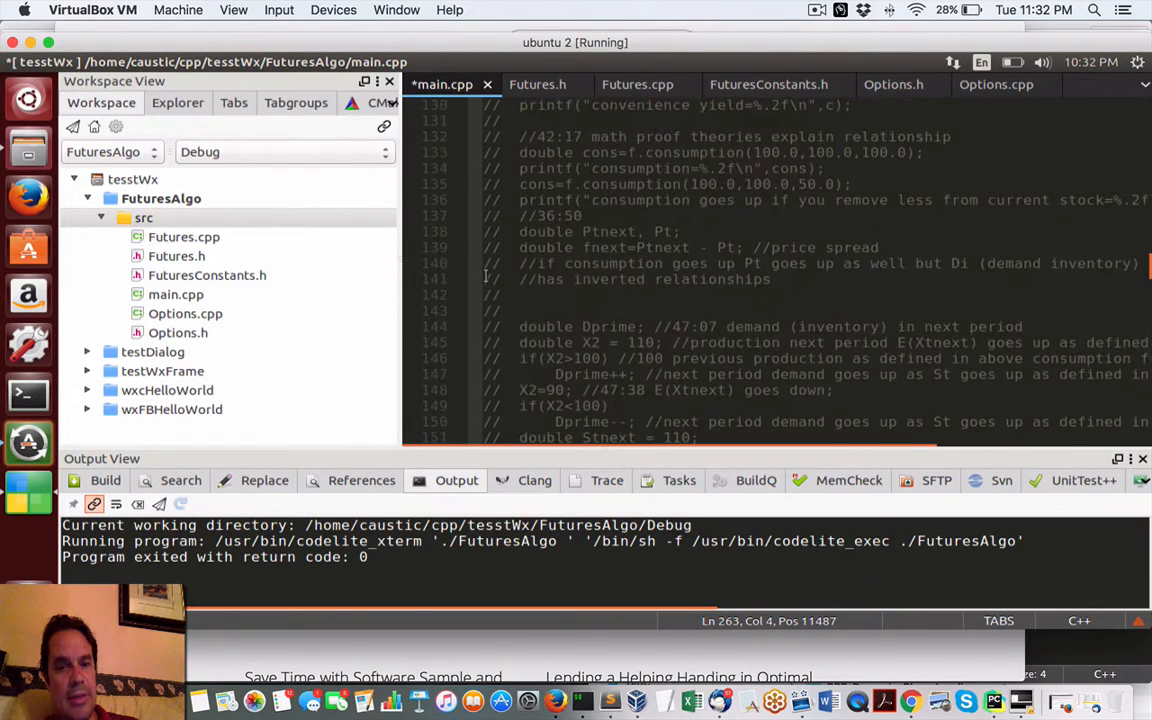
pyautogui.scroll(3)
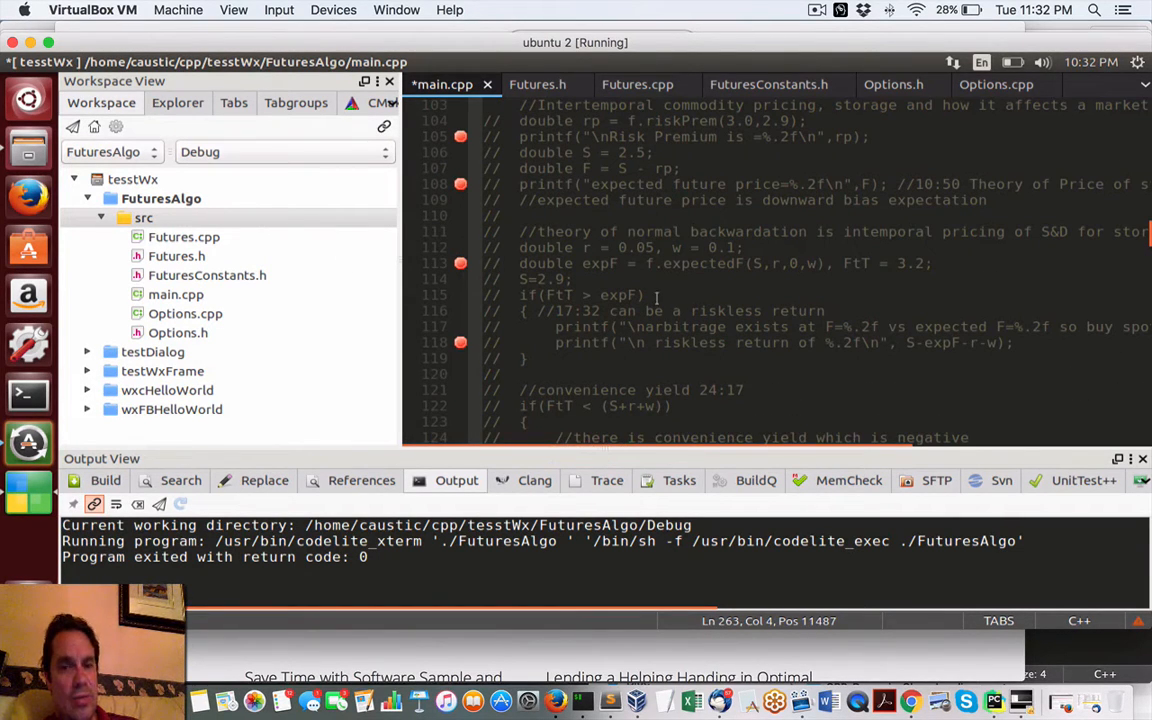
pyautogui.scroll(-3)
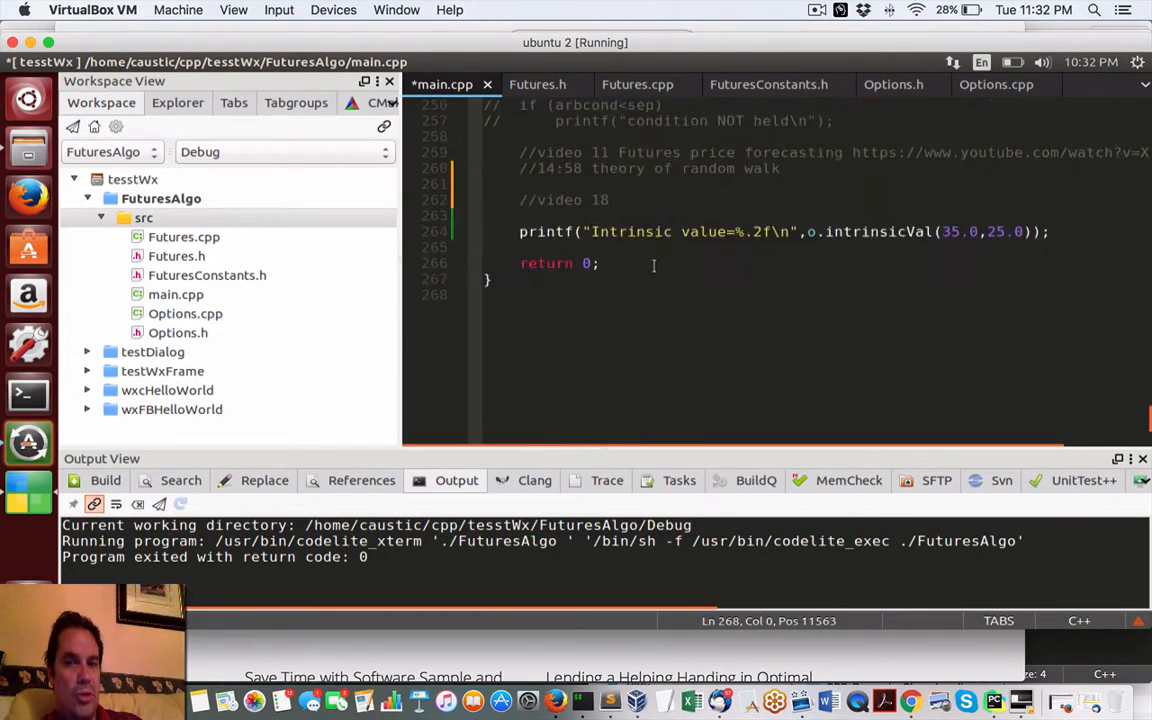
pyautogui.scroll(3)
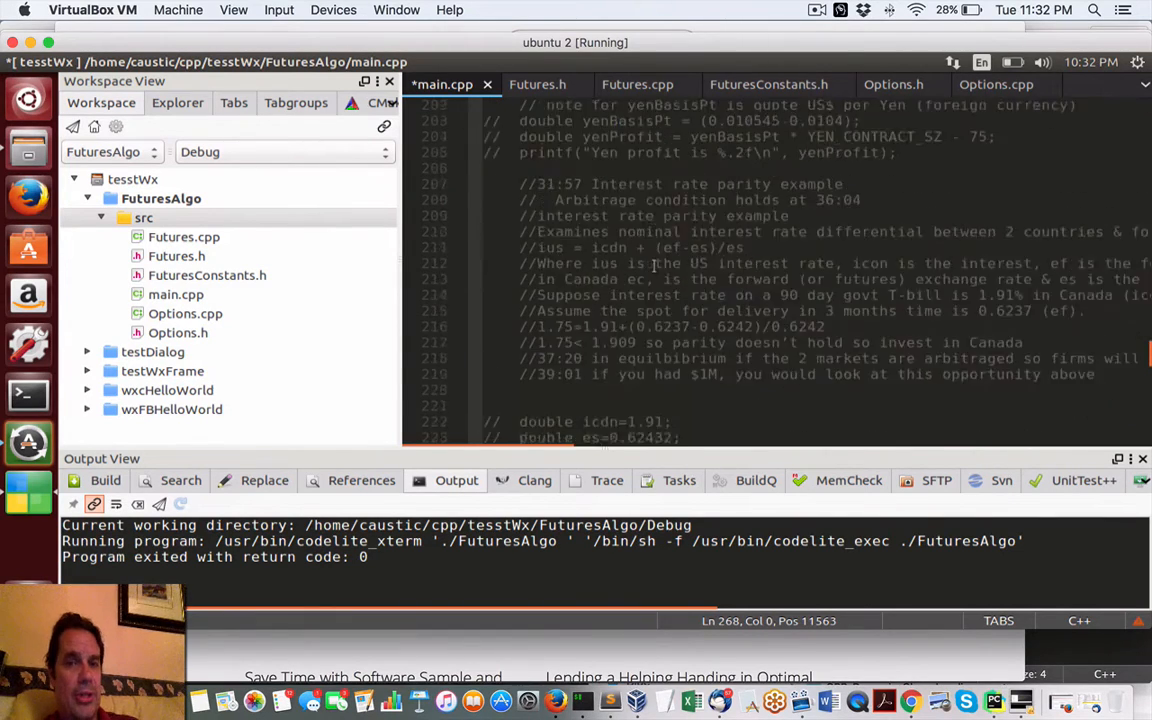
pyautogui.scroll(3)
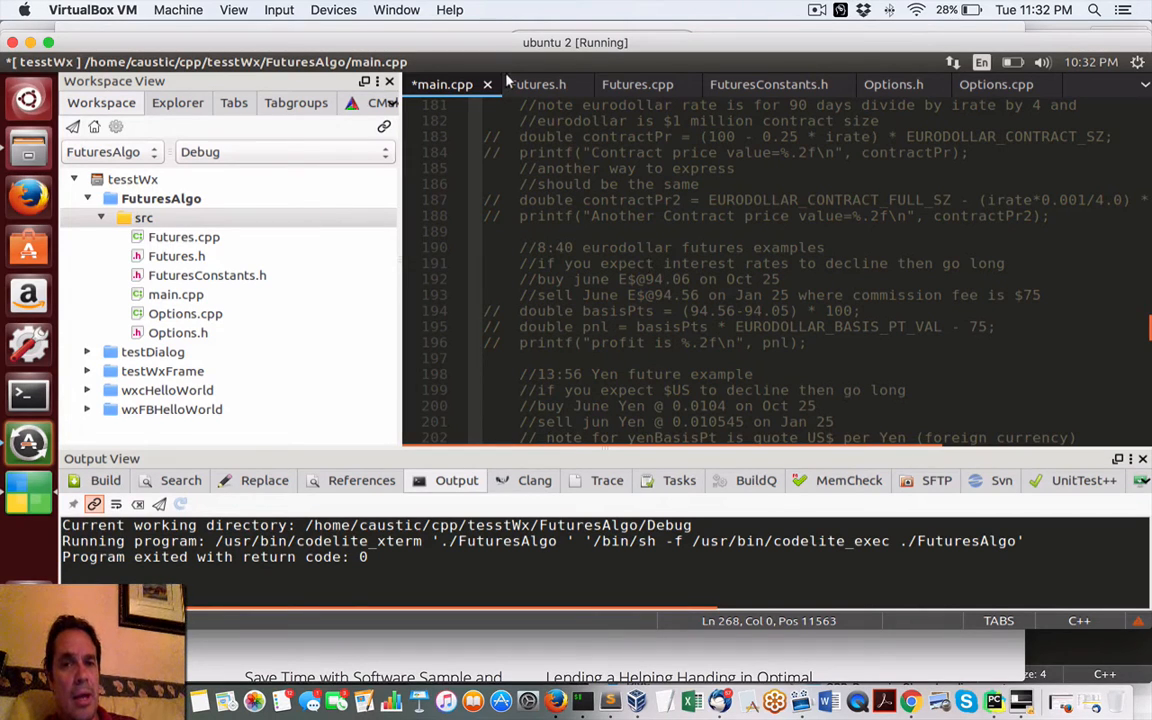
# Step: View the Futures.cpp, FuturesConstants.h and Options.h editor tabs
pyautogui.click(637, 84)
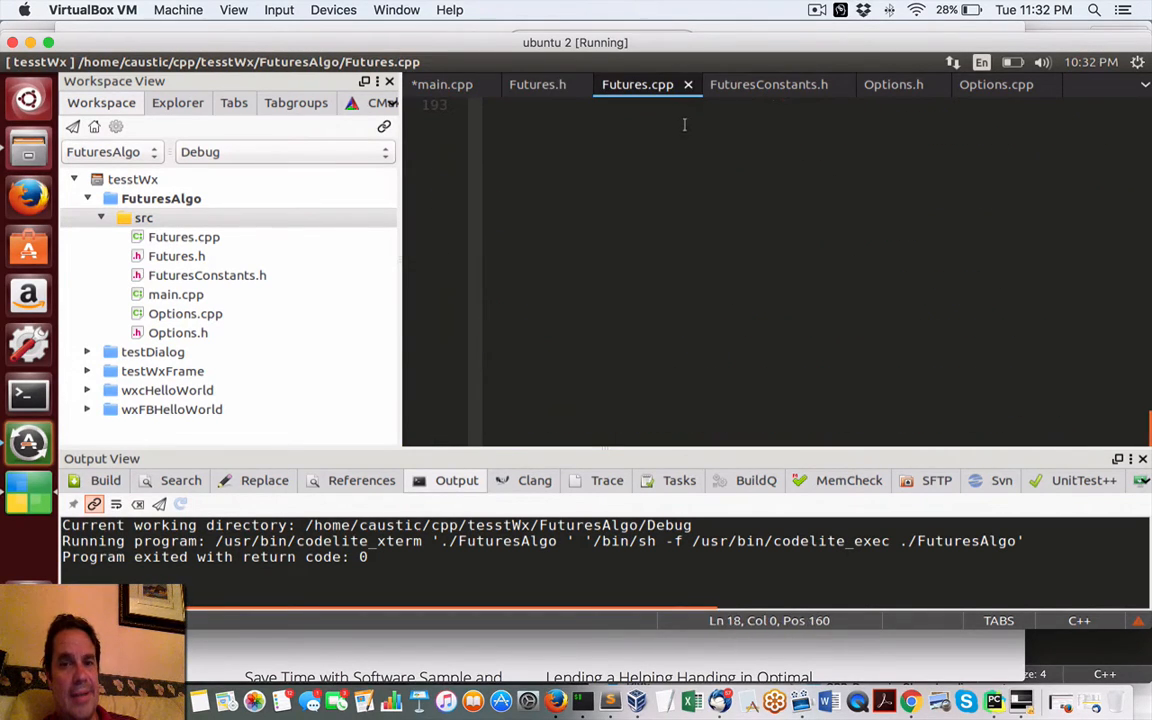
pyautogui.click(768, 84)
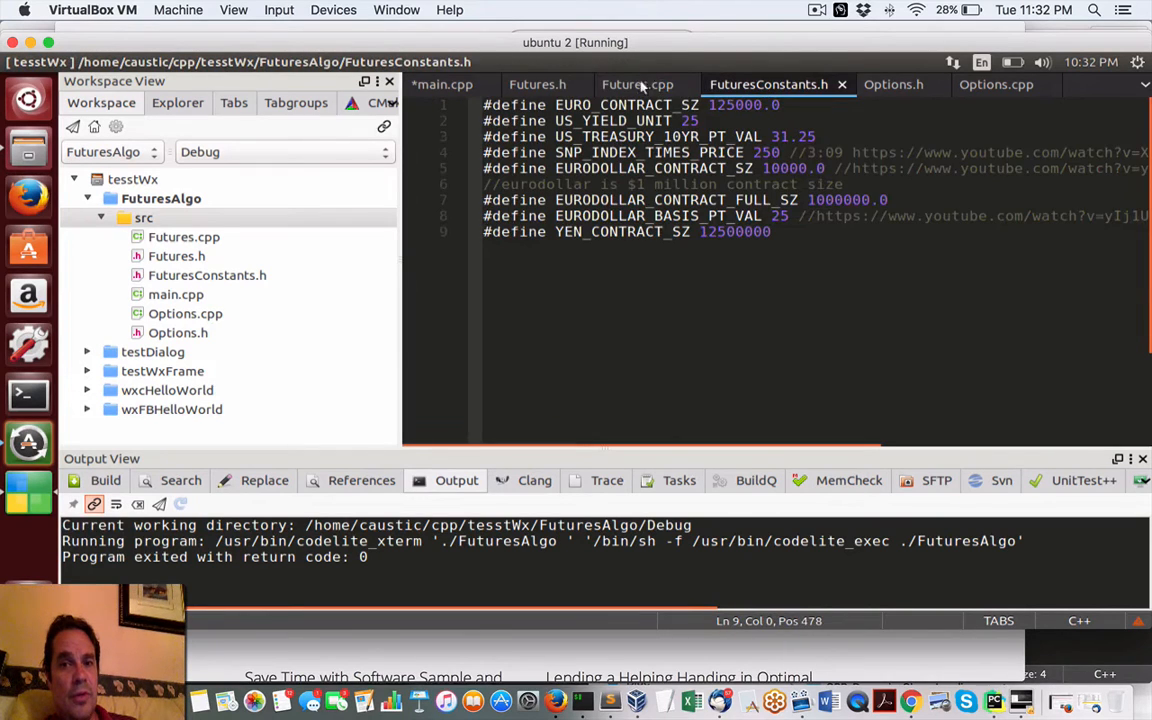
pyautogui.moveTo(892, 84)
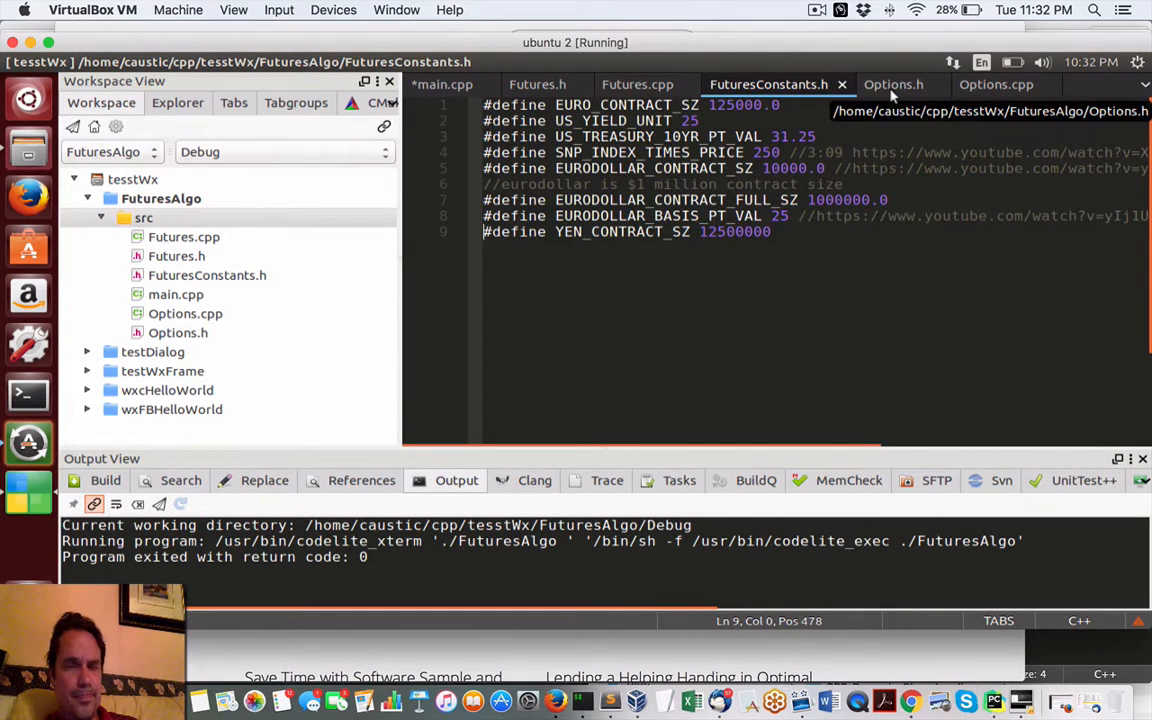
pyautogui.click(637, 84)
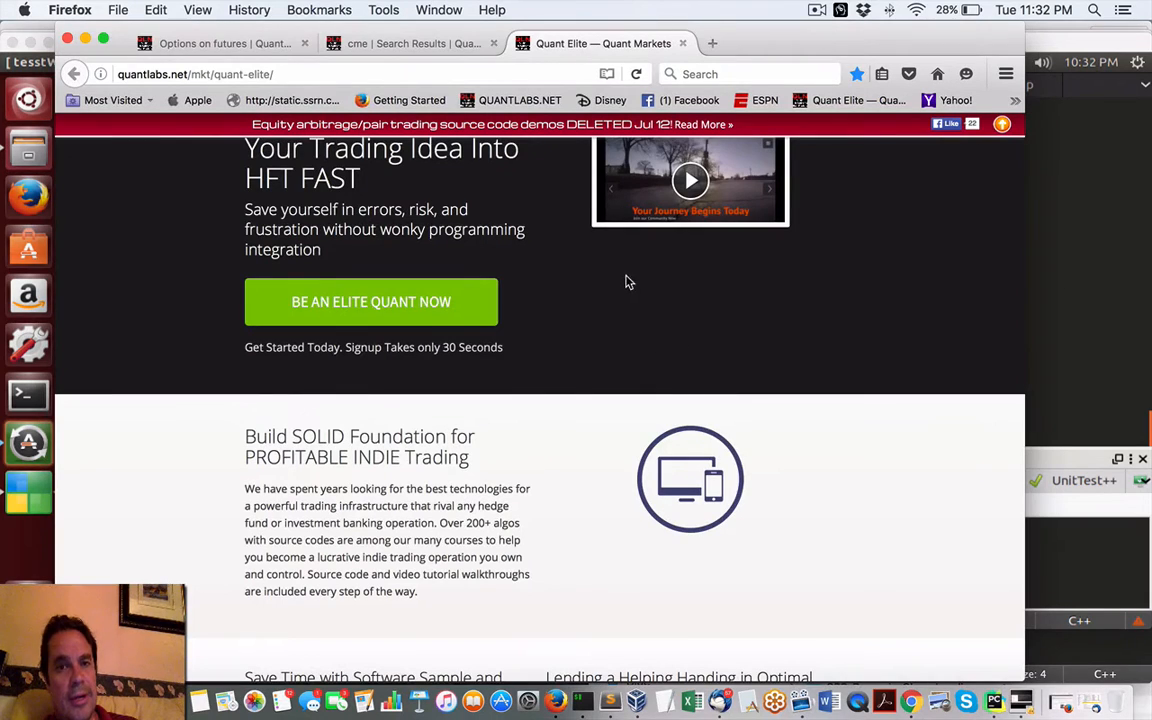
pyautogui.moveTo(1134, 340)
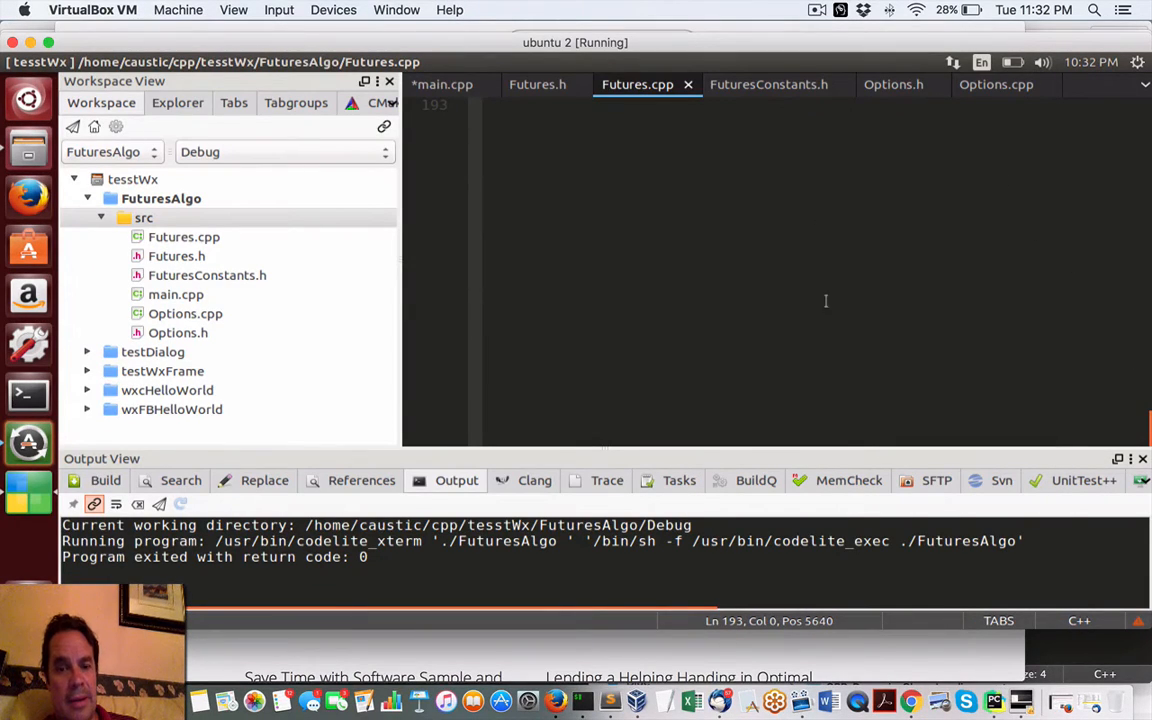
# Step: Return to Firefox and show the 'cme | Search Results' tab
pyautogui.click(555, 700)
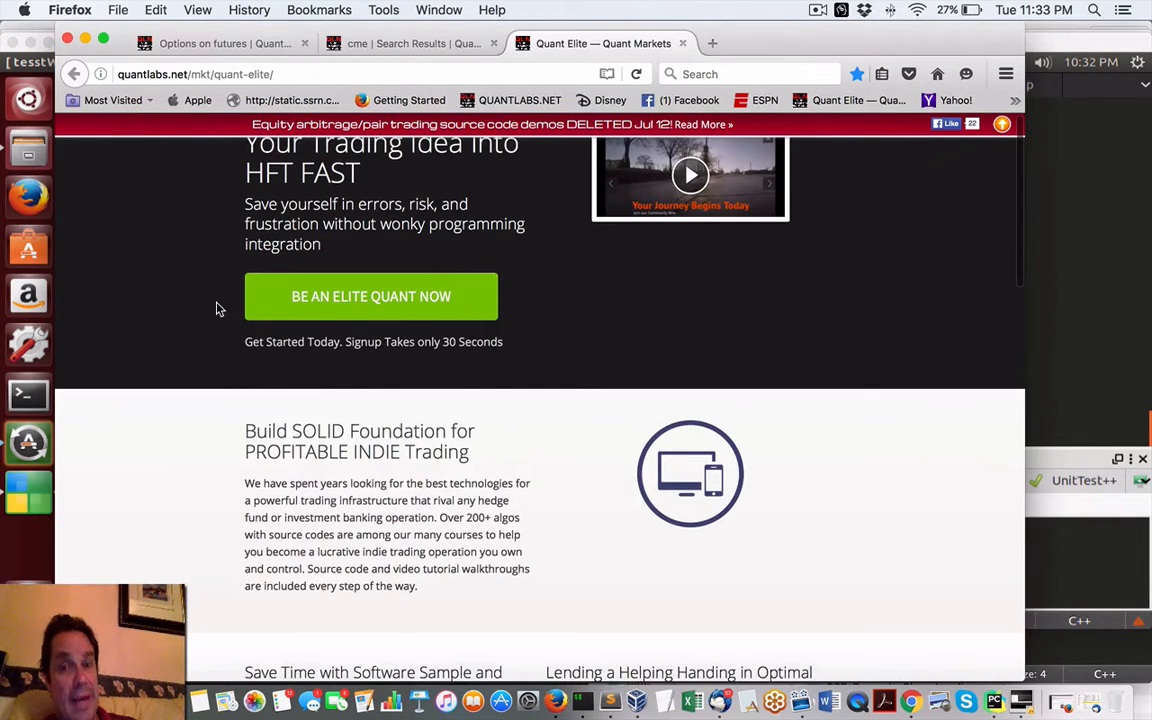
pyautogui.moveTo(1020, 145)
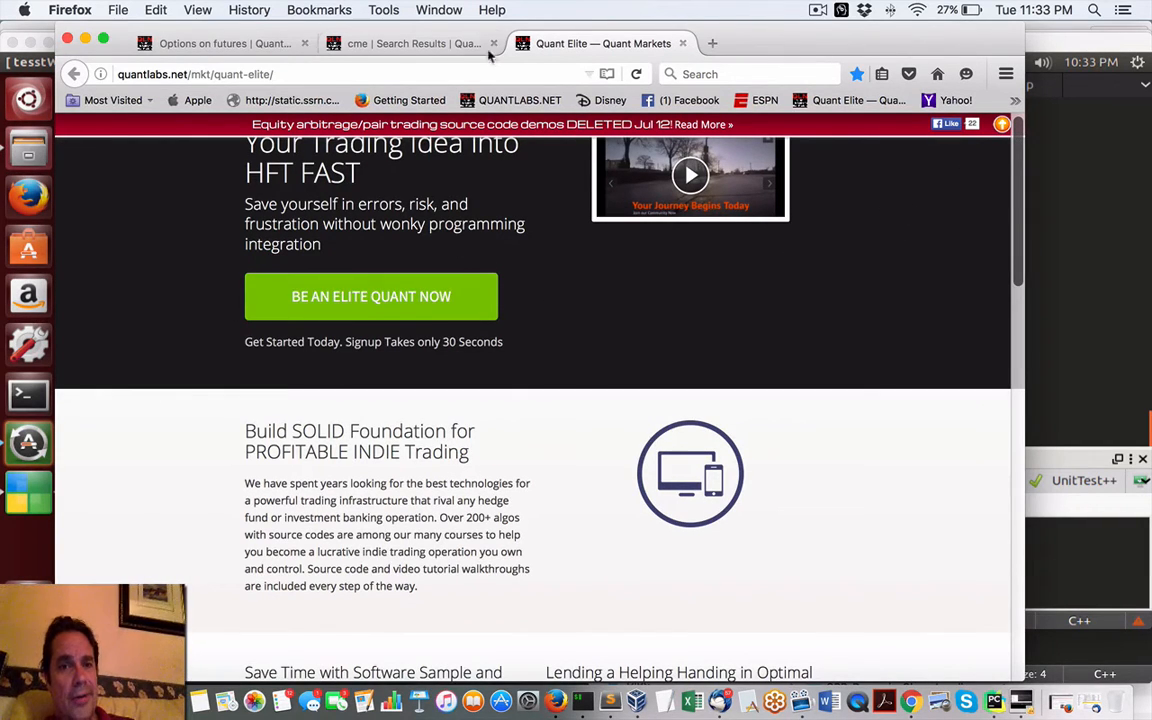
pyautogui.click(410, 43)
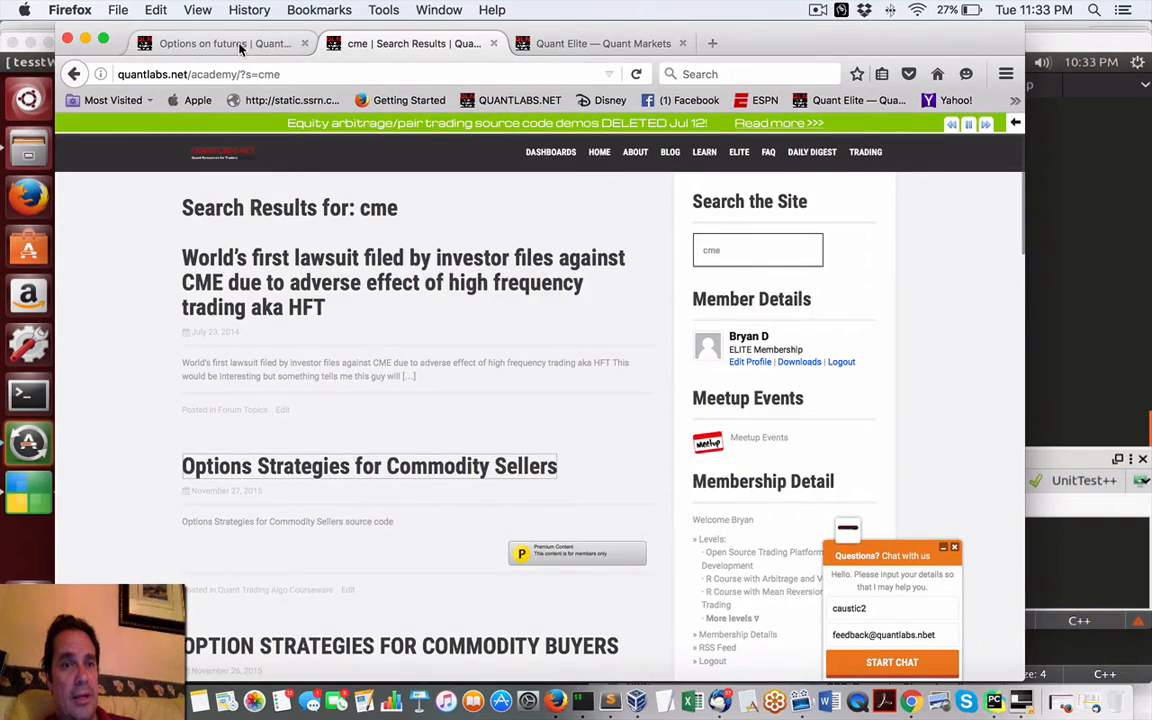
# Step: Show the 'Options on futures' post, scroll it, then bring up Google Chrome
pyautogui.click(225, 43)
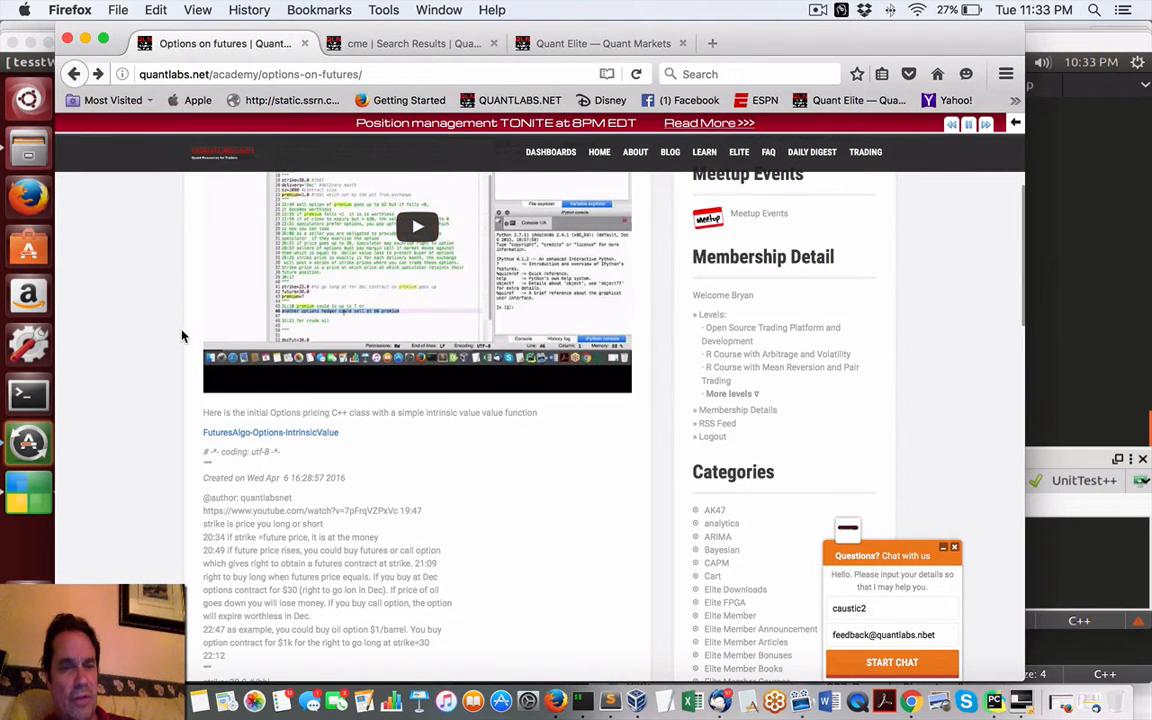
pyautogui.scroll(3)
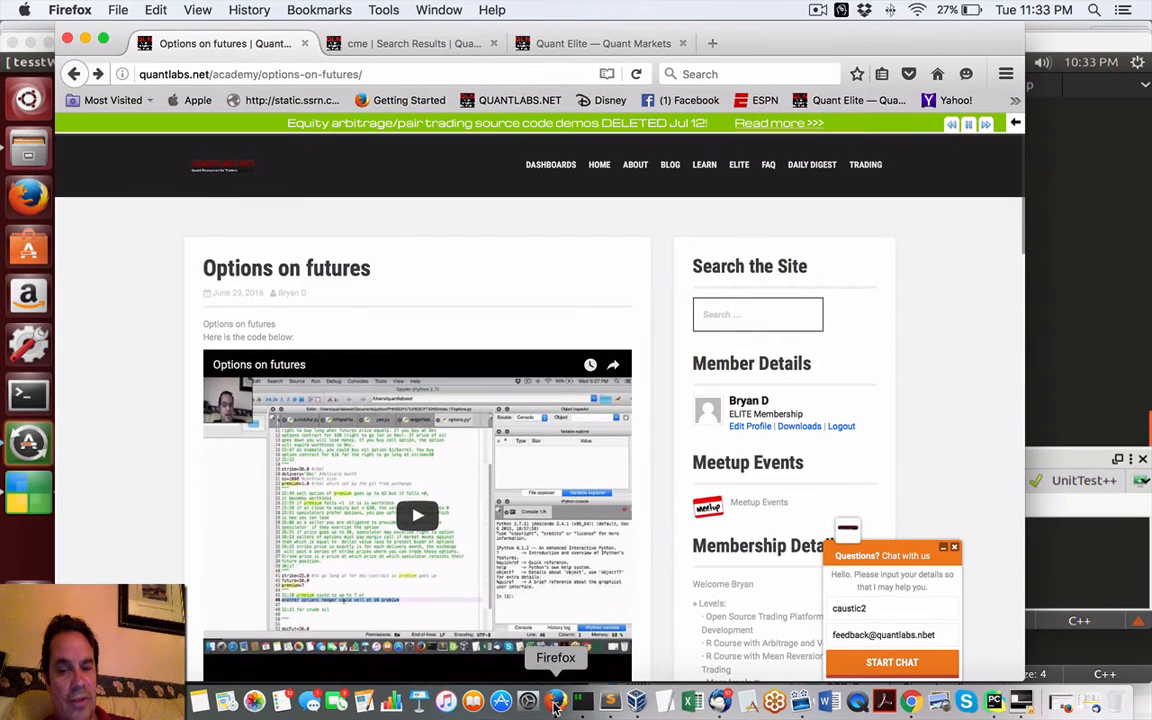
pyautogui.moveTo(910, 703)
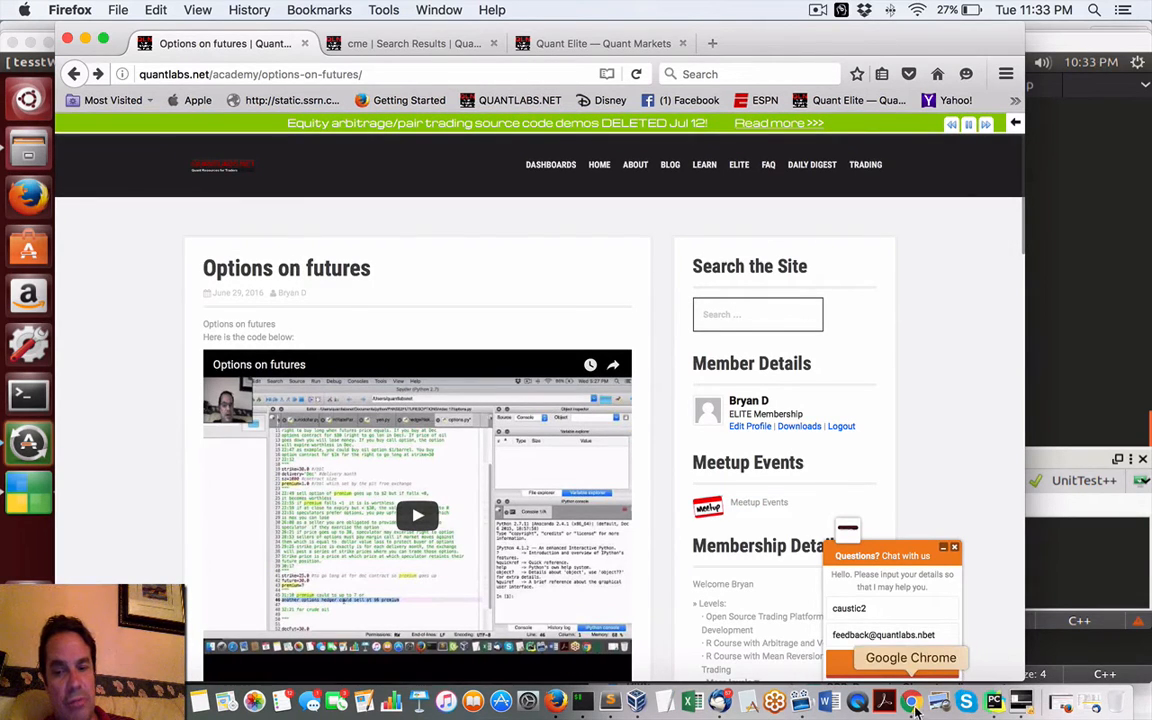
pyautogui.click(910, 702)
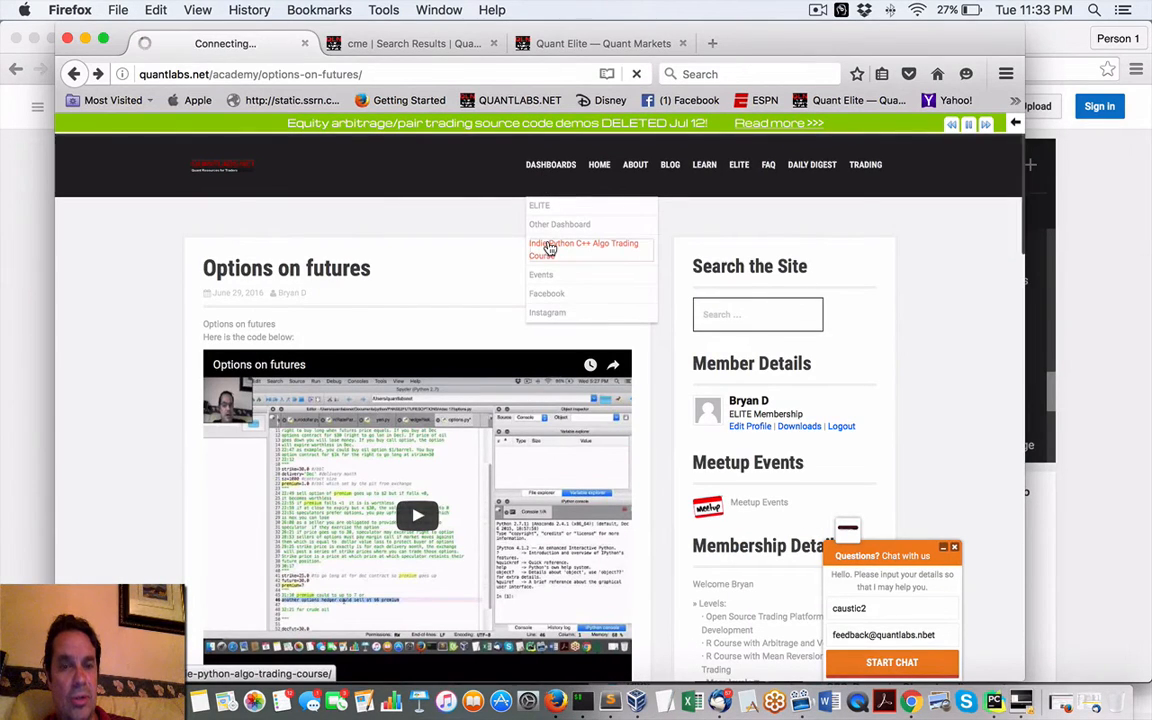
# Step: Open the Indie Python Algo Trading Course page and scroll through its module list
pyautogui.click(584, 248)
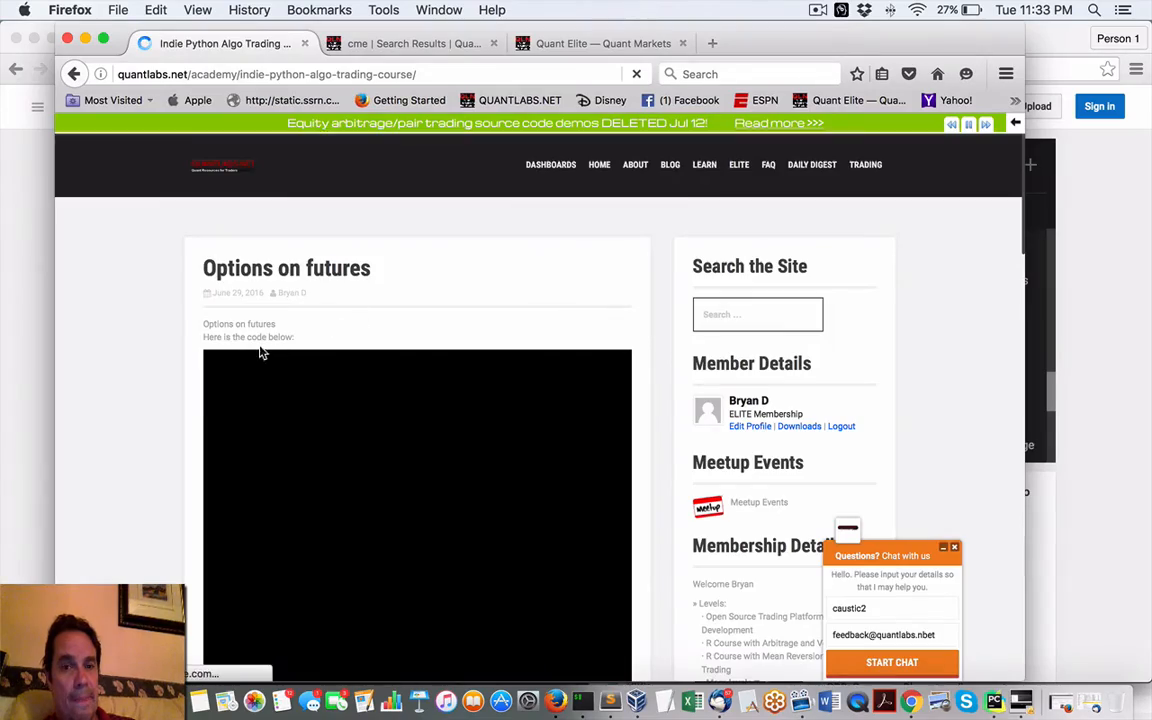
pyautogui.scroll(-3)
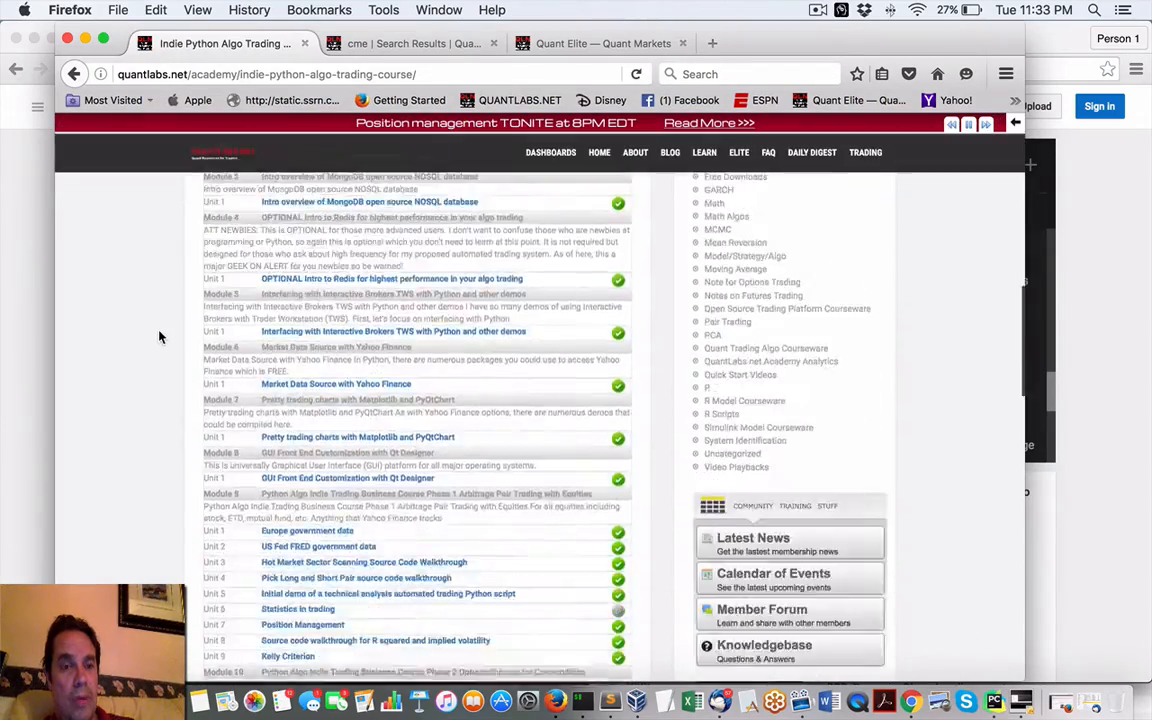
pyautogui.scroll(-3)
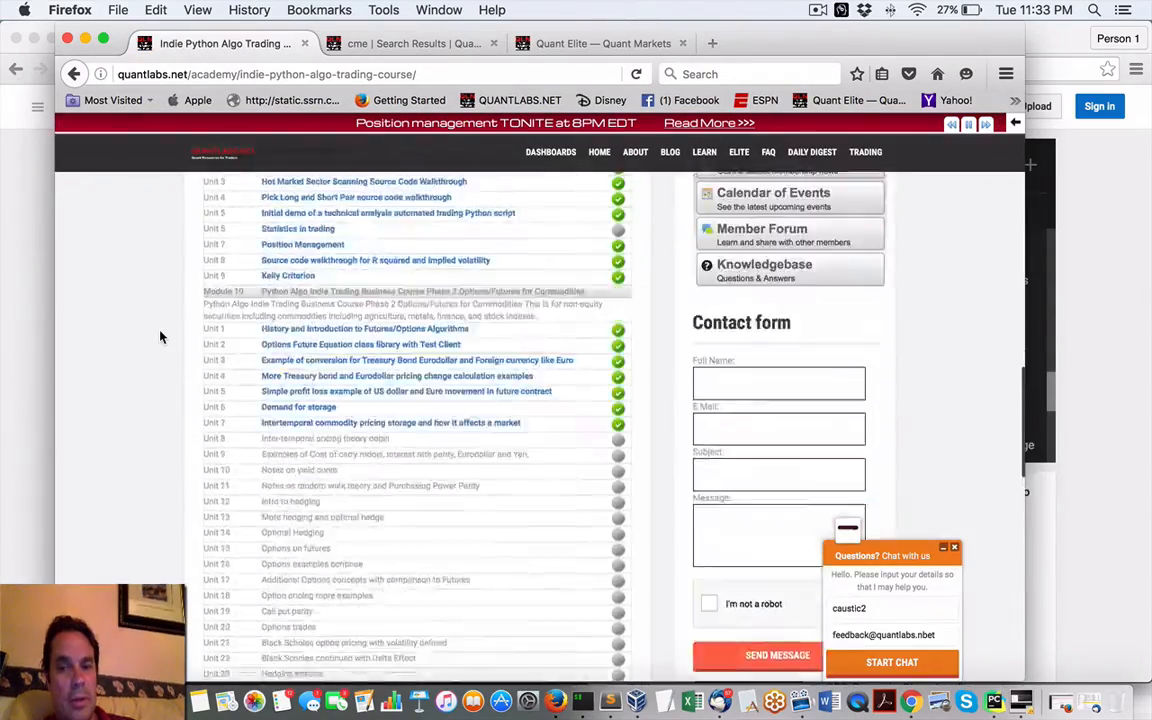
pyautogui.scroll(3)
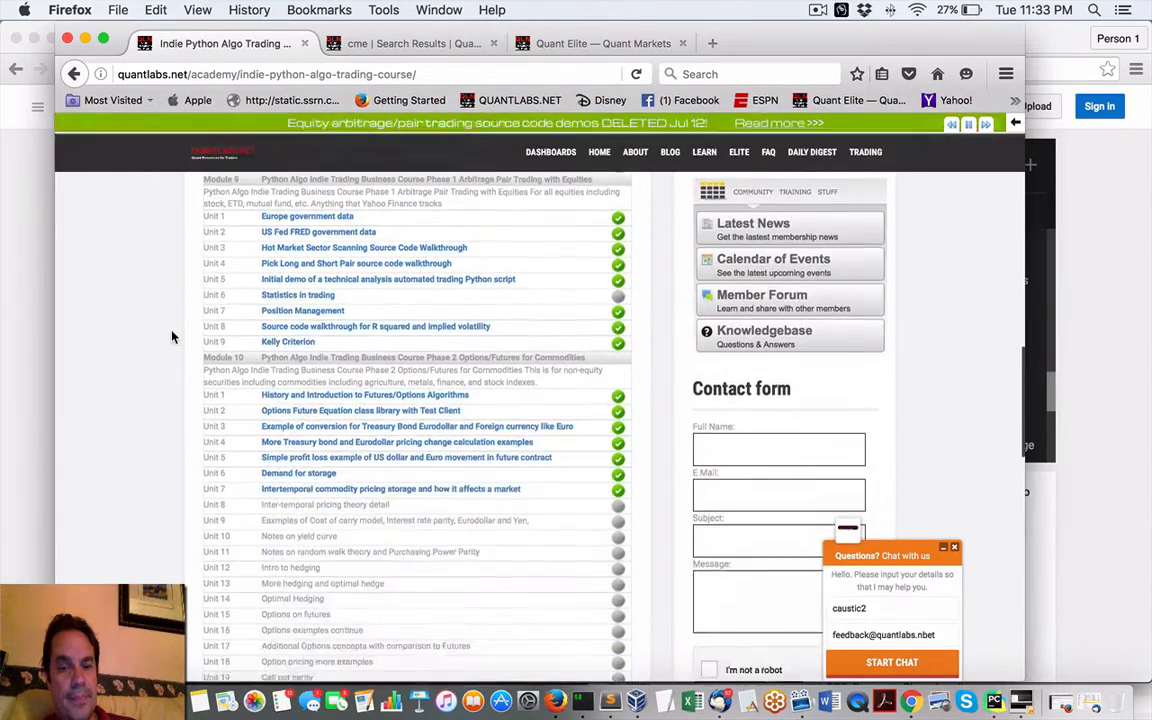
pyautogui.scroll(-3)
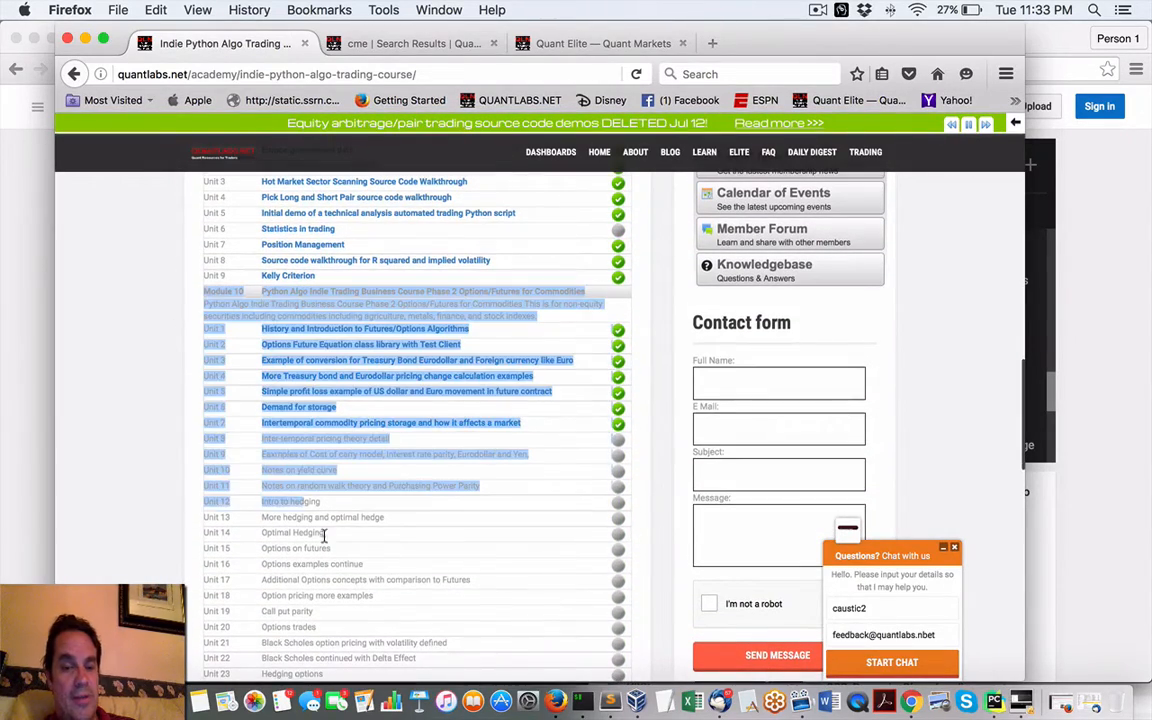
pyautogui.scroll(-3)
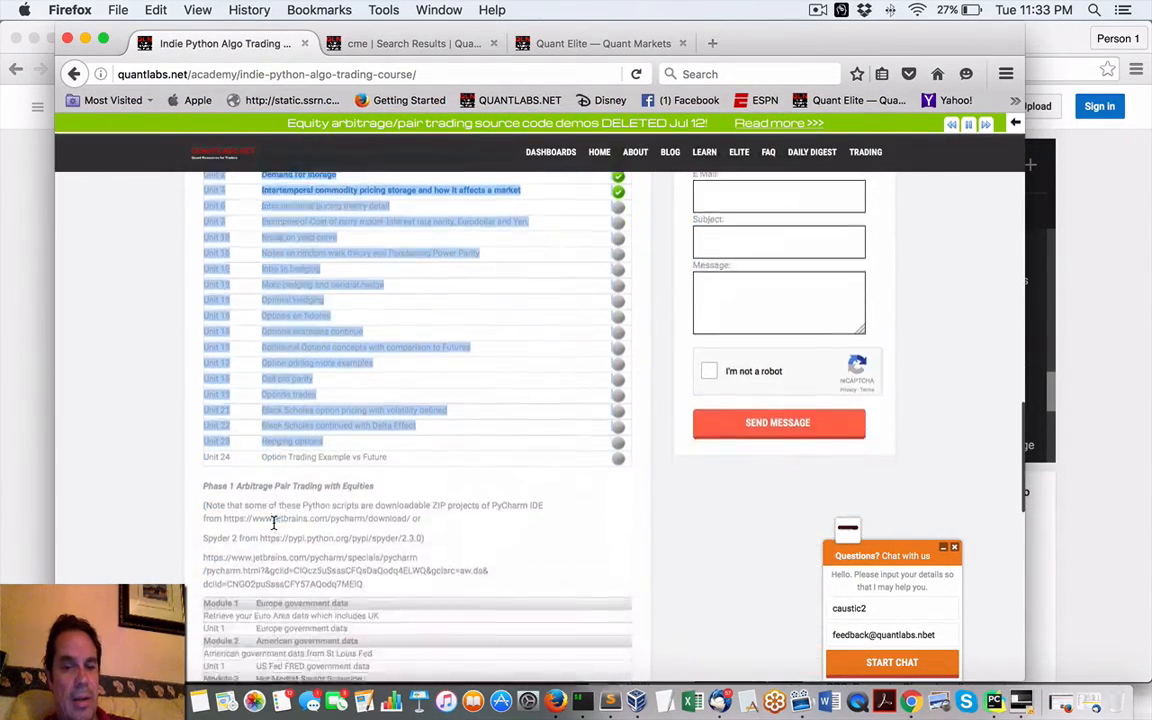
pyautogui.scroll(3)
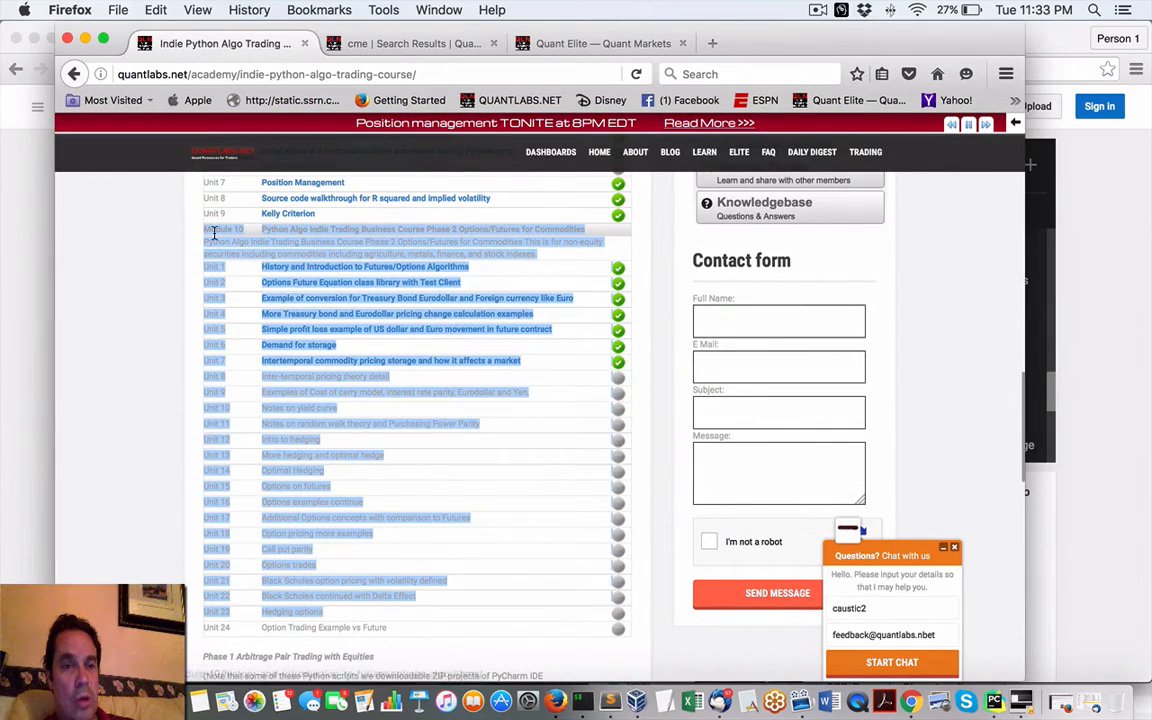
pyautogui.scroll(3)
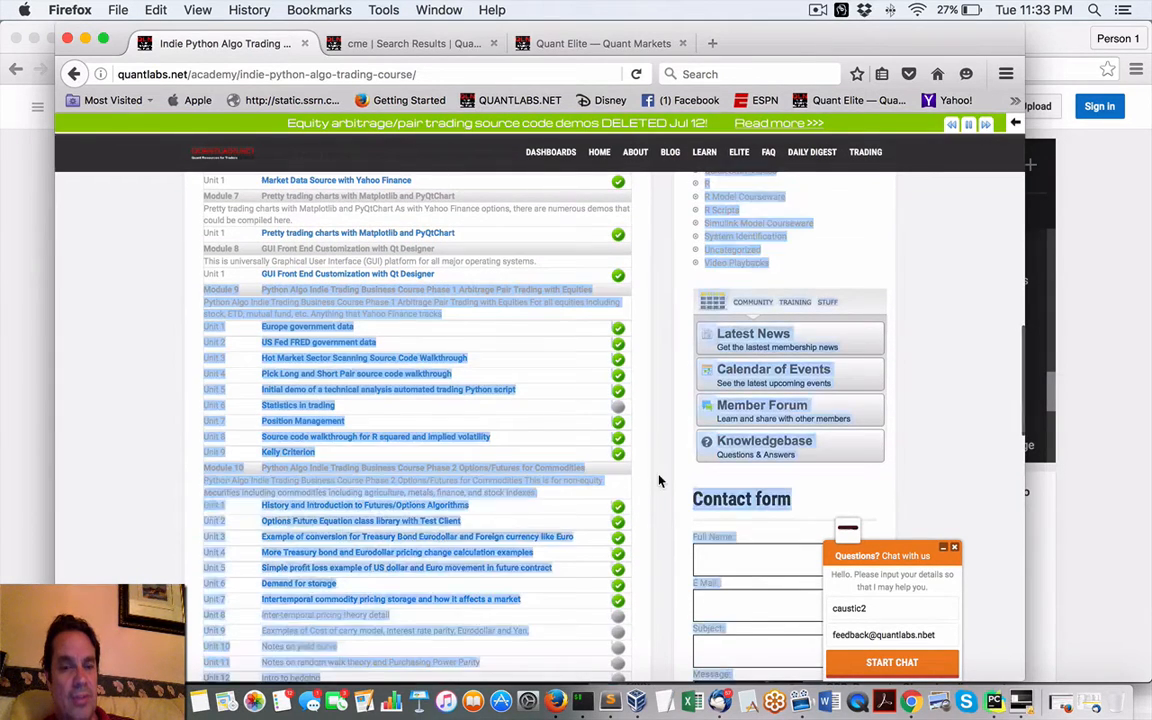
pyautogui.scroll(-3)
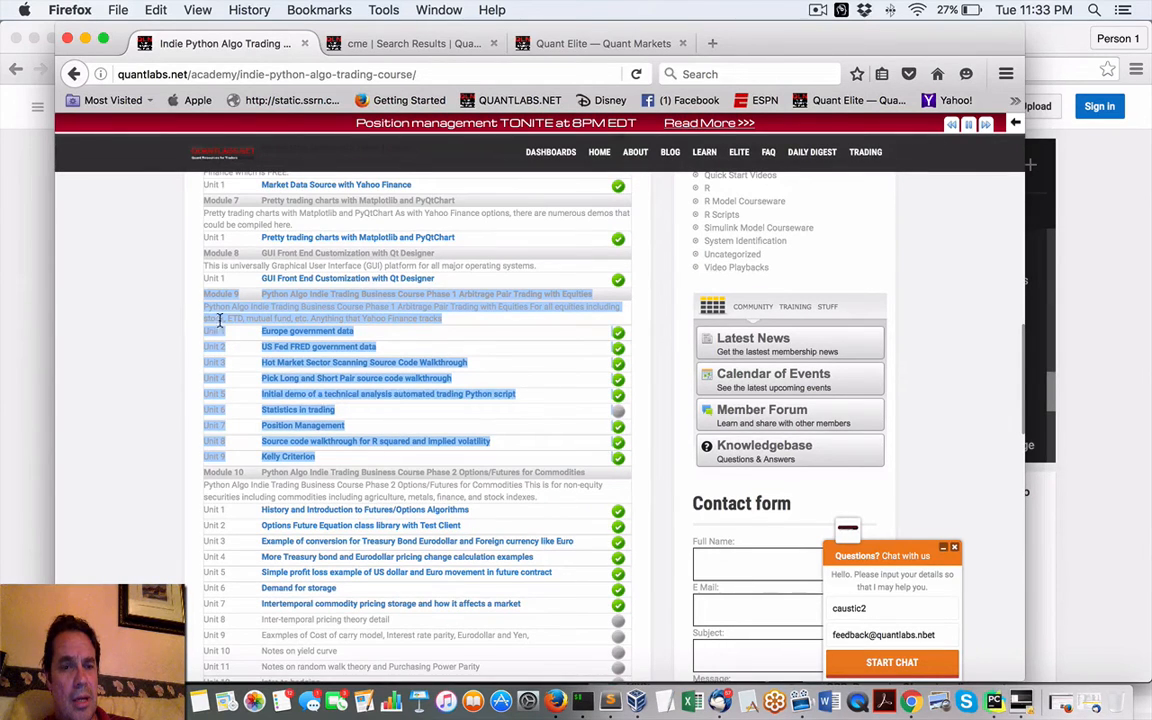
pyautogui.moveTo(163, 437)
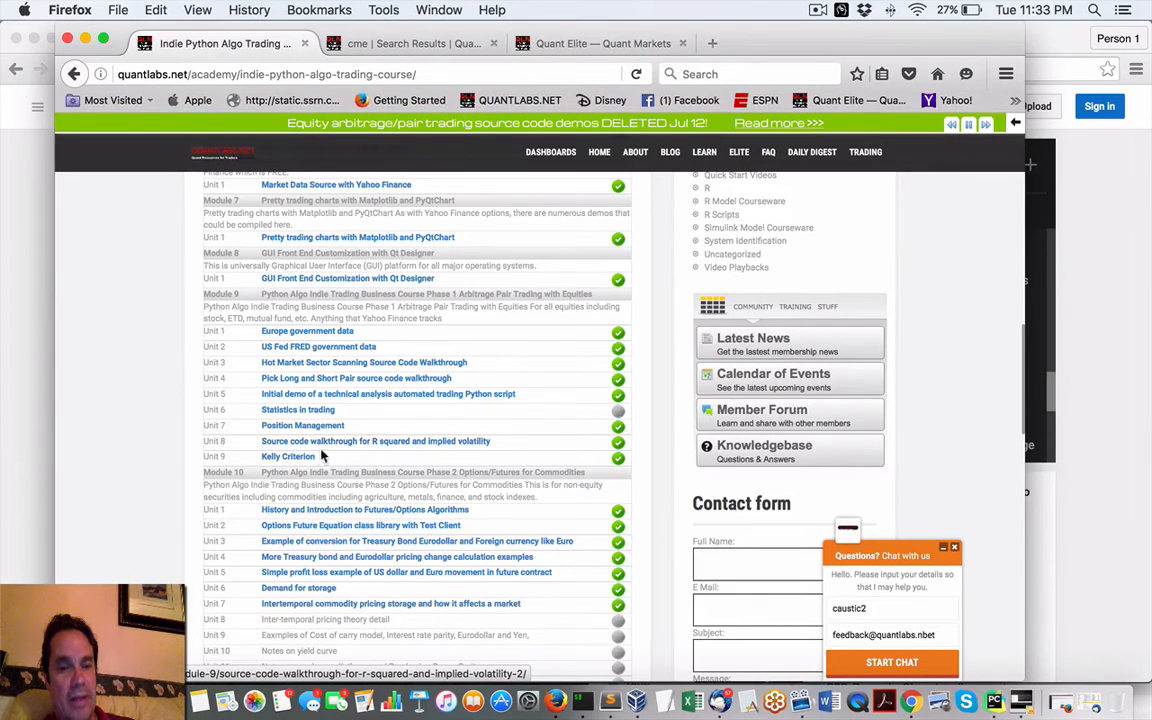
pyautogui.moveTo(288, 456)
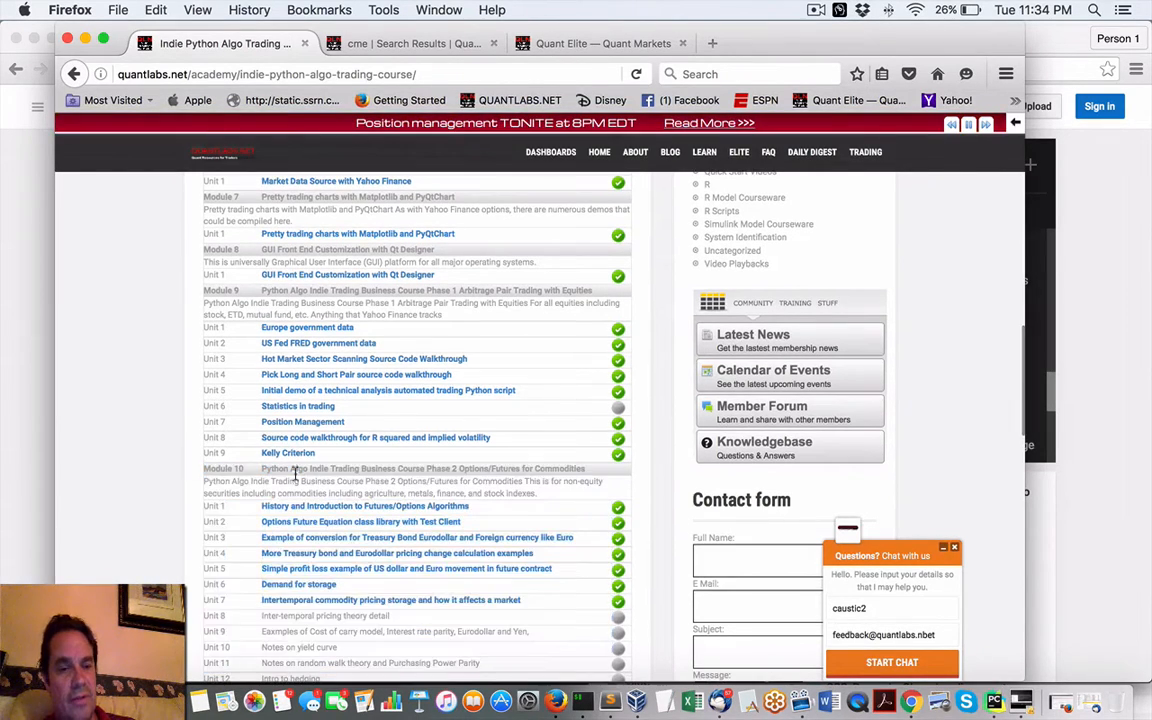
pyautogui.moveTo(288, 452)
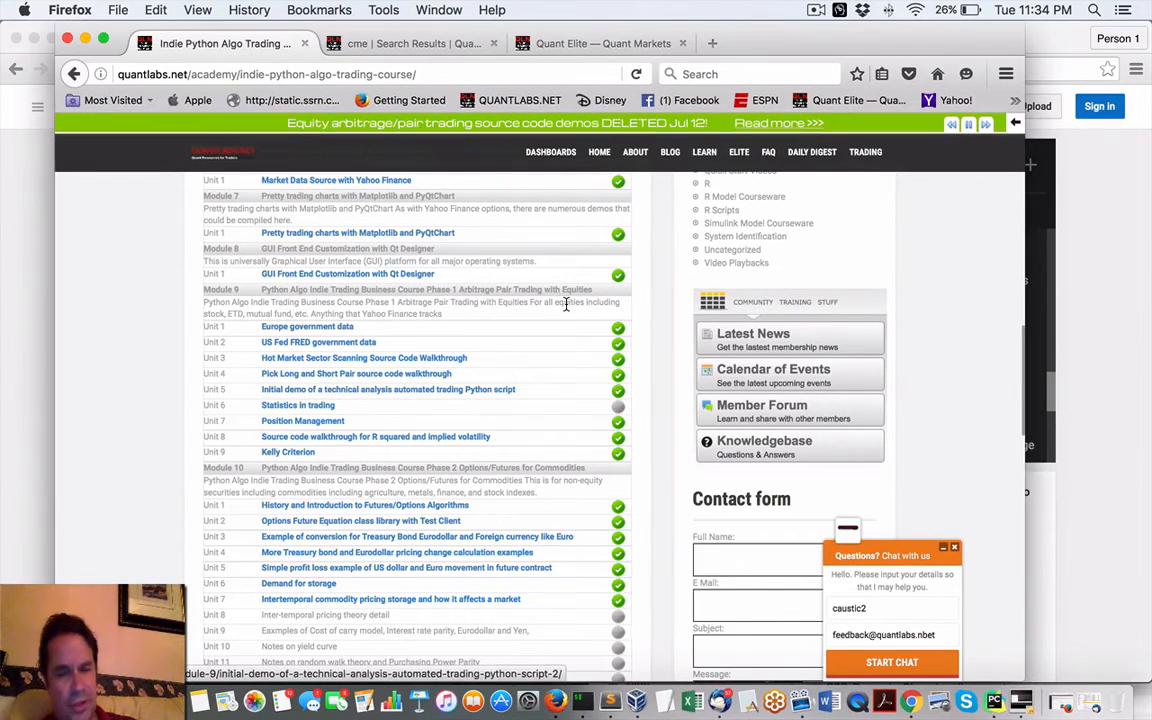
# Step: Scroll to Module 10 and highlight the 'Option Trading Example vs Future' unit
pyautogui.scroll(-3)
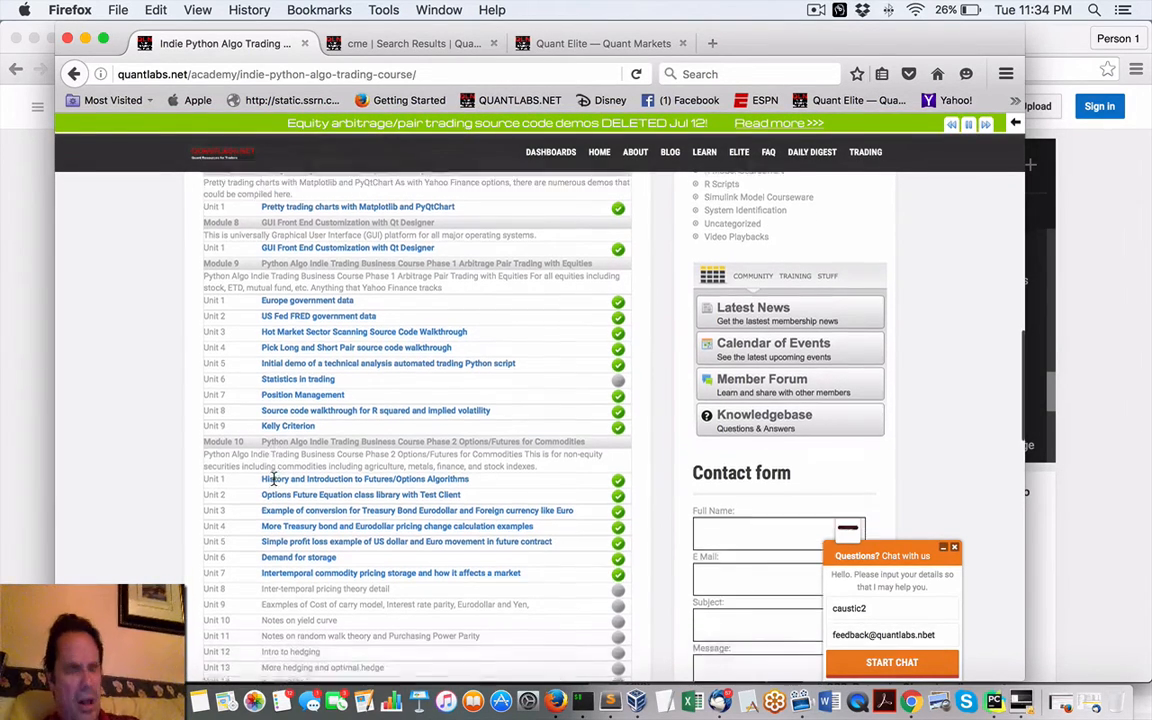
pyautogui.scroll(-3)
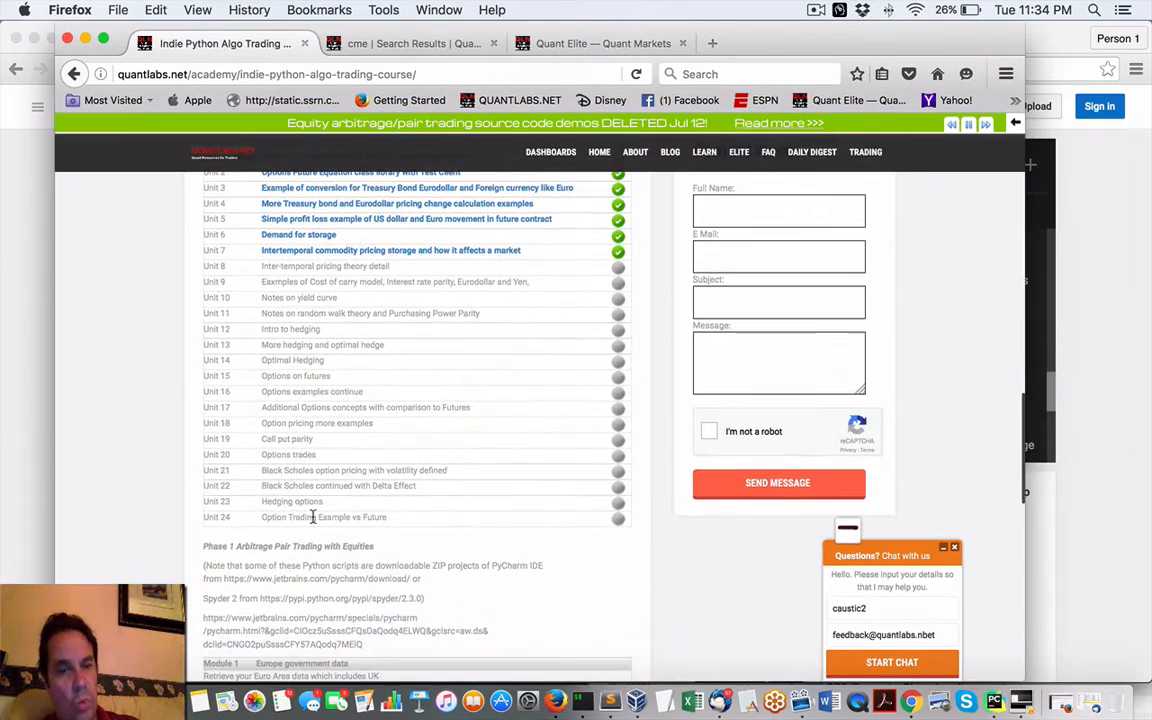
pyautogui.doubleClick(323, 517)
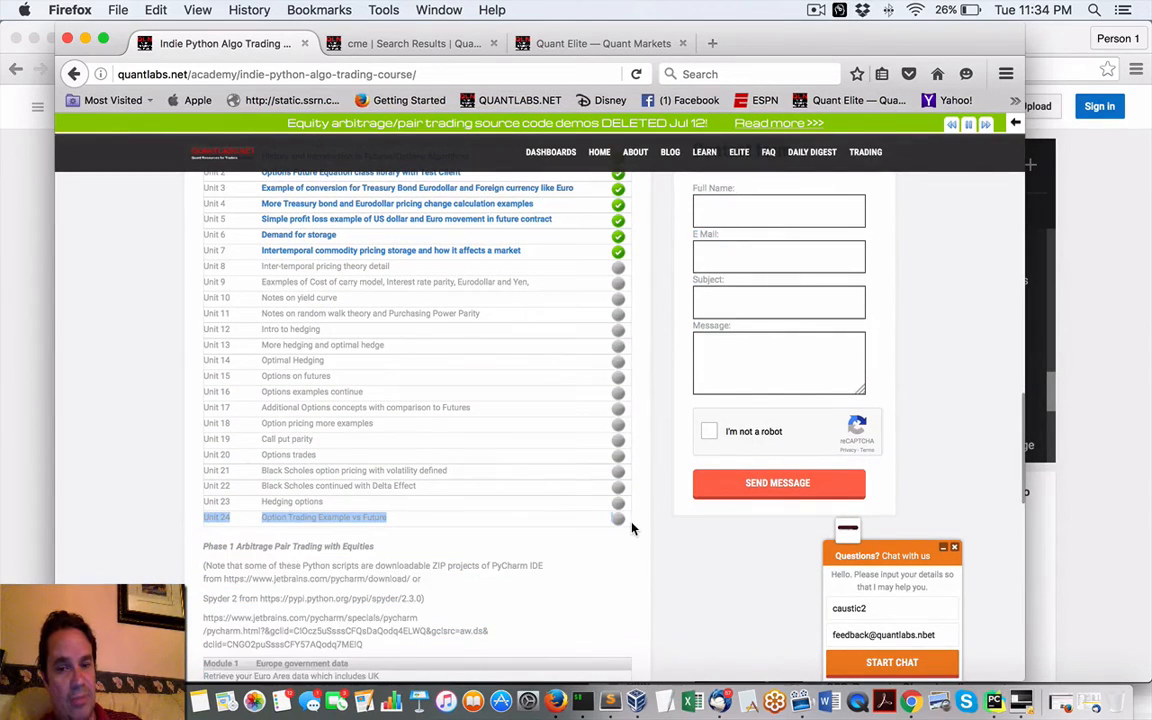
pyautogui.scroll(3)
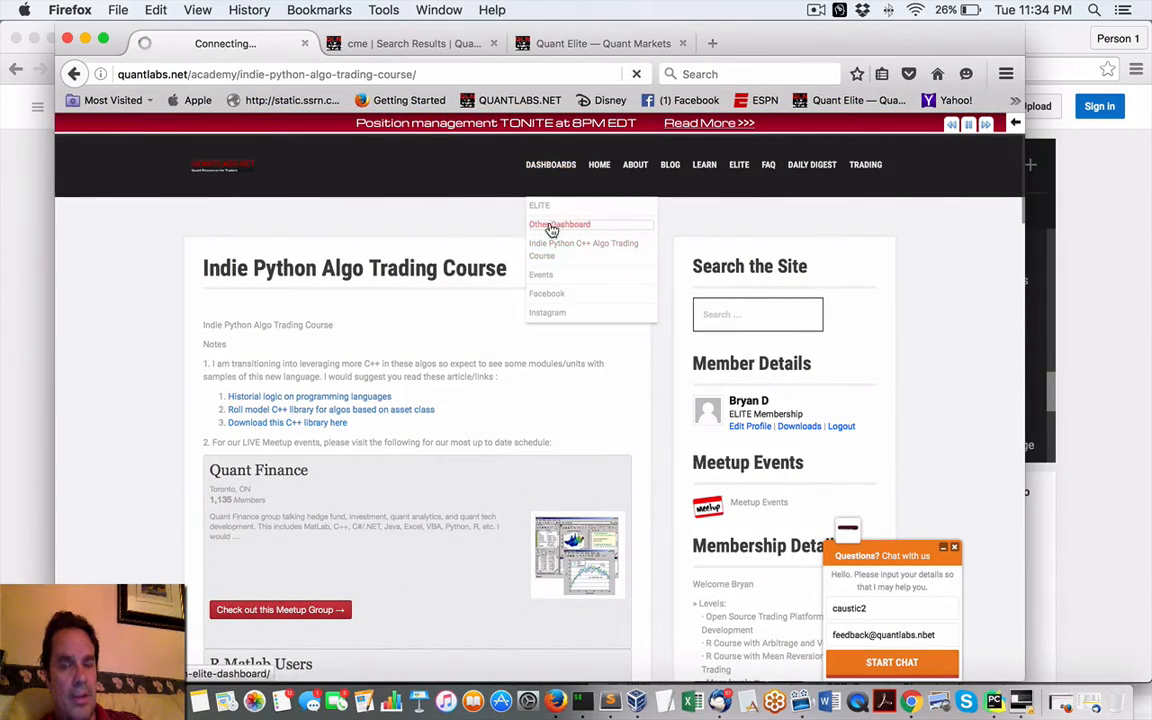
# Step: Open Other Dashboard and scroll its Matlab, R and quant course listings to Custom Trading Course
pyautogui.click(559, 224)
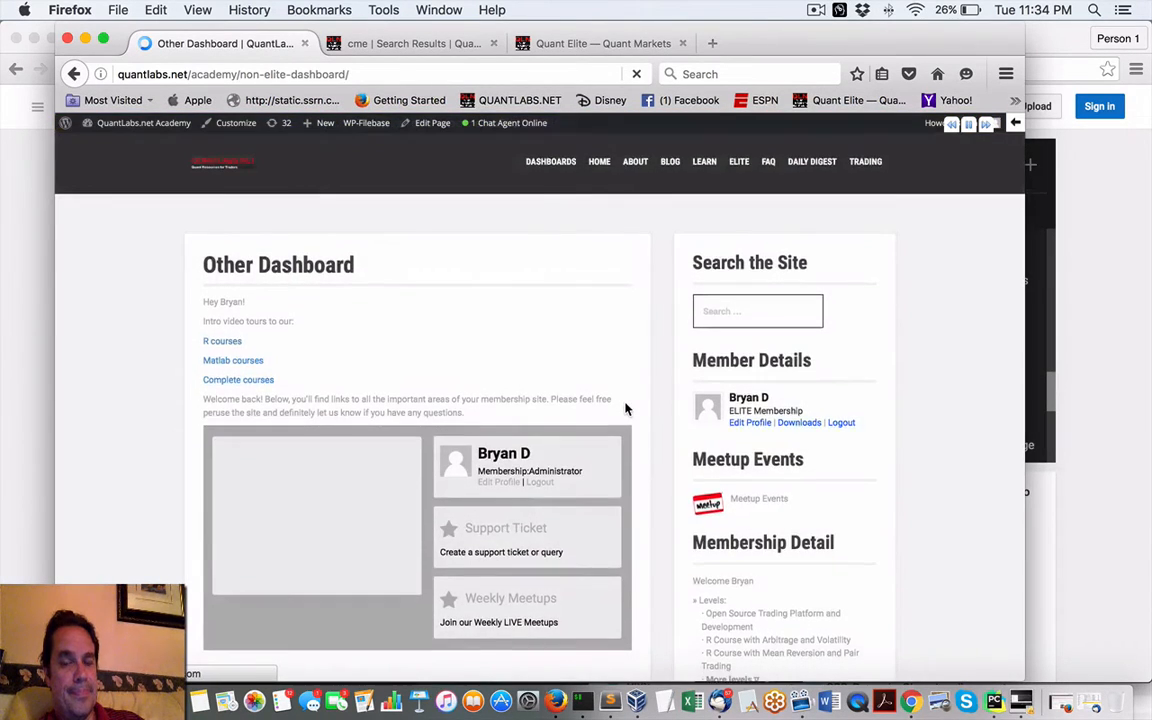
pyautogui.scroll(-3)
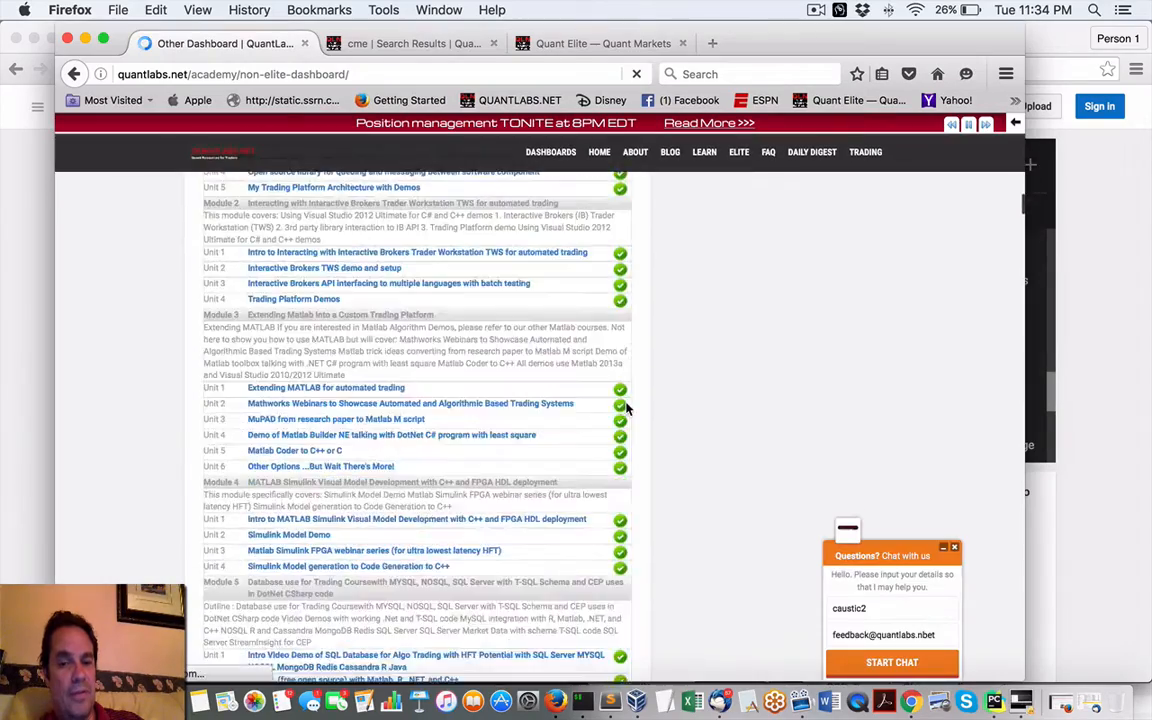
pyautogui.scroll(-3)
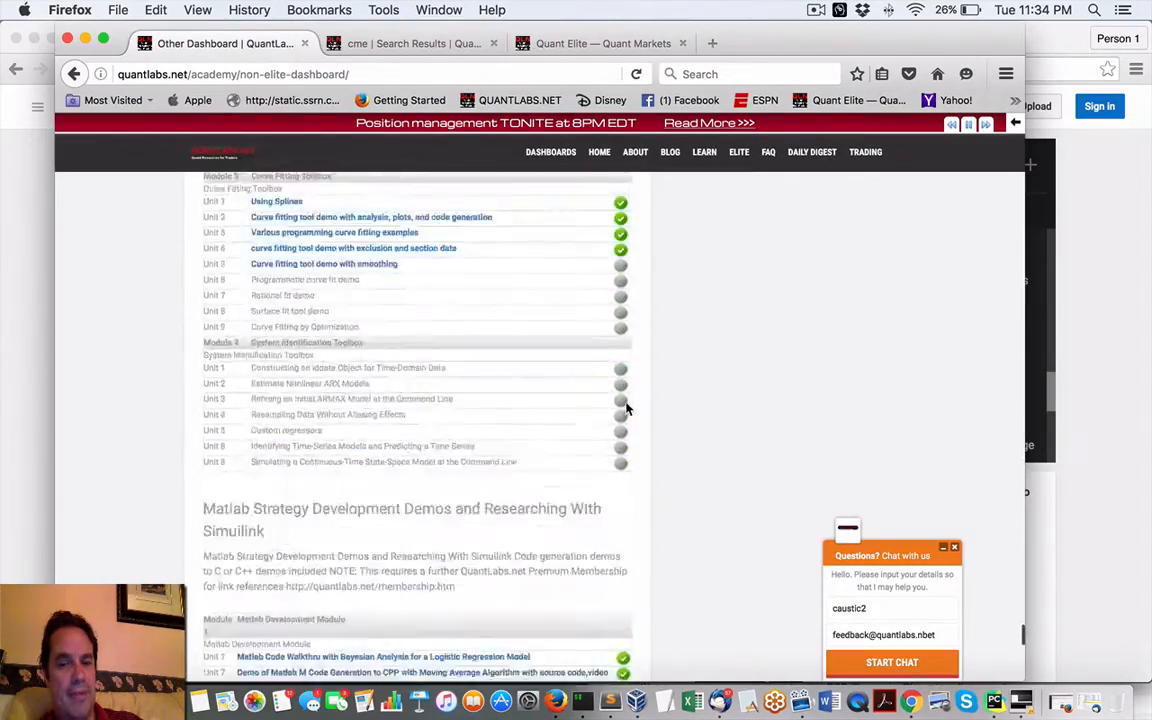
pyautogui.scroll(-3)
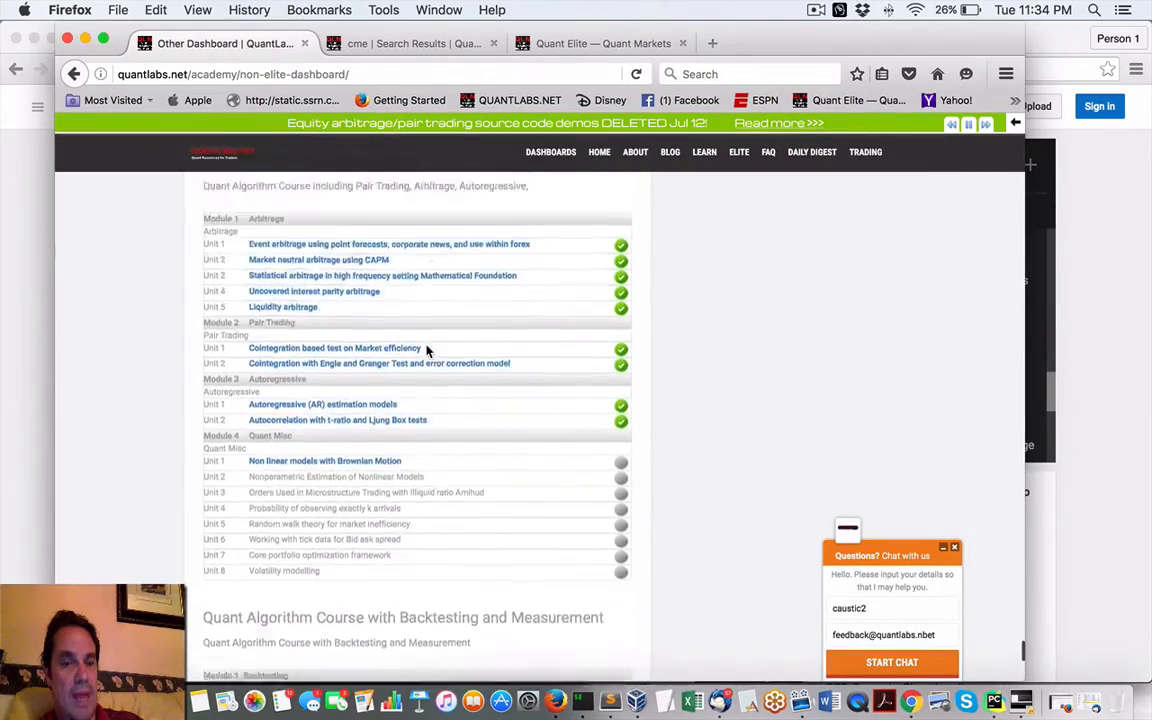
pyautogui.scroll(-3)
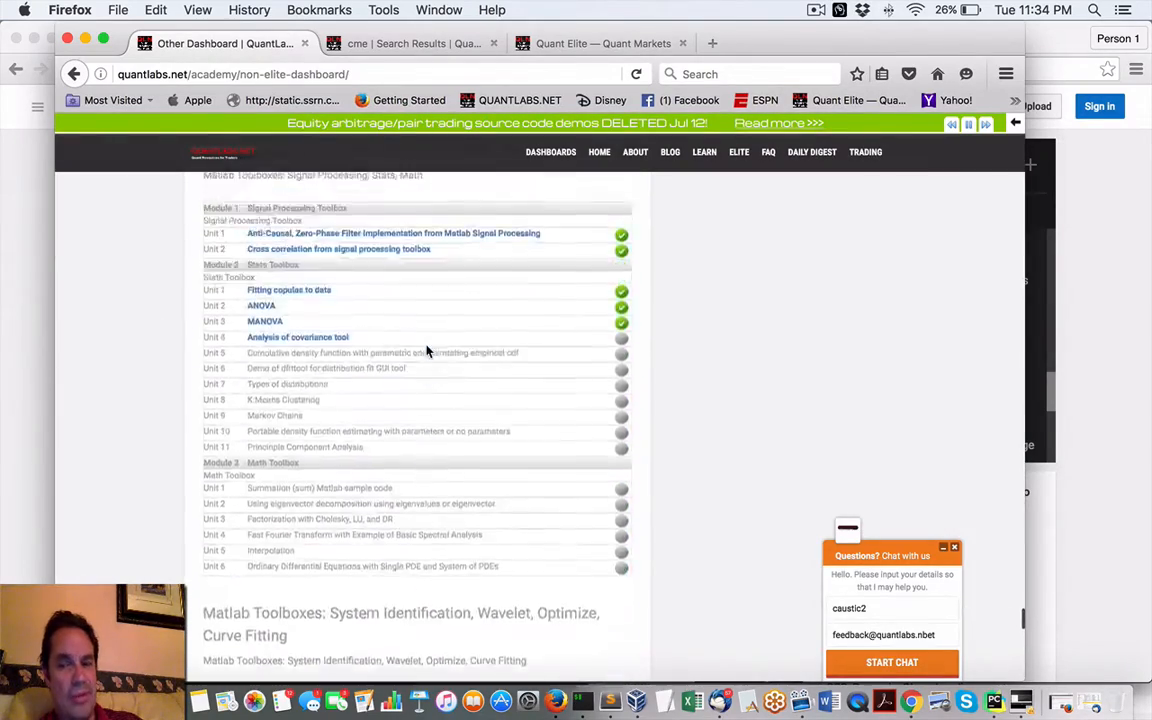
pyautogui.scroll(3)
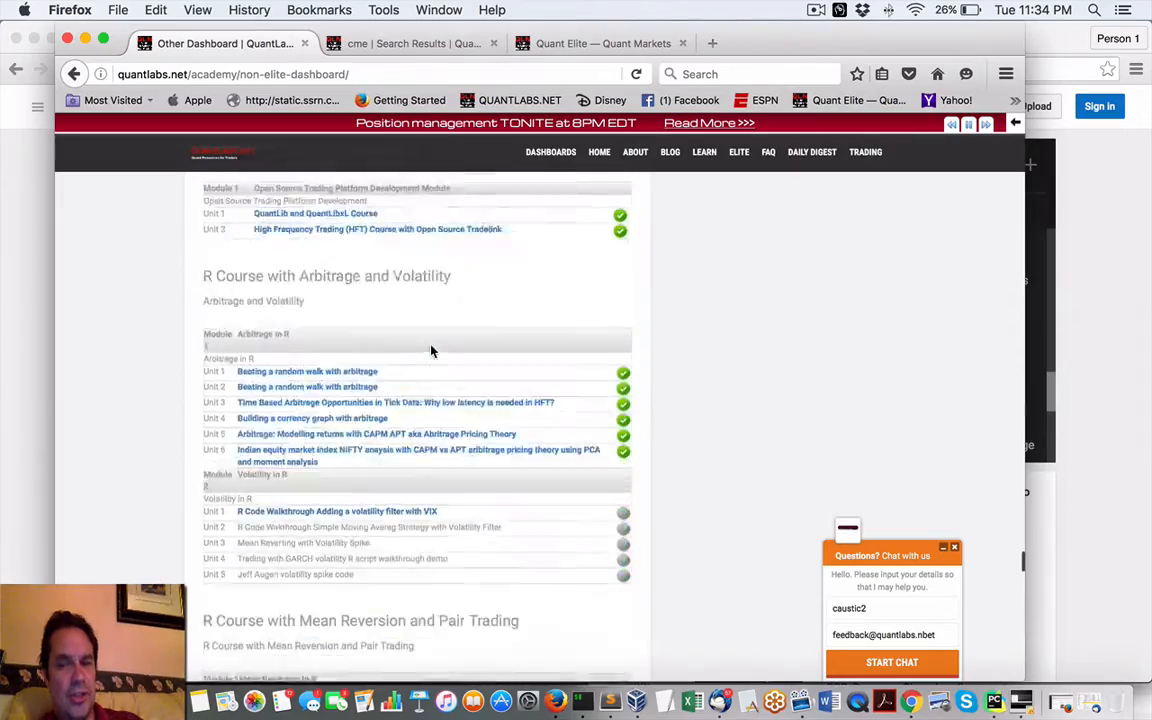
pyautogui.scroll(-3)
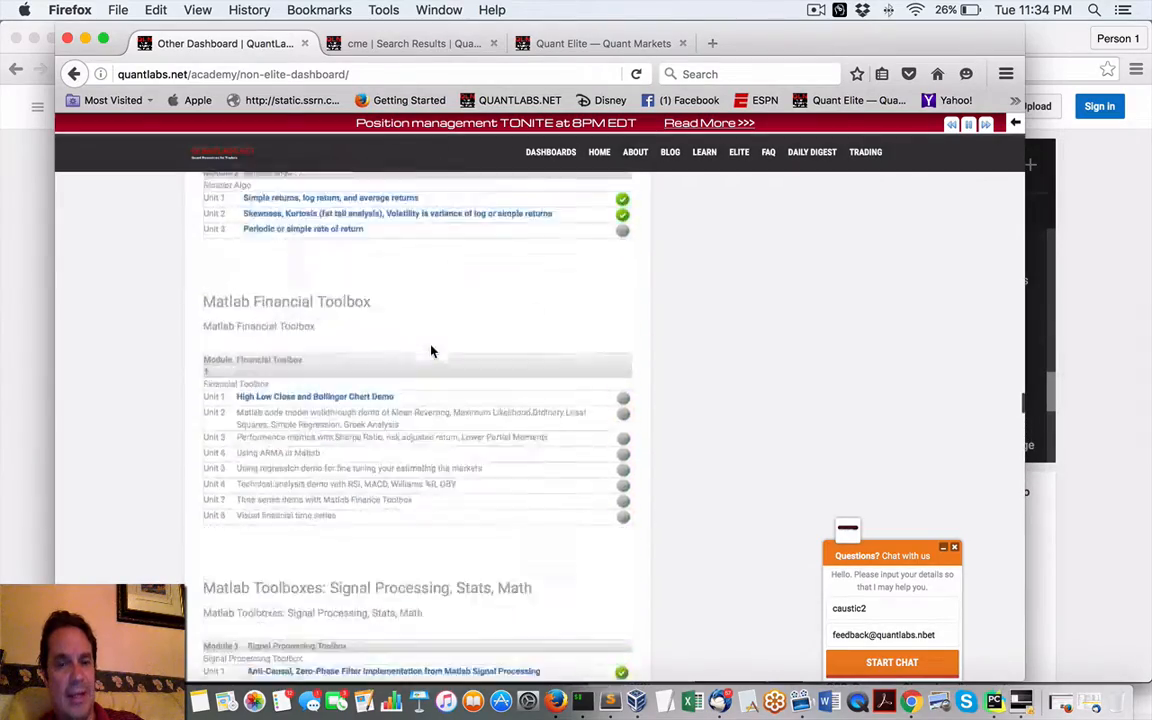
pyautogui.scroll(-3)
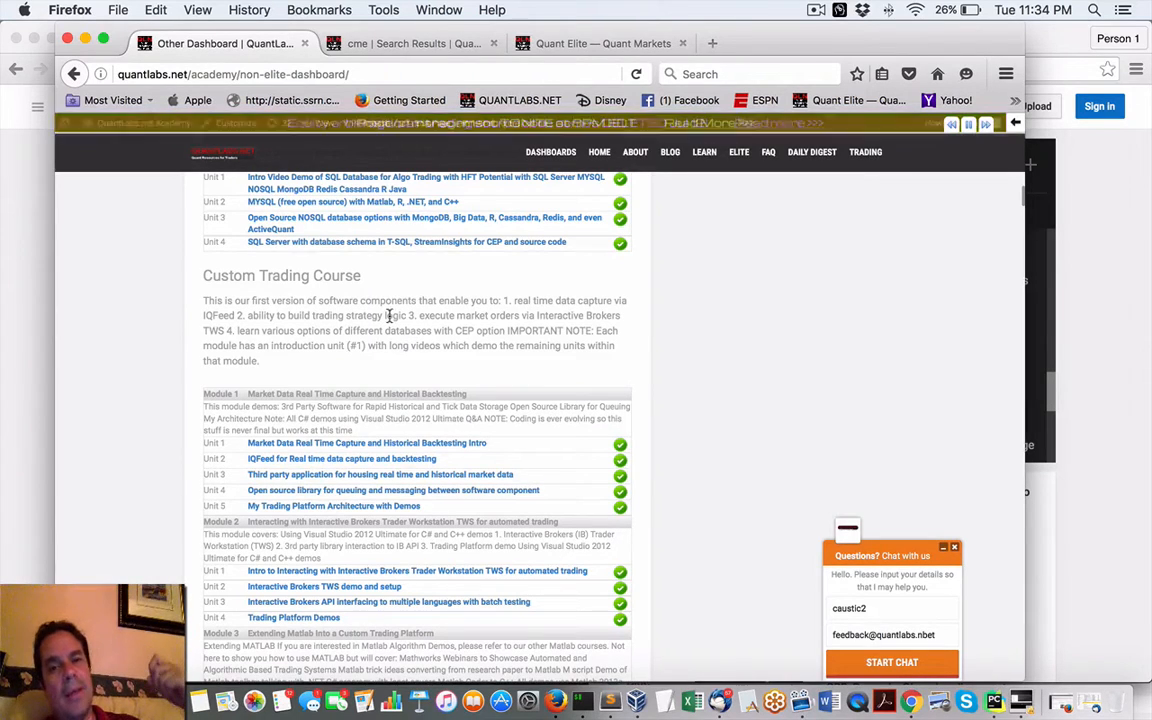
pyautogui.click(550, 152)
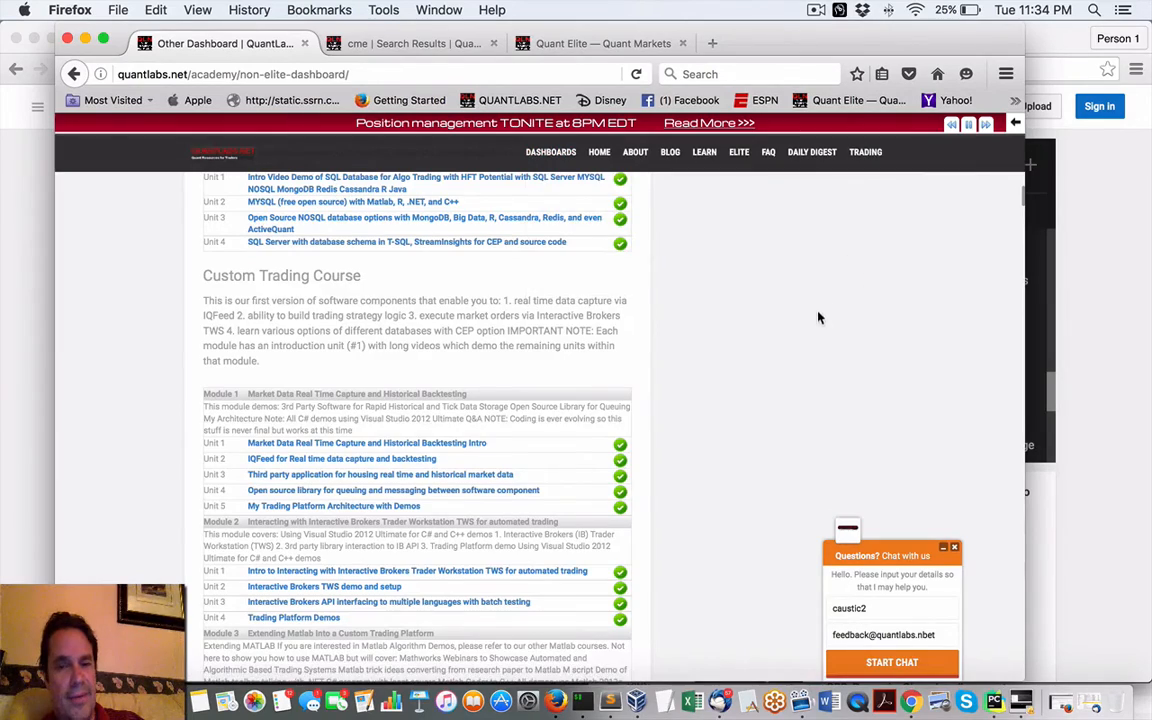
pyautogui.scroll(3)
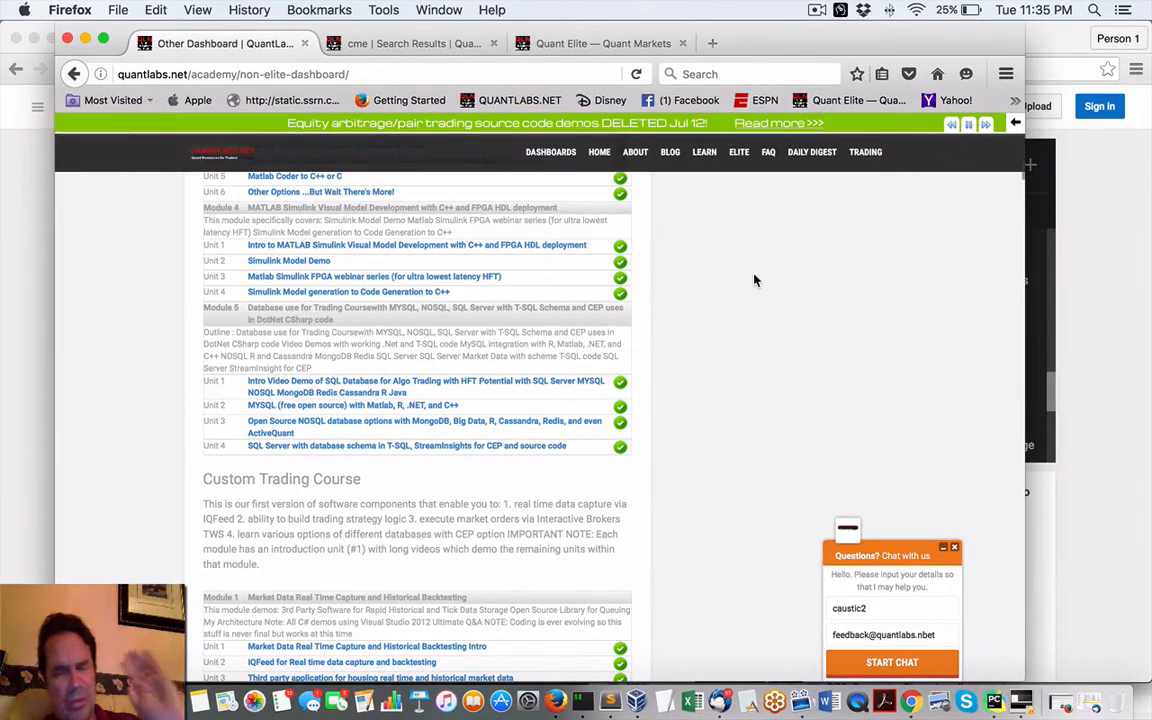
pyautogui.moveTo(680, 273)
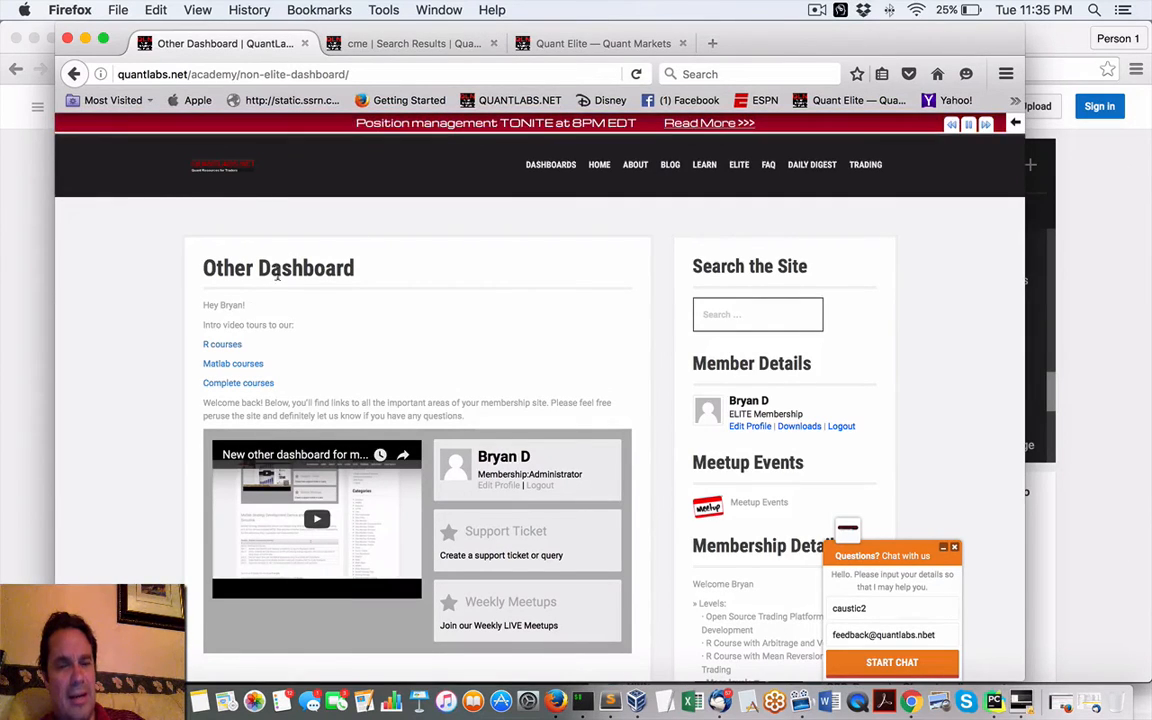
pyautogui.moveTo(550, 275)
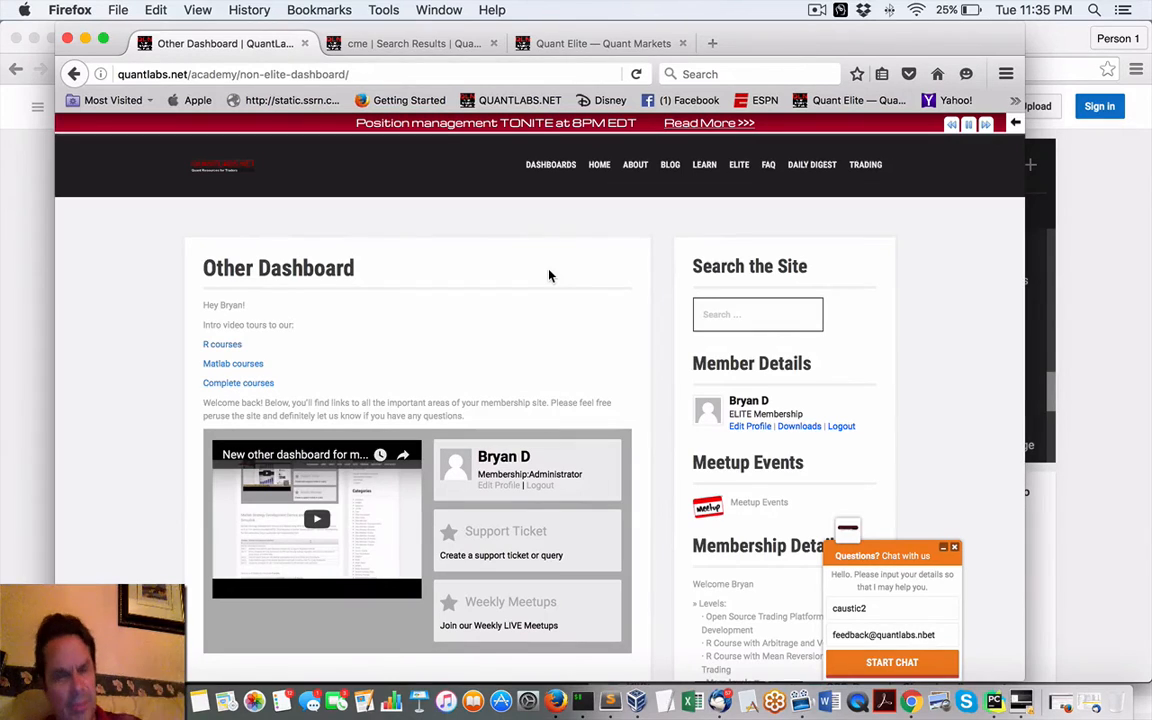
pyautogui.moveTo(751, 65)
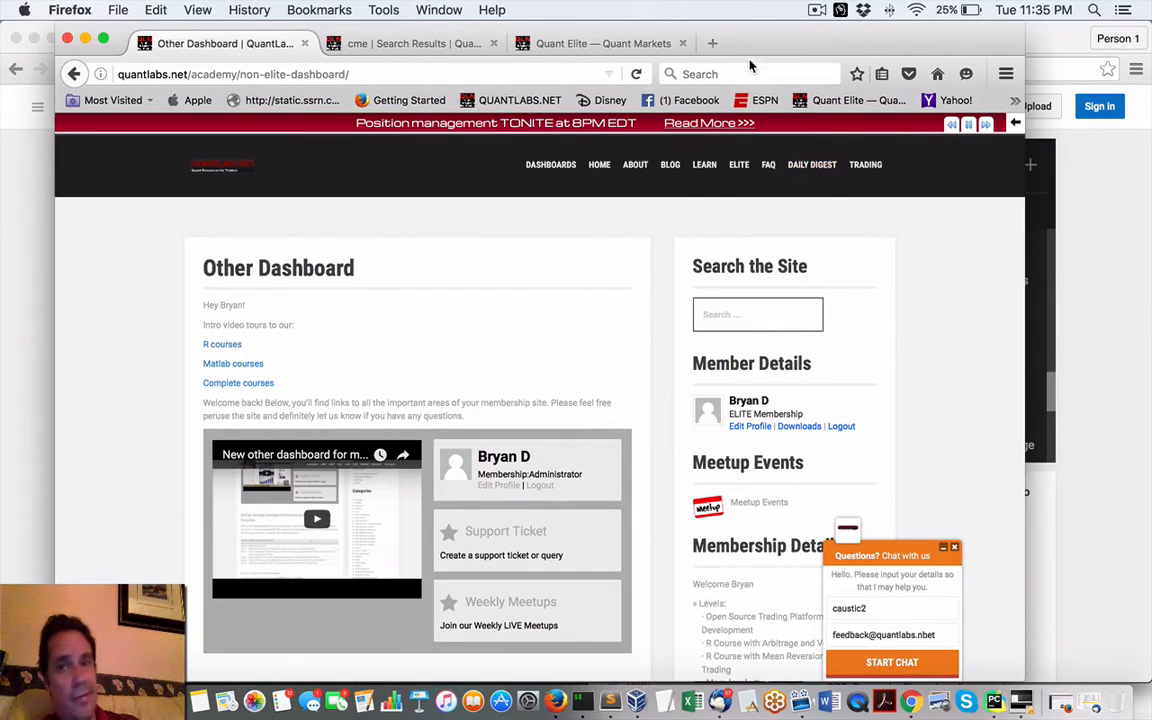